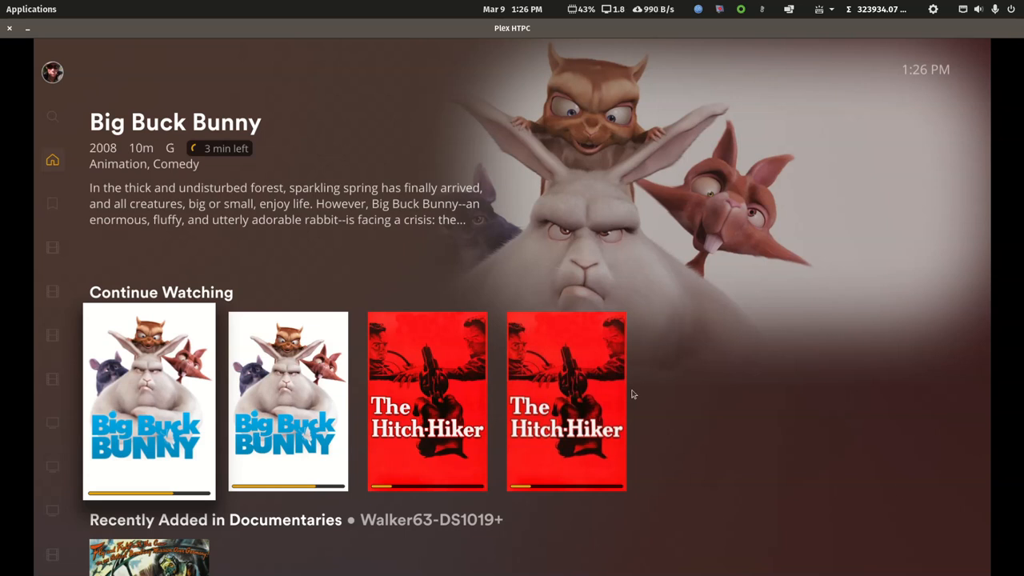
mouse_move(472, 198)
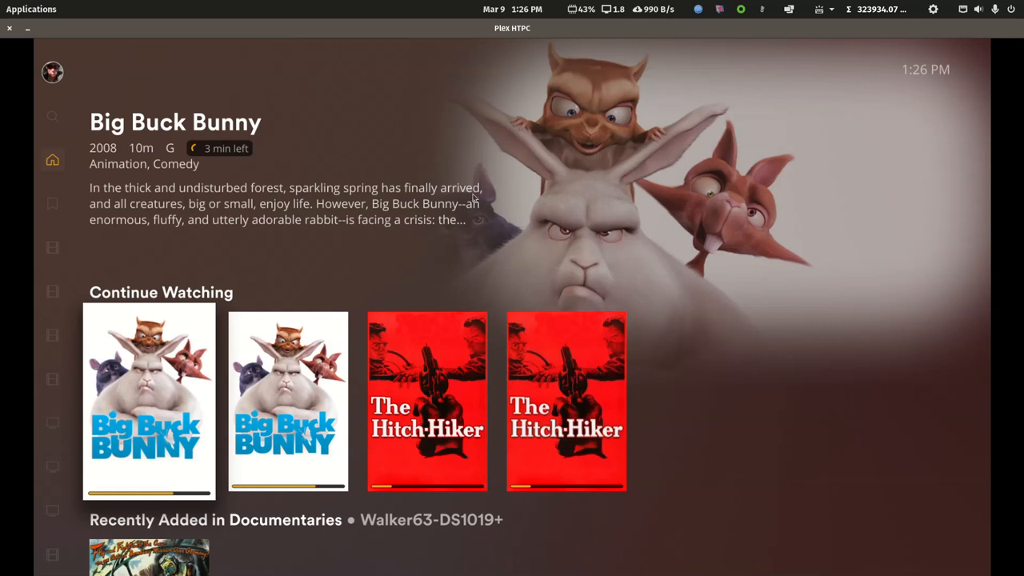
mouse_move(592, 232)
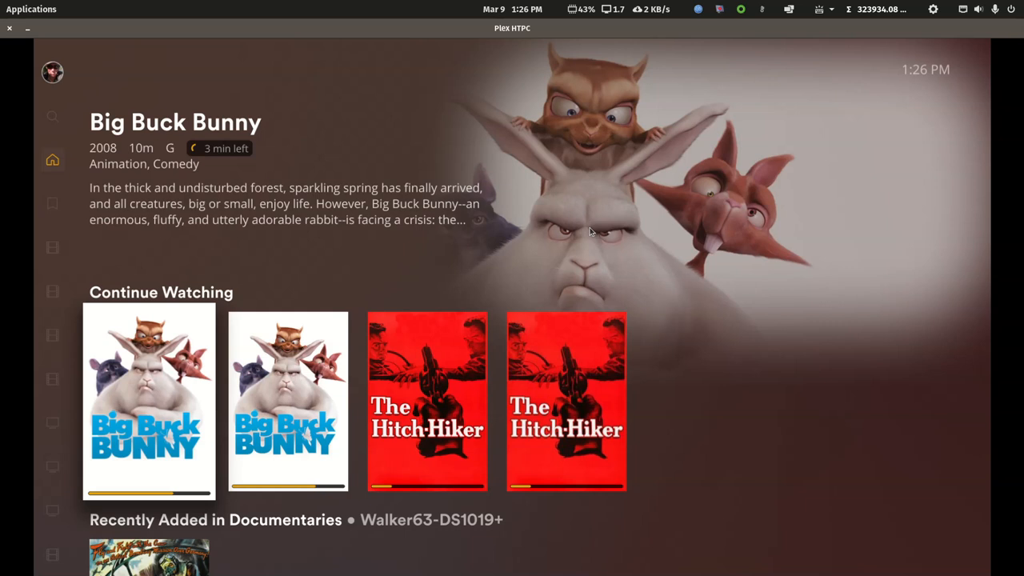
mouse_move(512, 198)
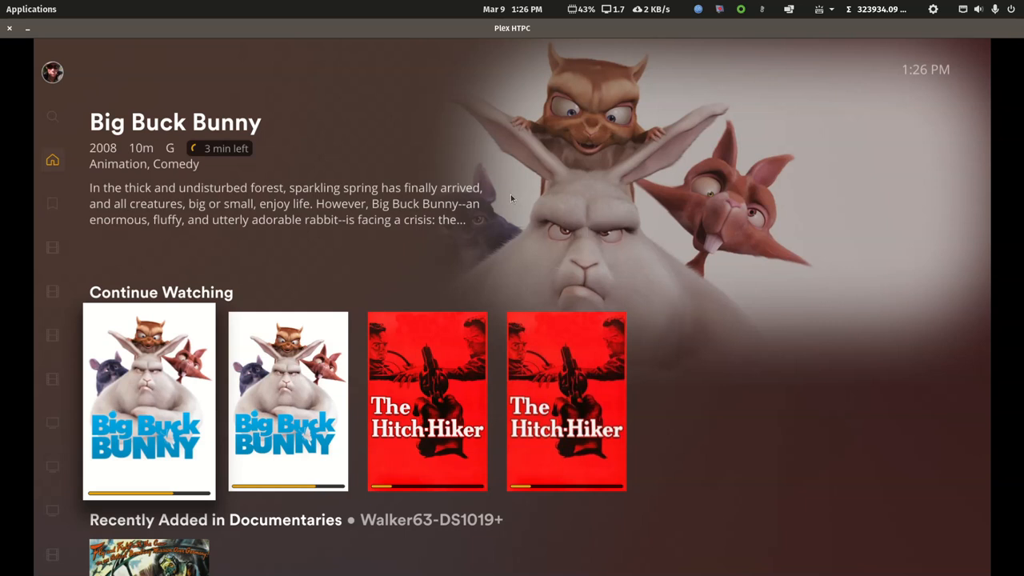
mouse_move(415, 35)
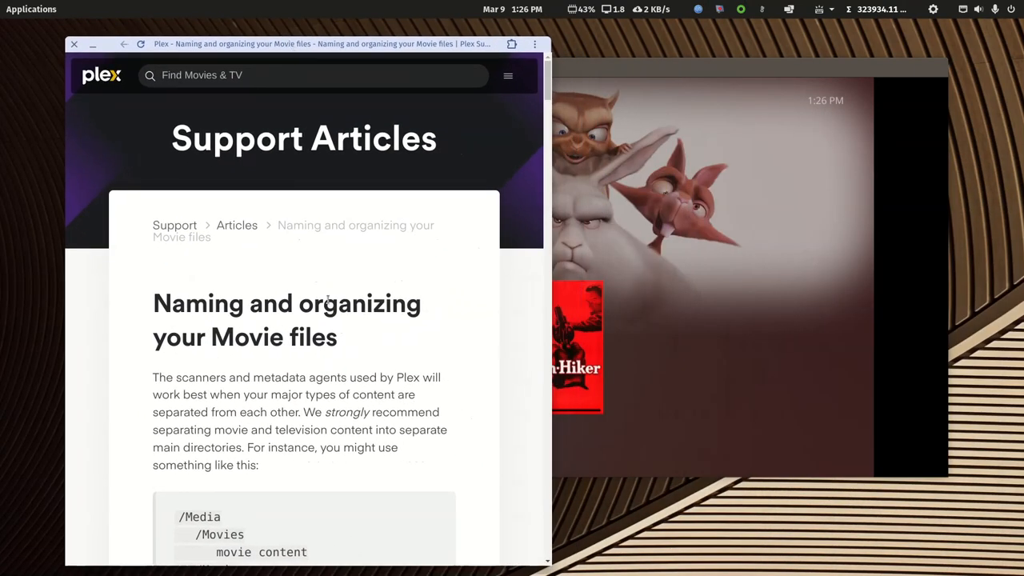
Step: Scroll to the Pulp Fiction naming example and highlight the resolution suffix in its filename
scroll(down, 3)
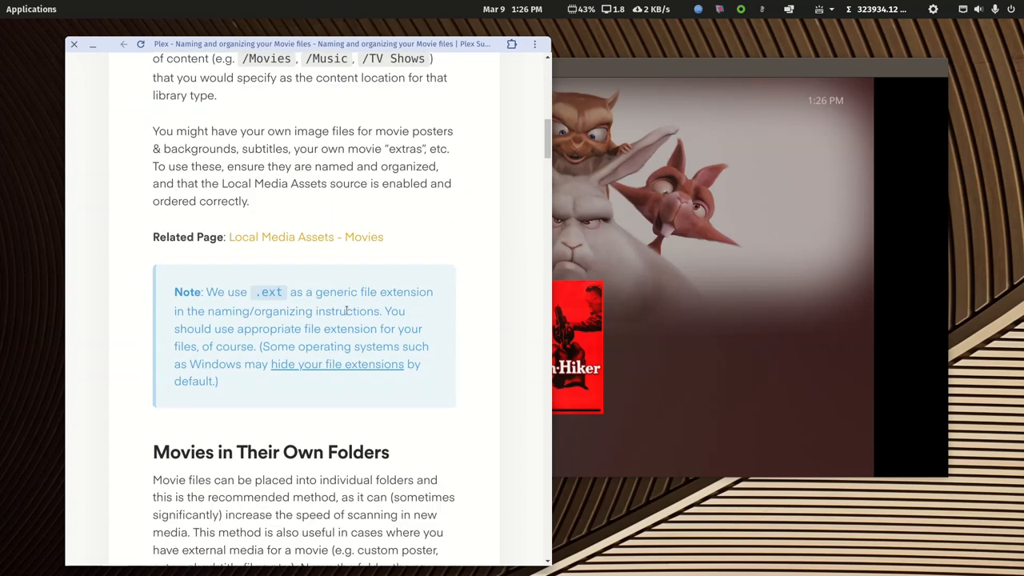
scroll(down, 3)
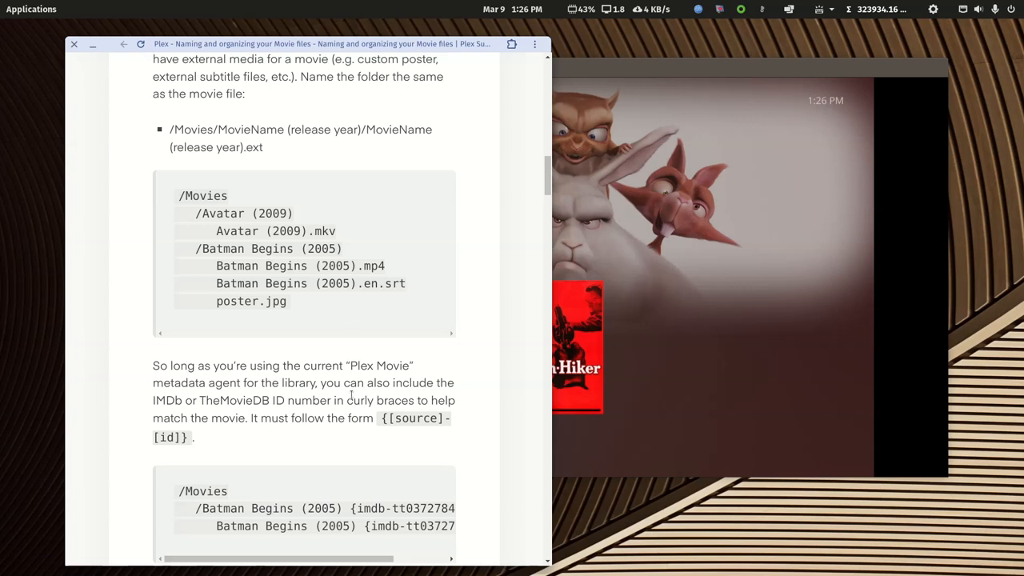
mouse_move(346, 353)
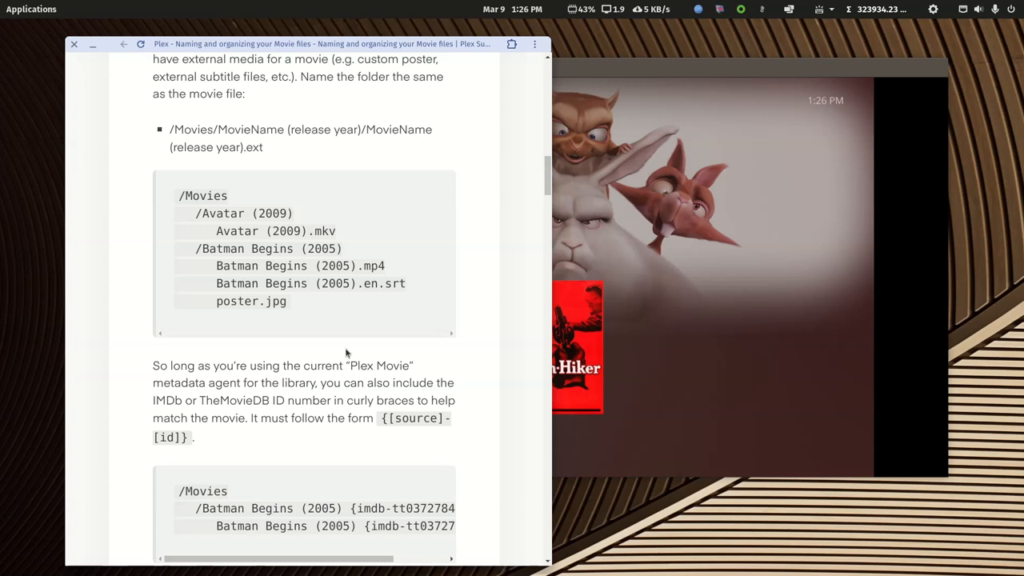
scroll(down, 3)
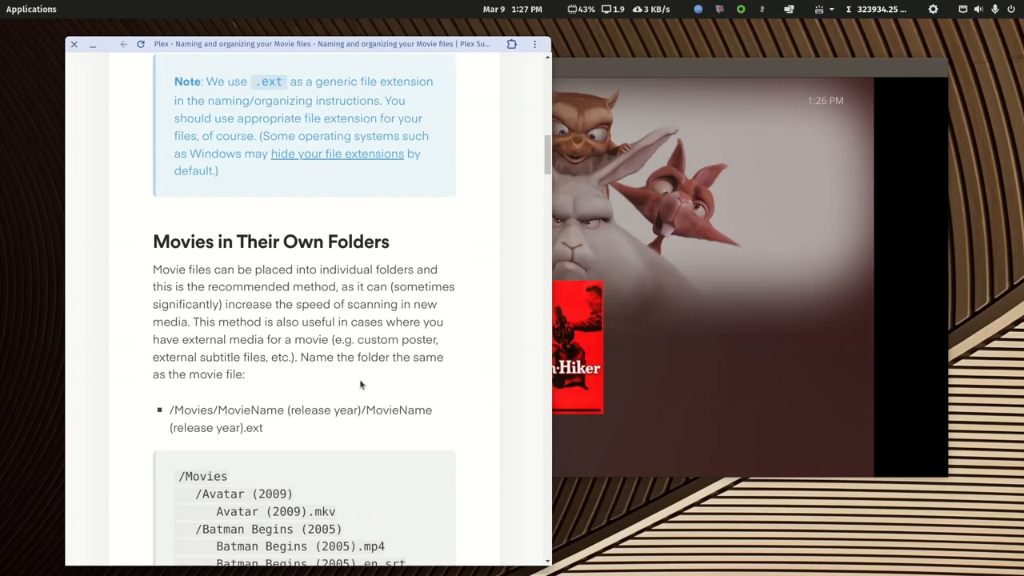
scroll(down, 3)
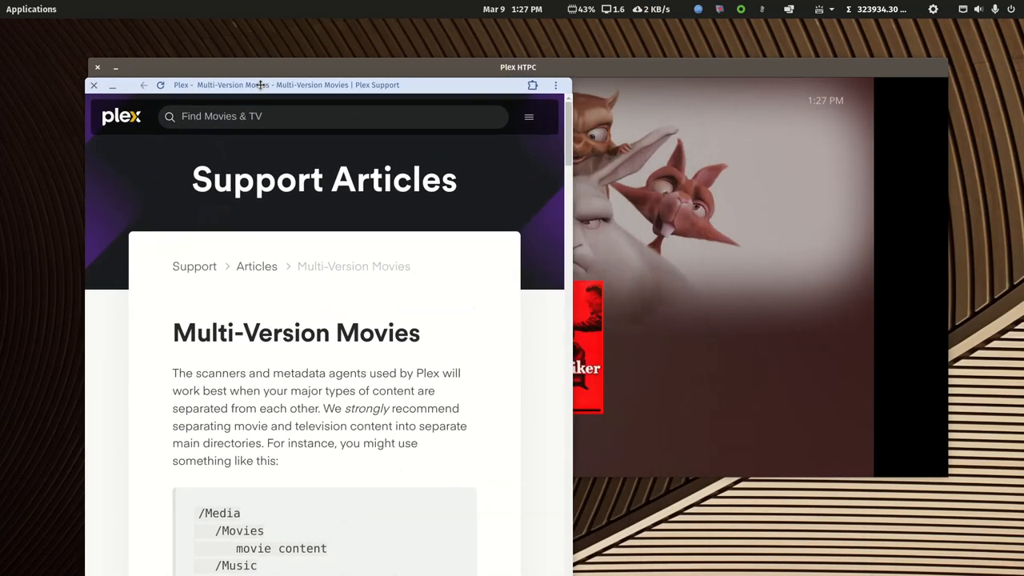
scroll(down, 3)
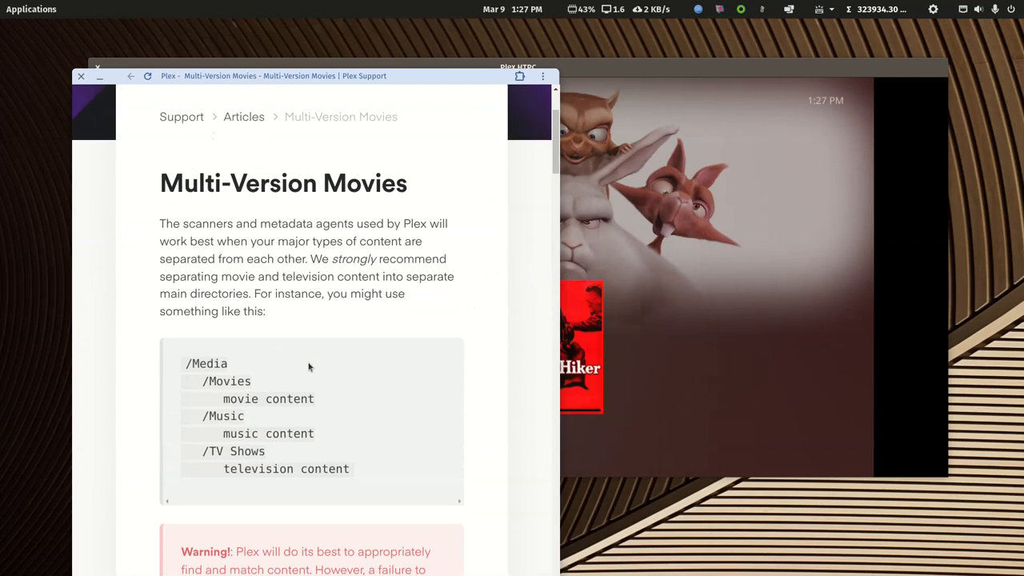
scroll(down, 3)
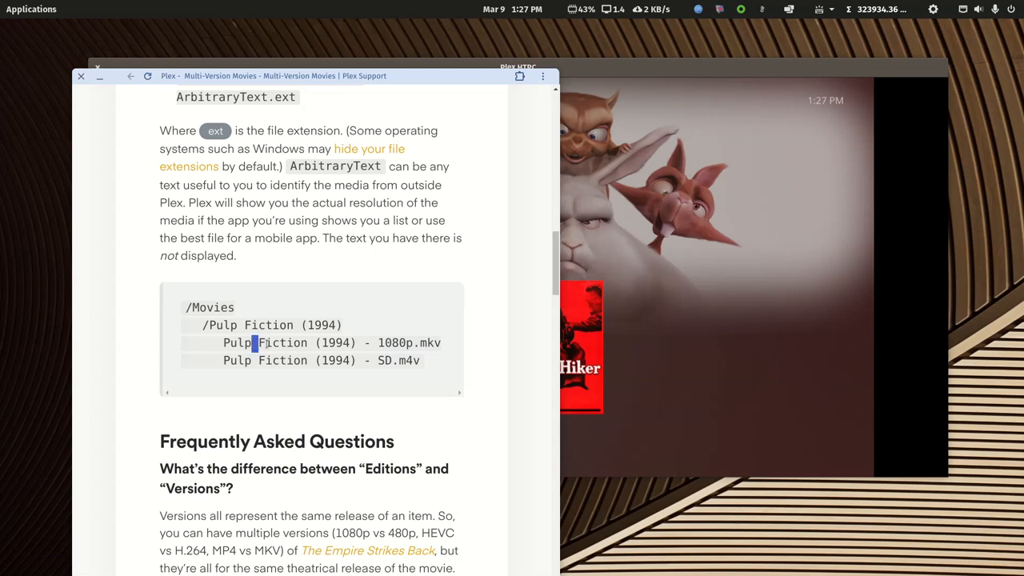
drag(256, 342, 382, 342)
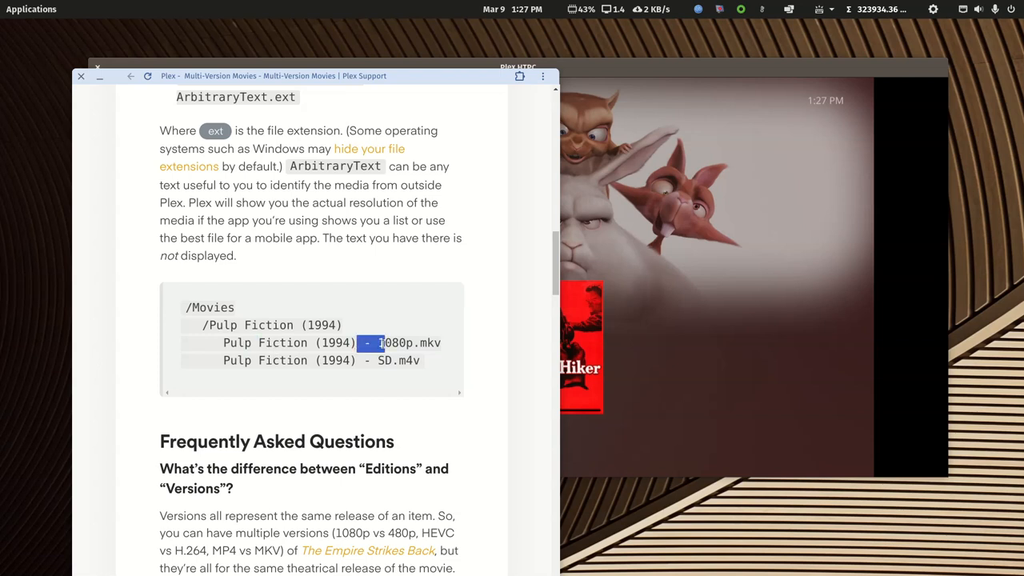
click(382, 342)
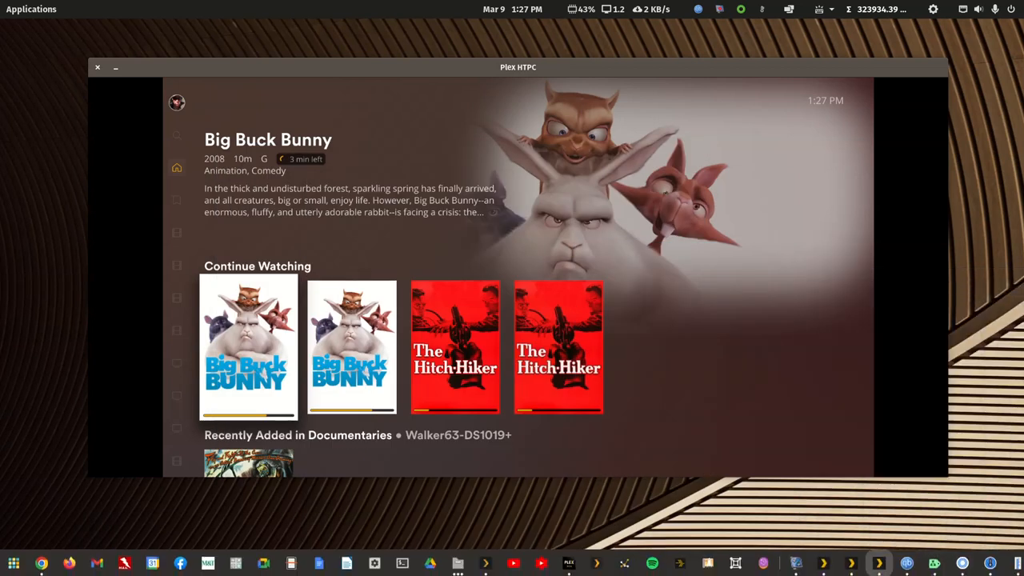
mouse_move(282, 236)
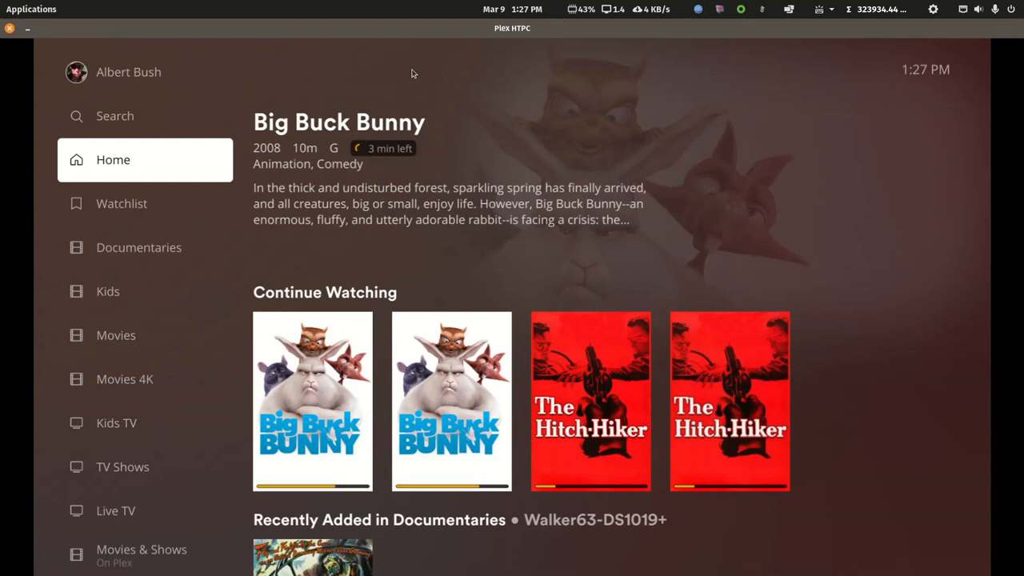
Step: Show the Movies library grid with all 9 movies, including both Hitch-Hiker entries
click(115, 336)
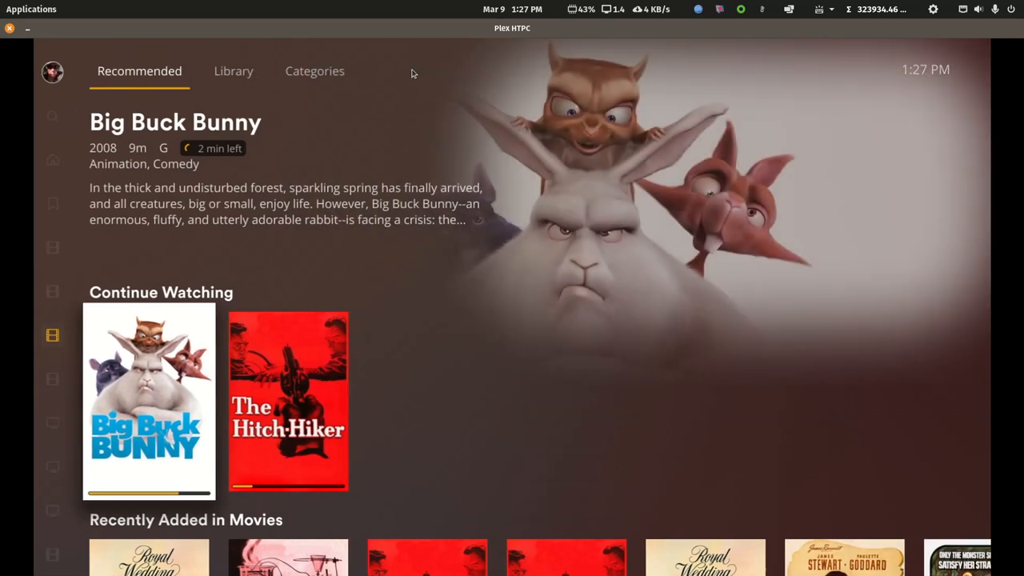
click(233, 70)
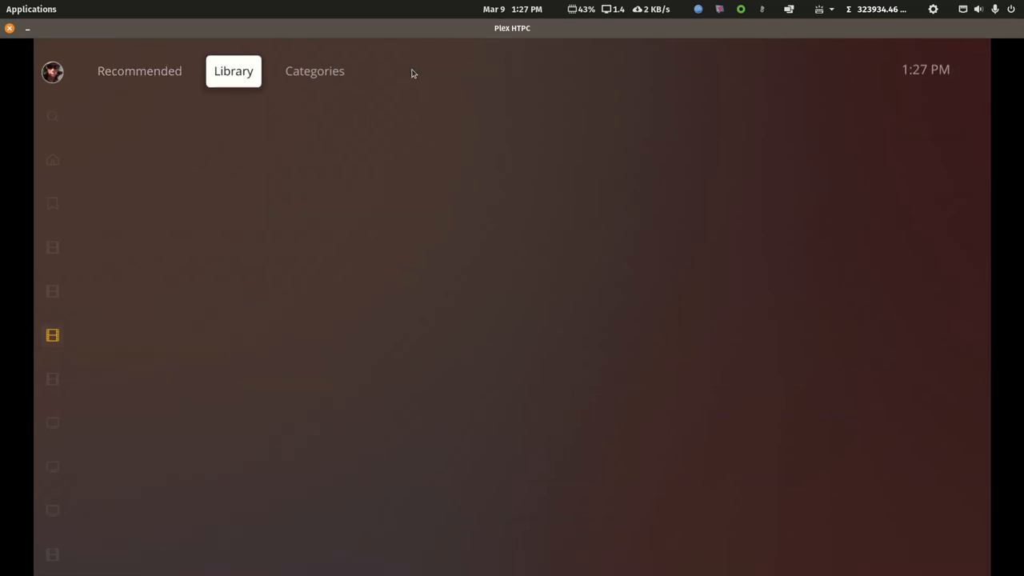
click(233, 71)
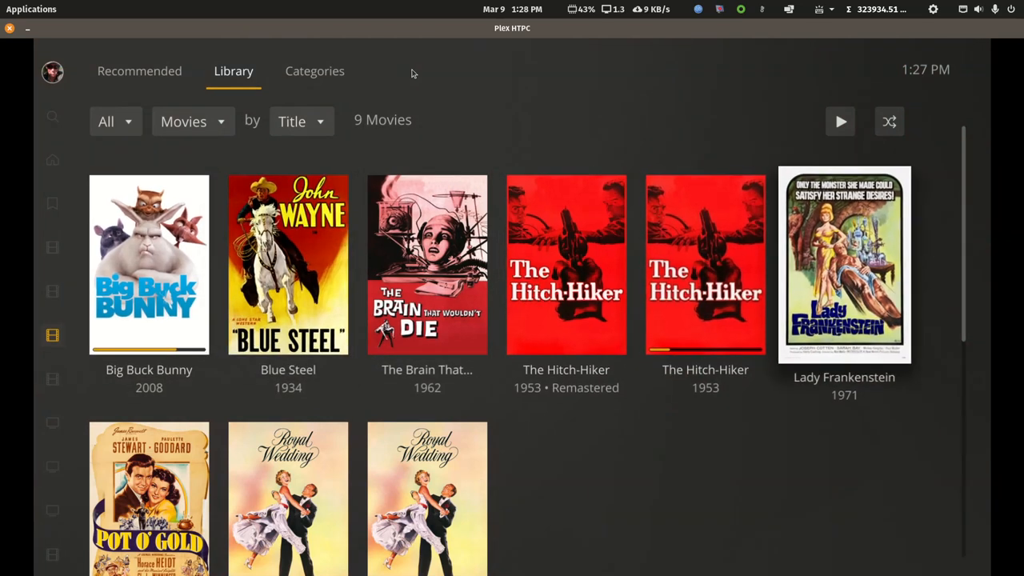
click(844, 263)
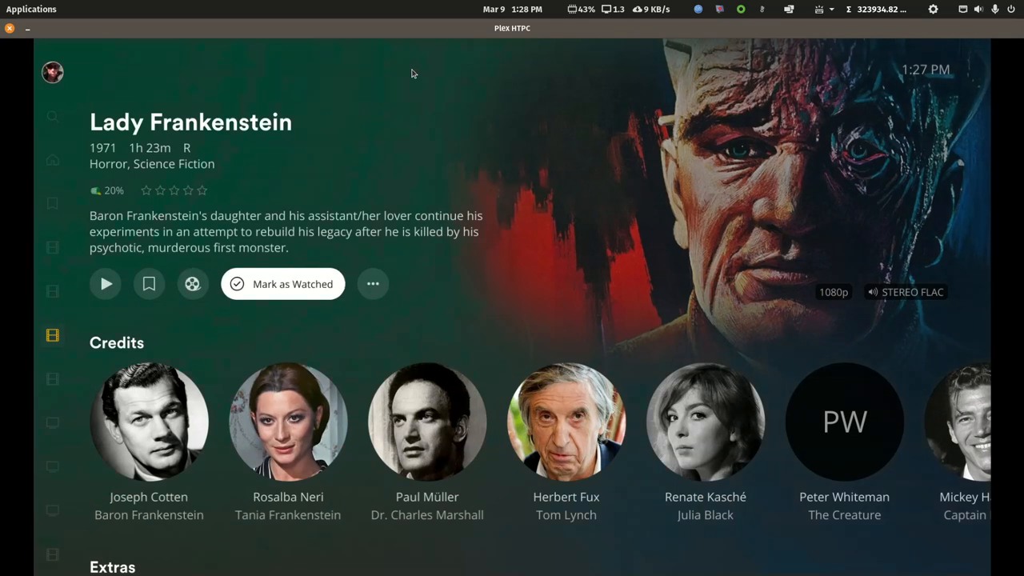
click(105, 284)
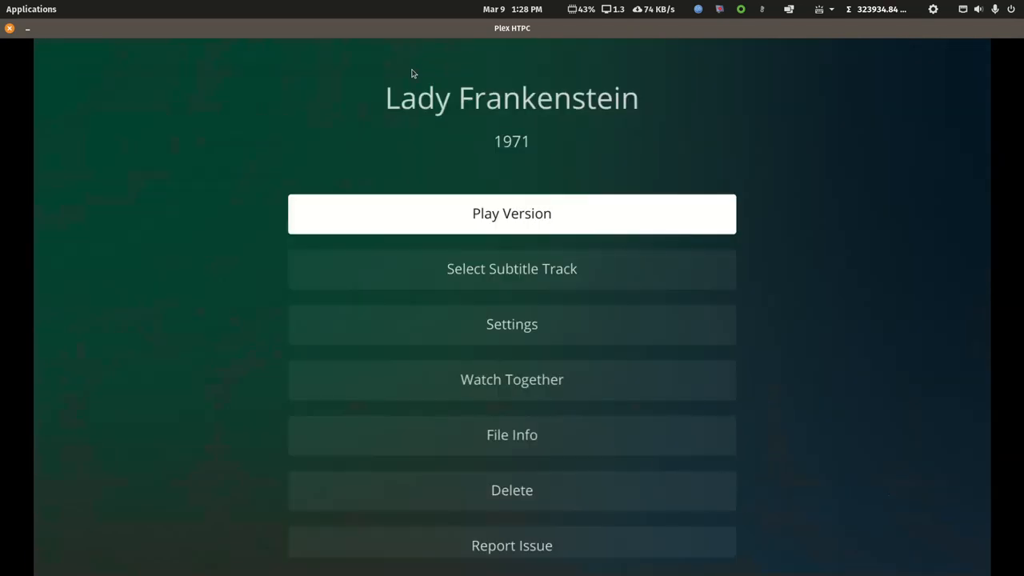
click(512, 213)
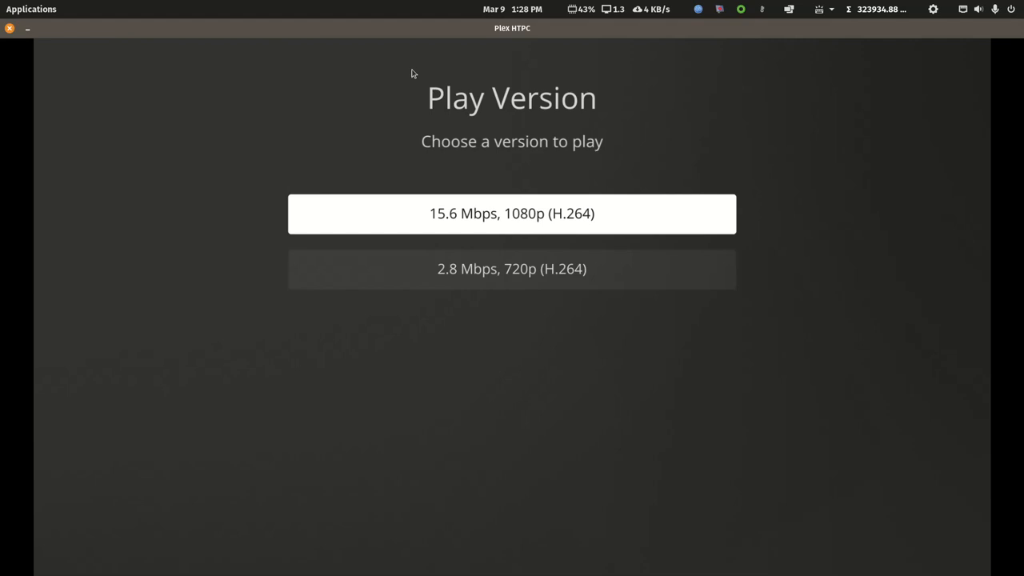
click(512, 269)
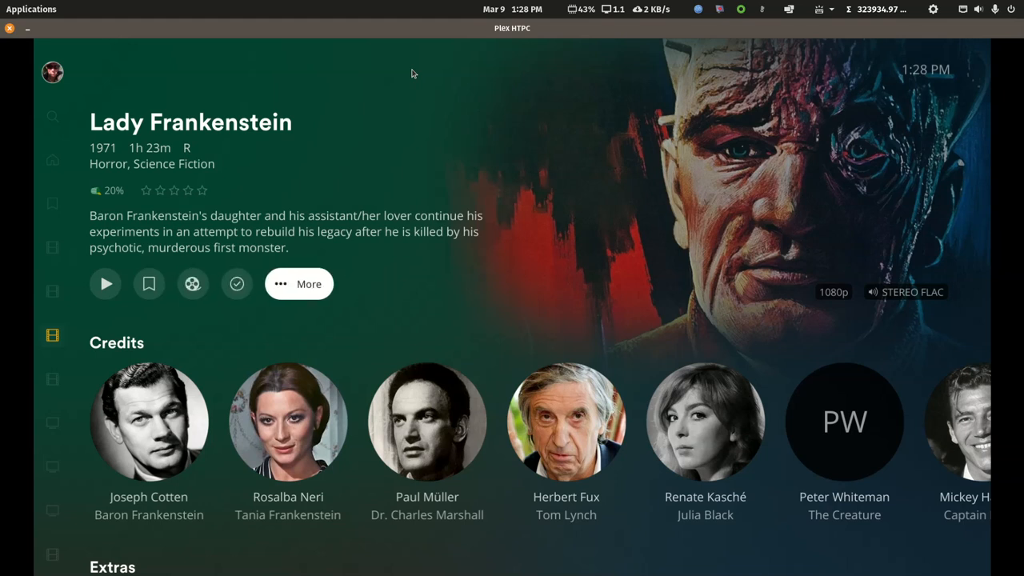
click(298, 284)
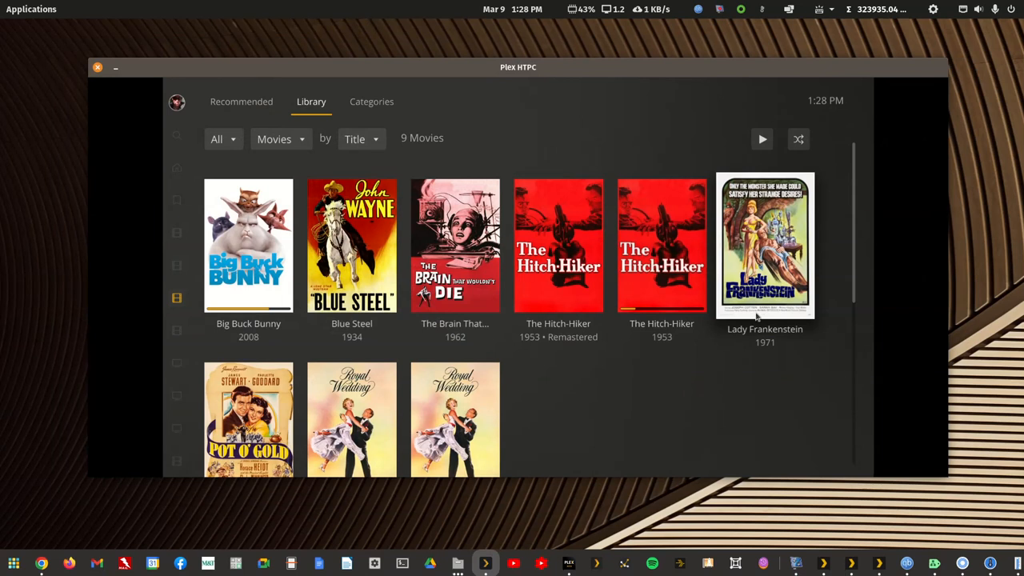
mouse_move(574, 58)
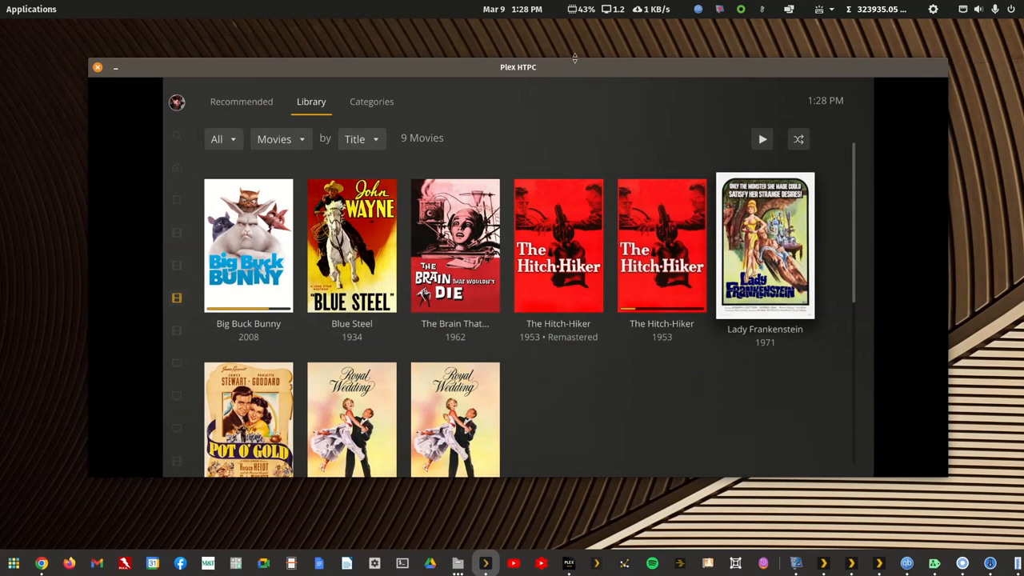
Step: Switch the Plex HTPC sidebar to the Movies 4K library
click(176, 102)
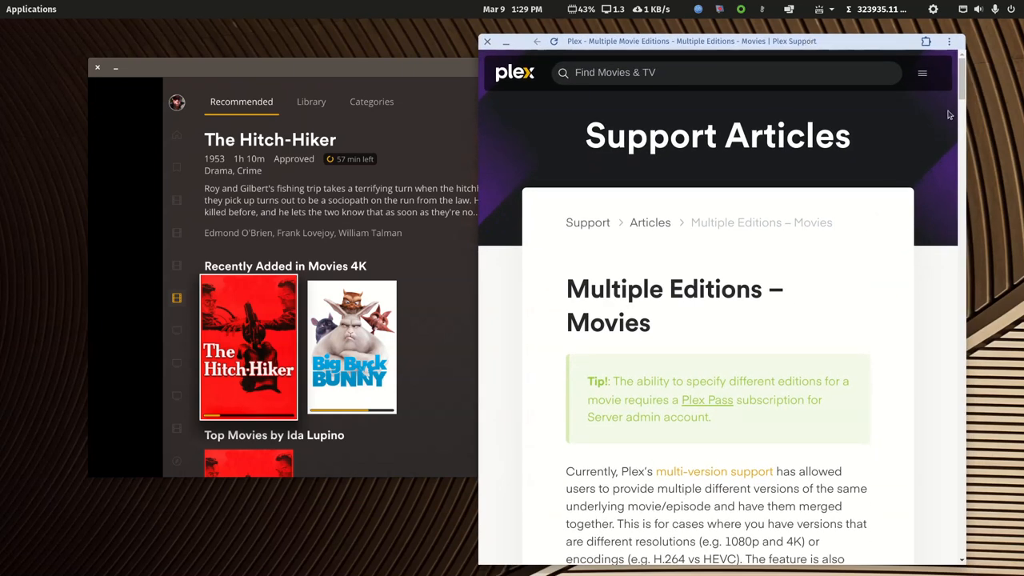
Step: Read the edition filename code sample and continue to the Blade Runner editions-plus-versions example
scroll(down, 3)
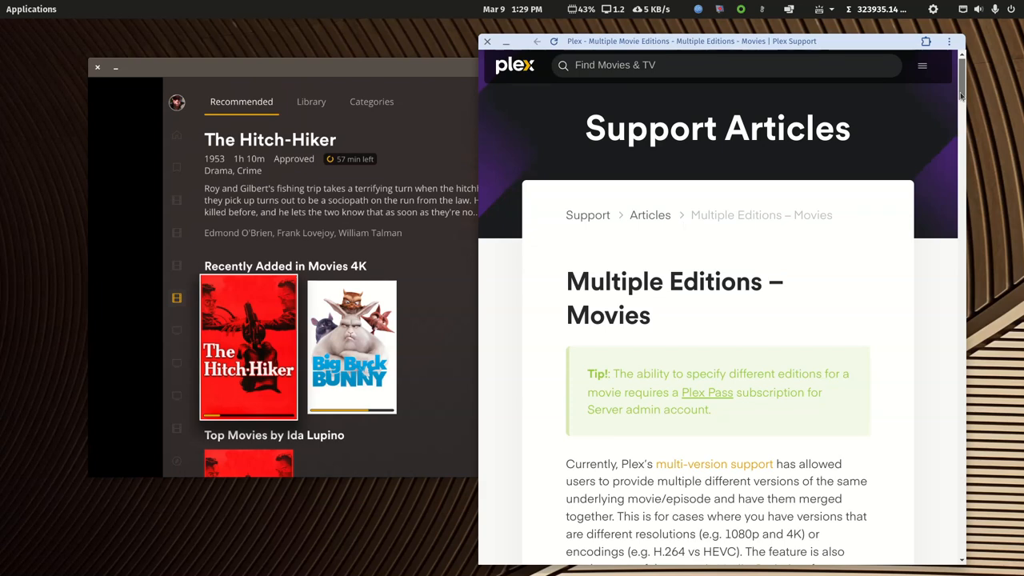
scroll(down, 3)
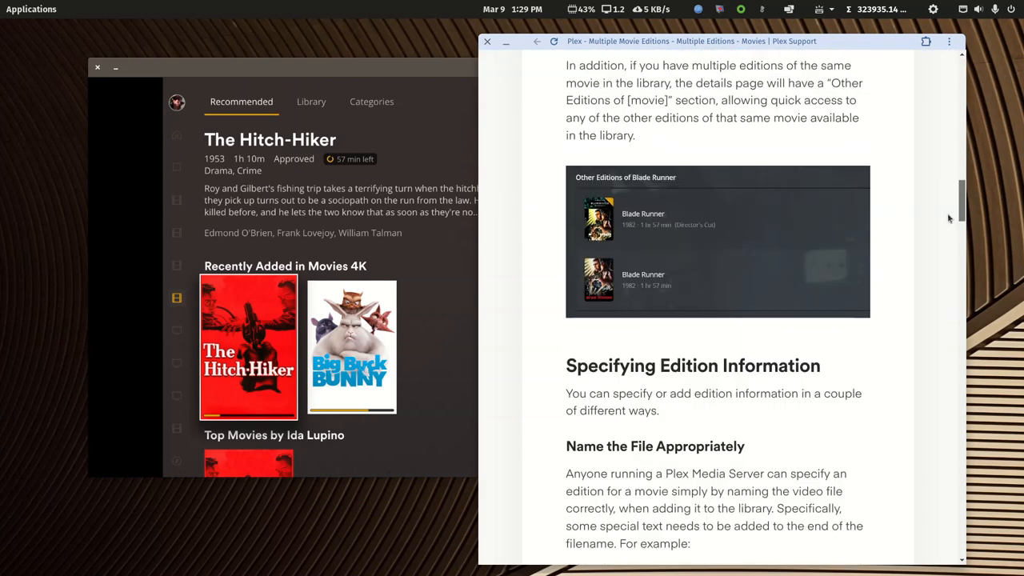
scroll(down, 3)
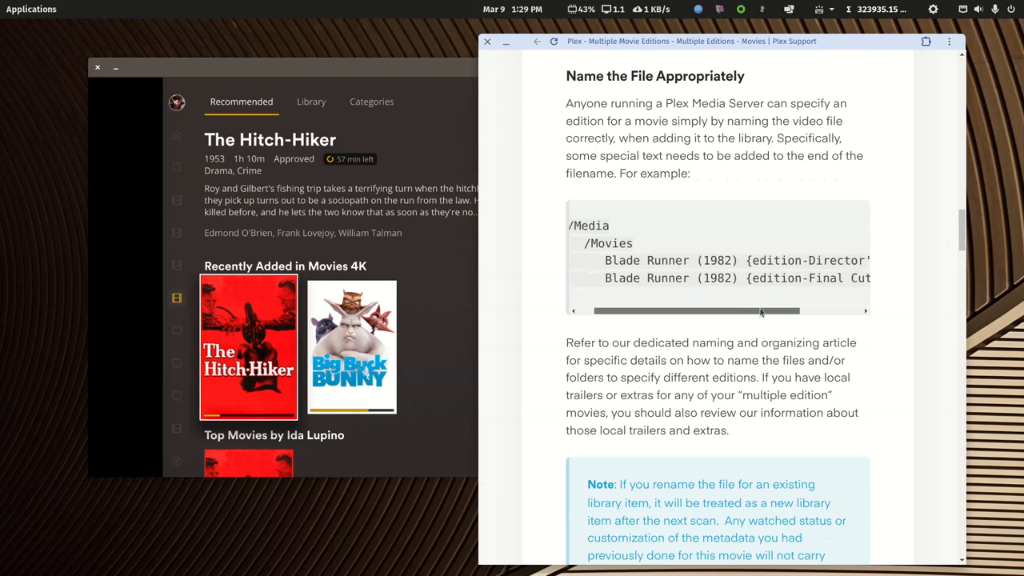
drag(675, 310, 808, 310)
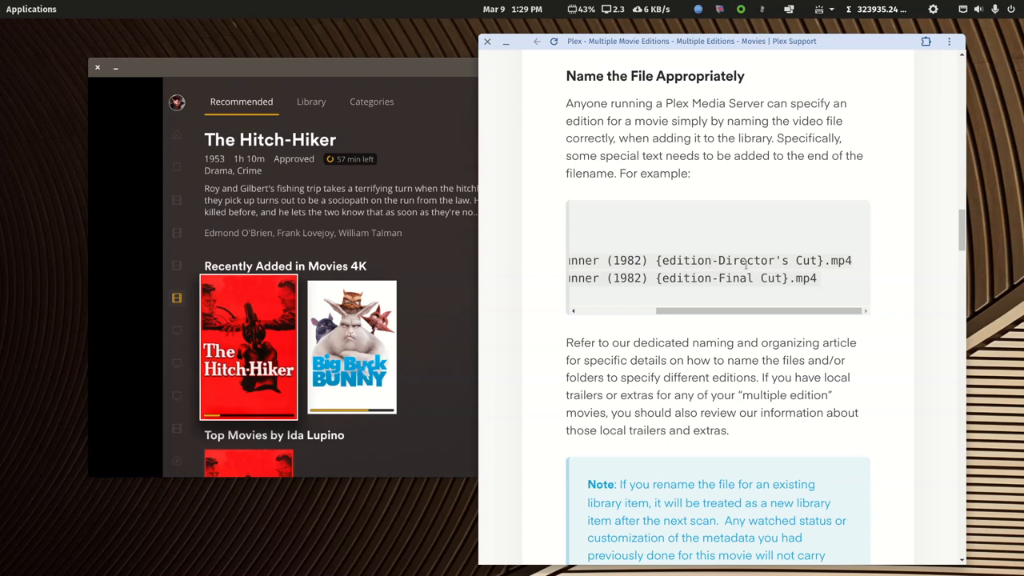
double_click(761, 259)
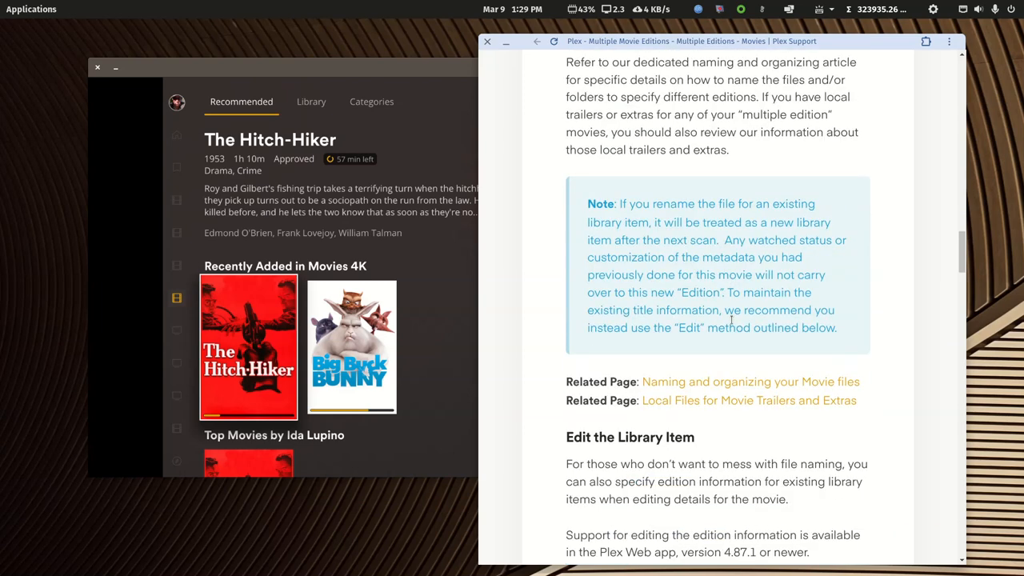
scroll(down, 3)
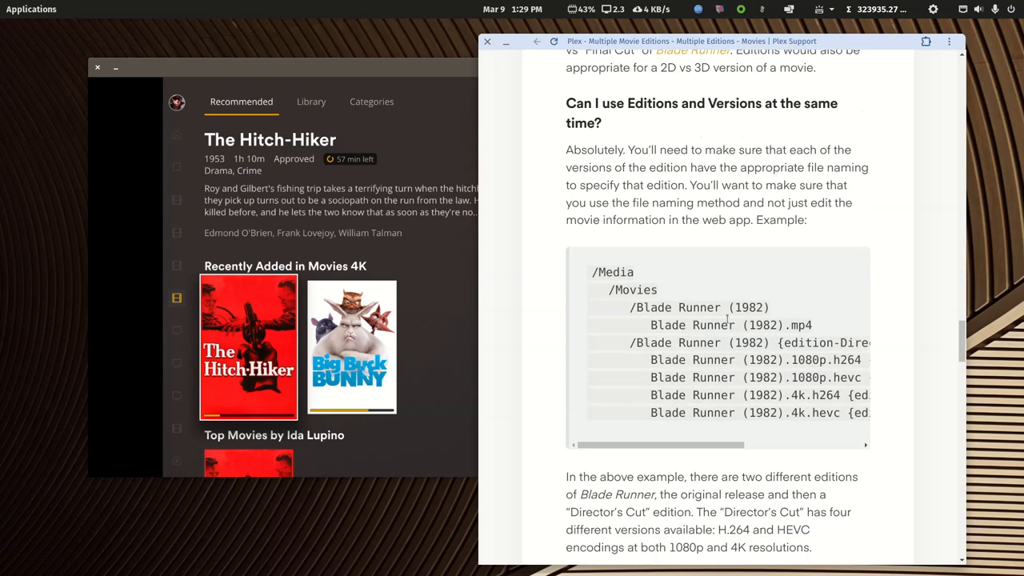
scroll(down, 3)
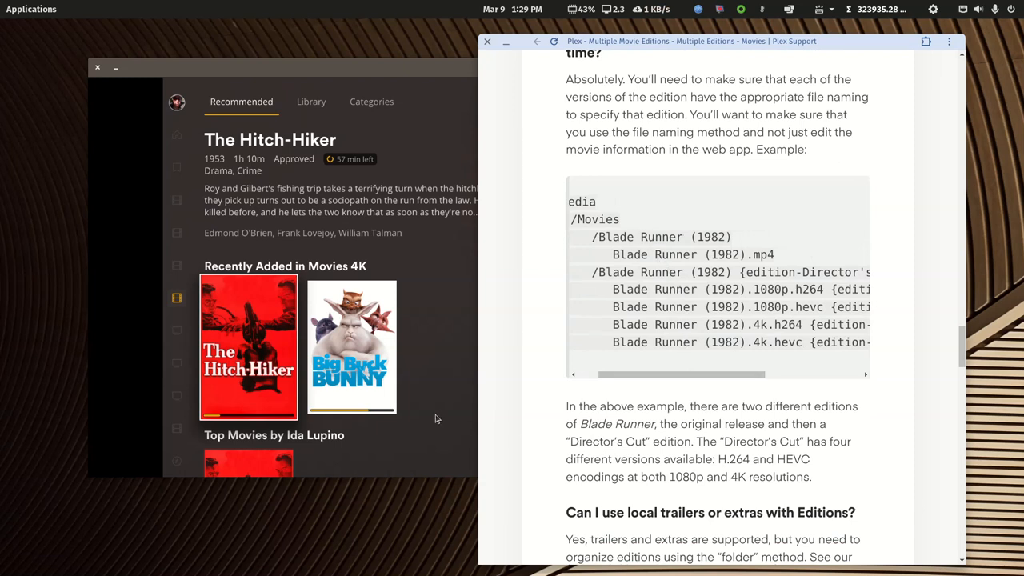
mouse_move(275, 432)
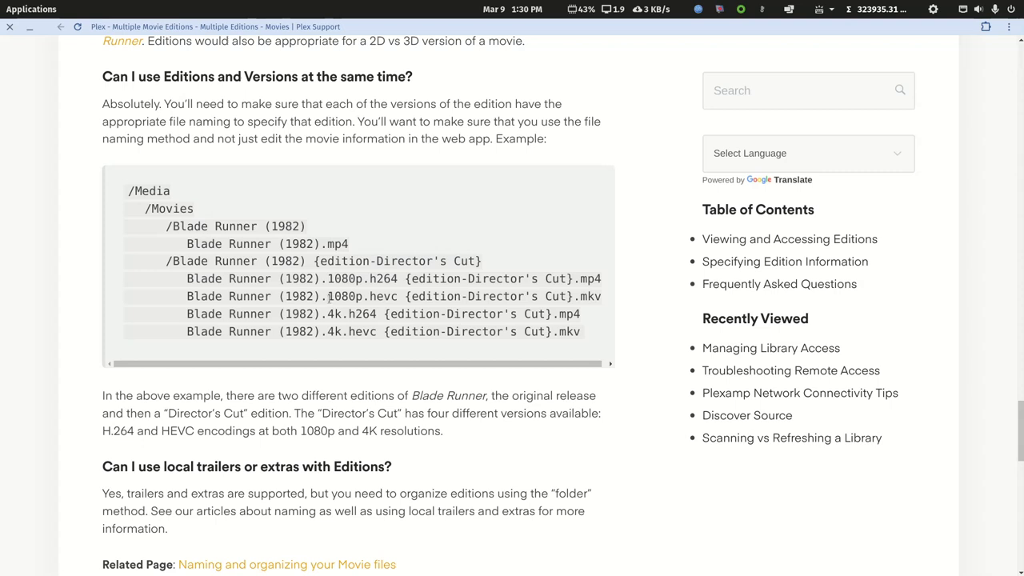
double_click(323, 296)
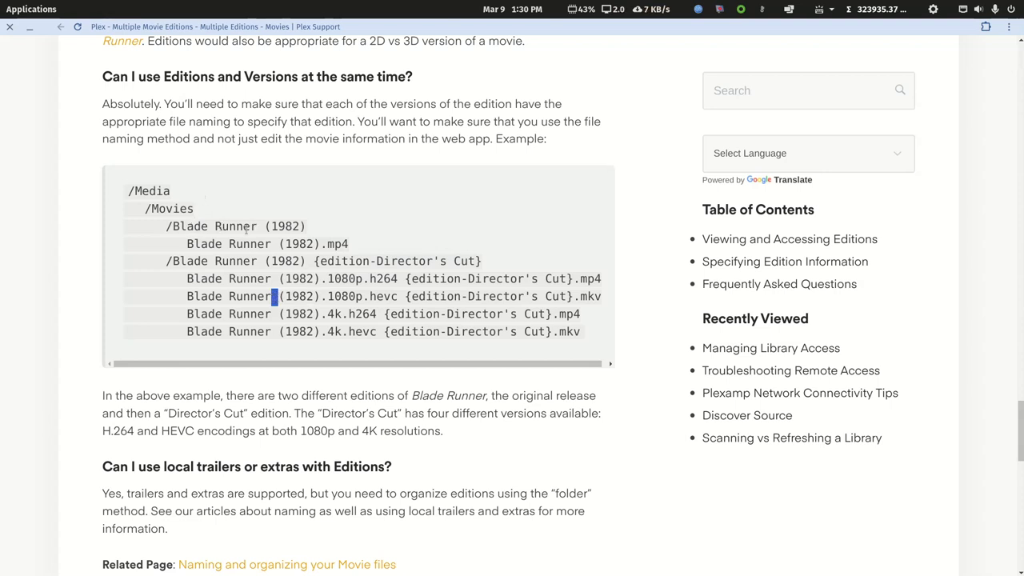
double_click(214, 227)
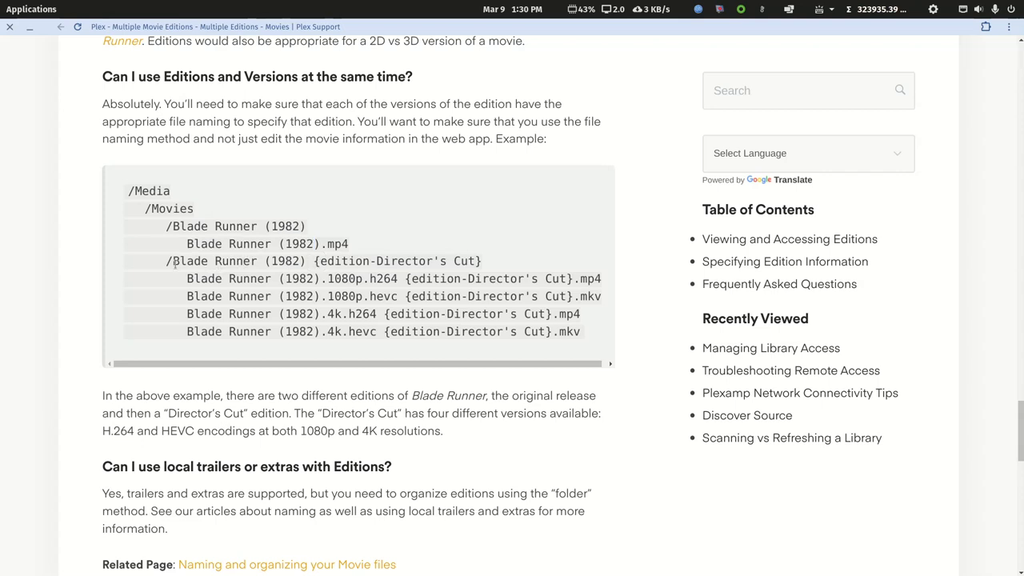
double_click(214, 261)
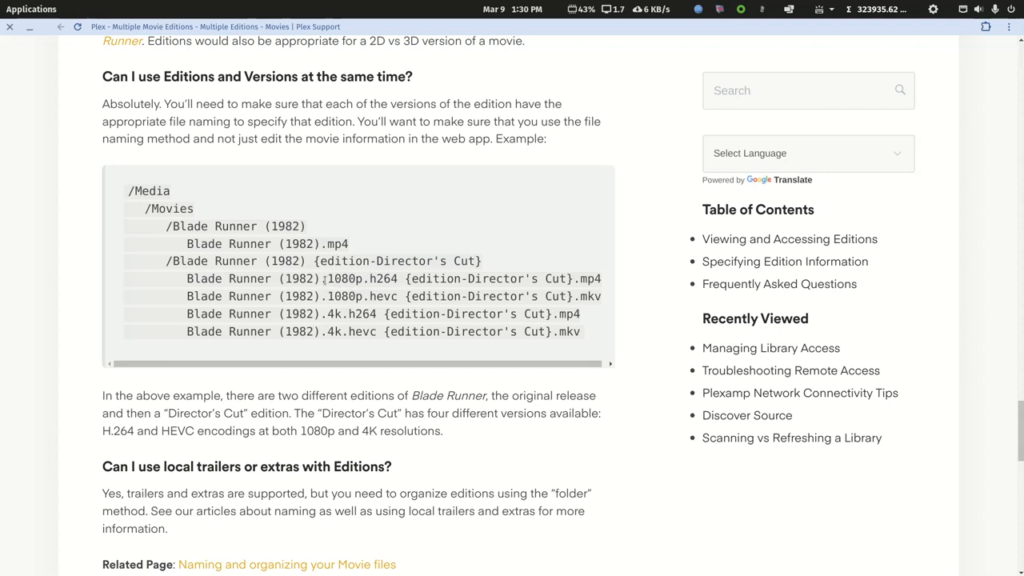
double_click(358, 279)
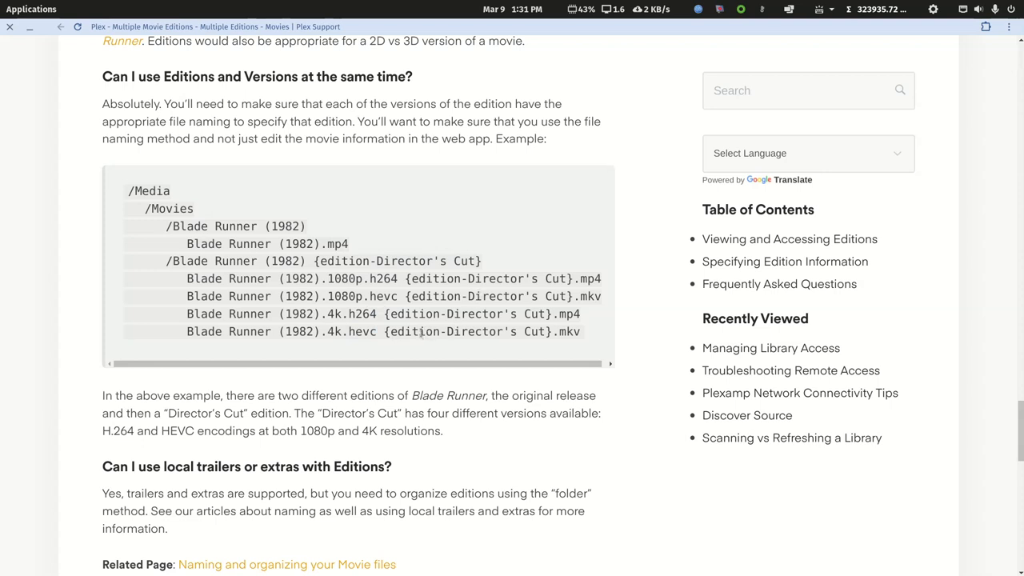
mouse_move(403, 328)
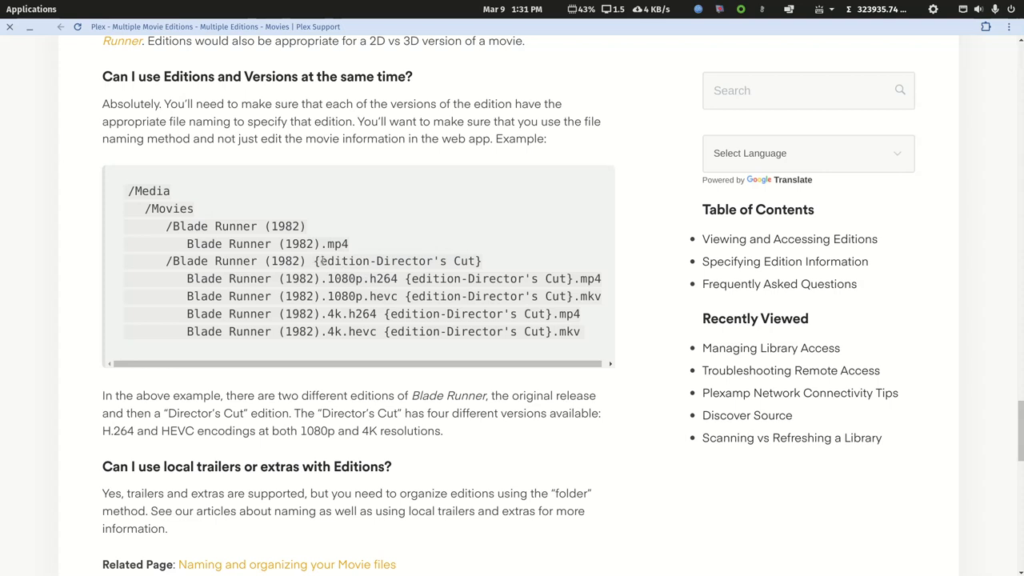
double_click(189, 261)
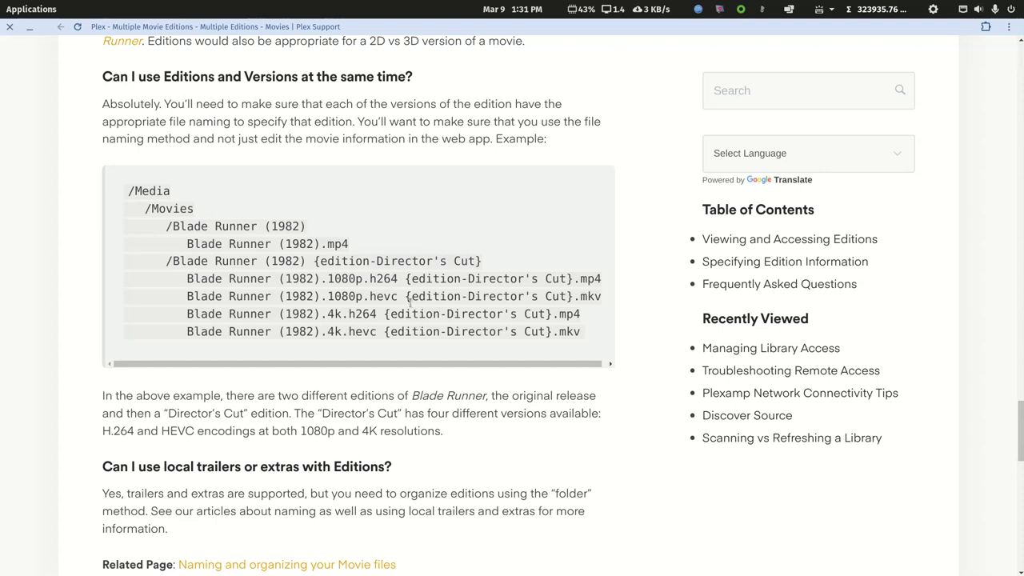
mouse_move(412, 289)
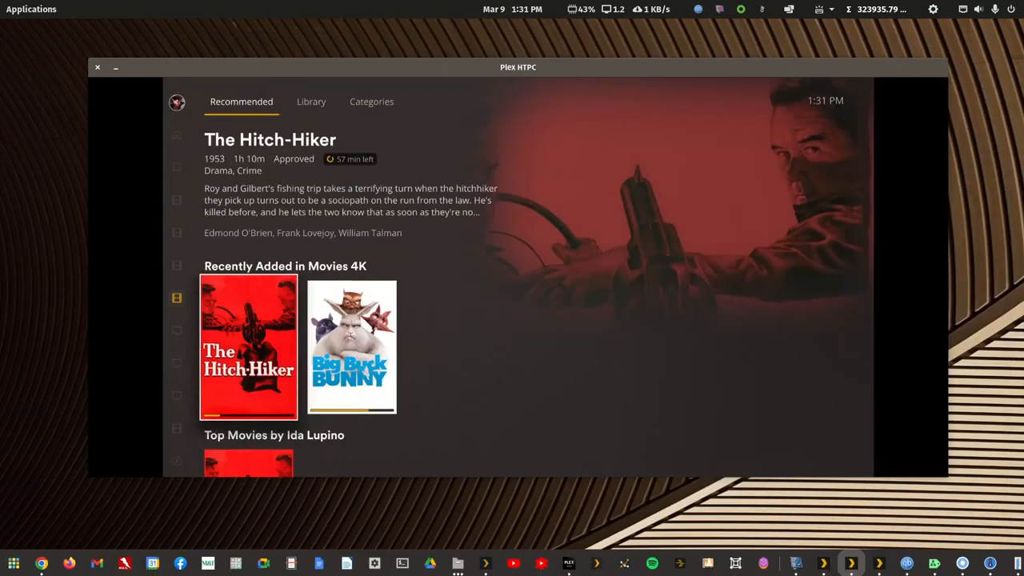
mouse_move(974, 512)
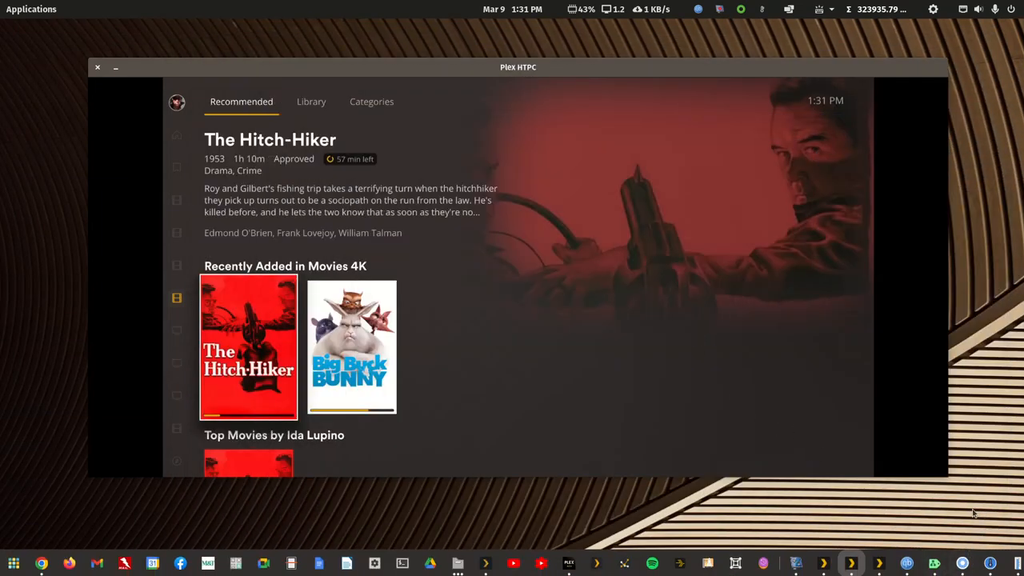
Step: Bring up the file manager's dock menu to open Files
right_click(457, 563)
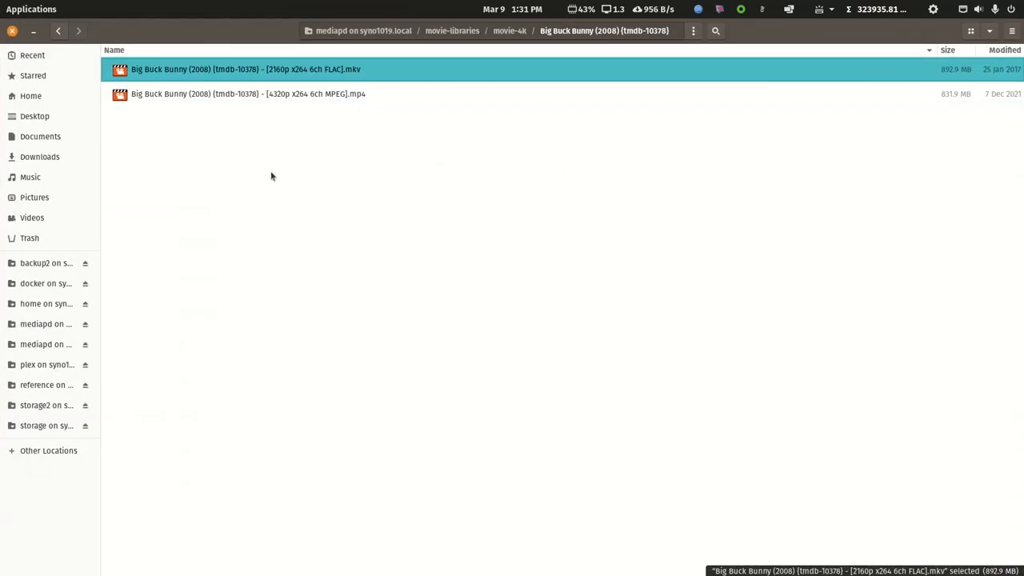
mouse_move(275, 104)
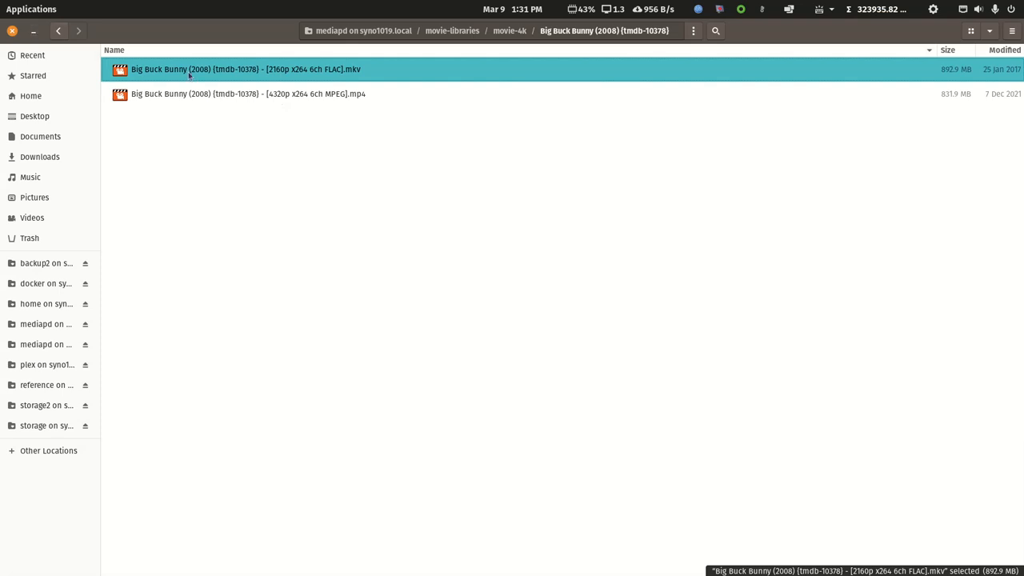
Step: Navigate from Big Buck Bunny's movie-4k folder into The Hitch-Hiker (1953) folder in movie-main
text(1)
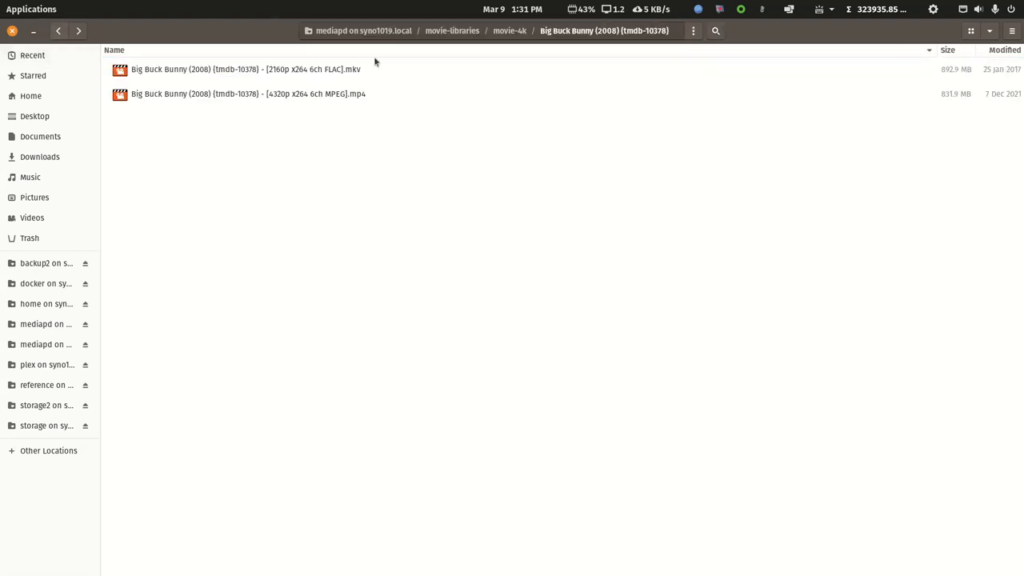
click(451, 31)
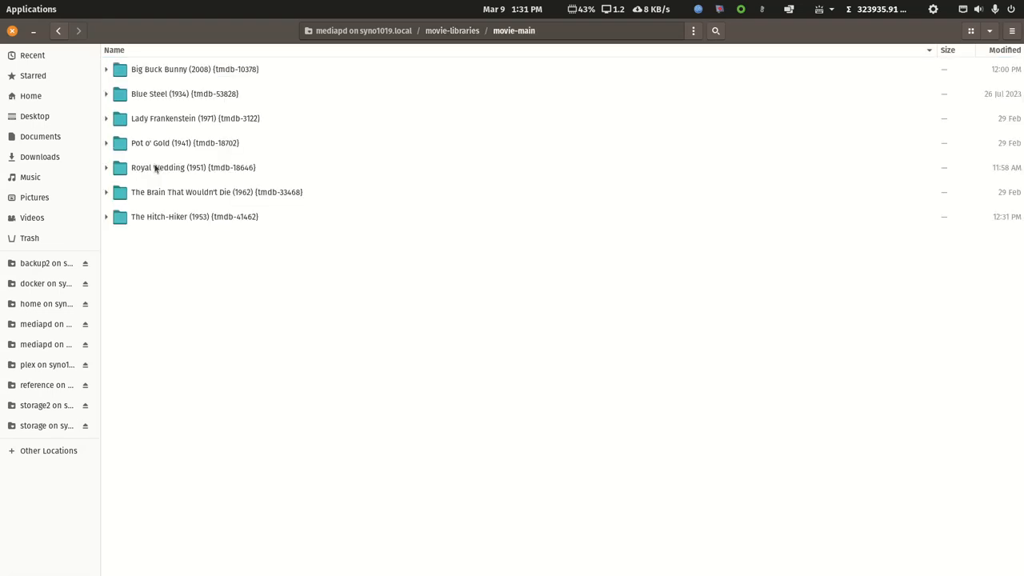
double_click(195, 216)
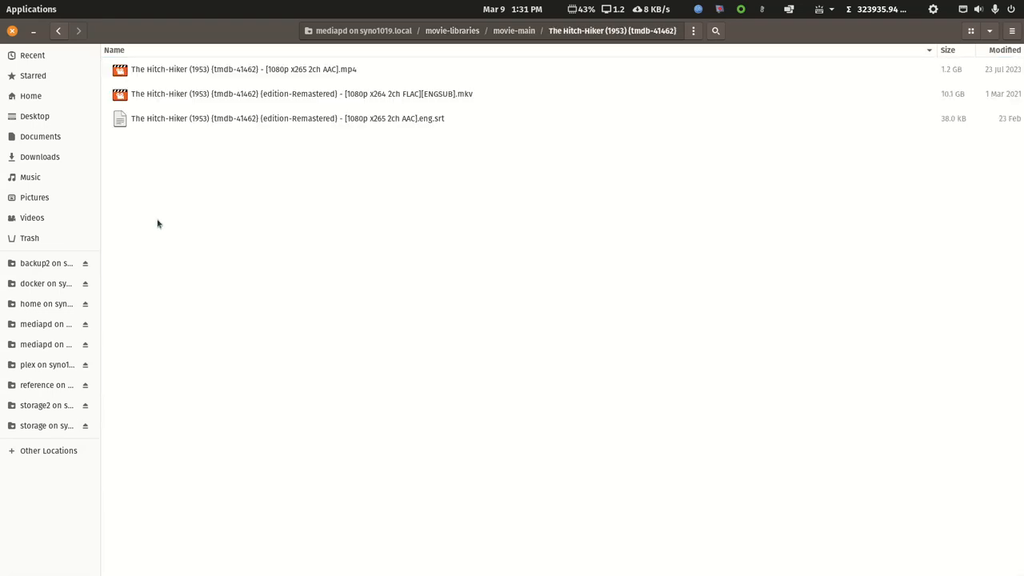
mouse_move(296, 131)
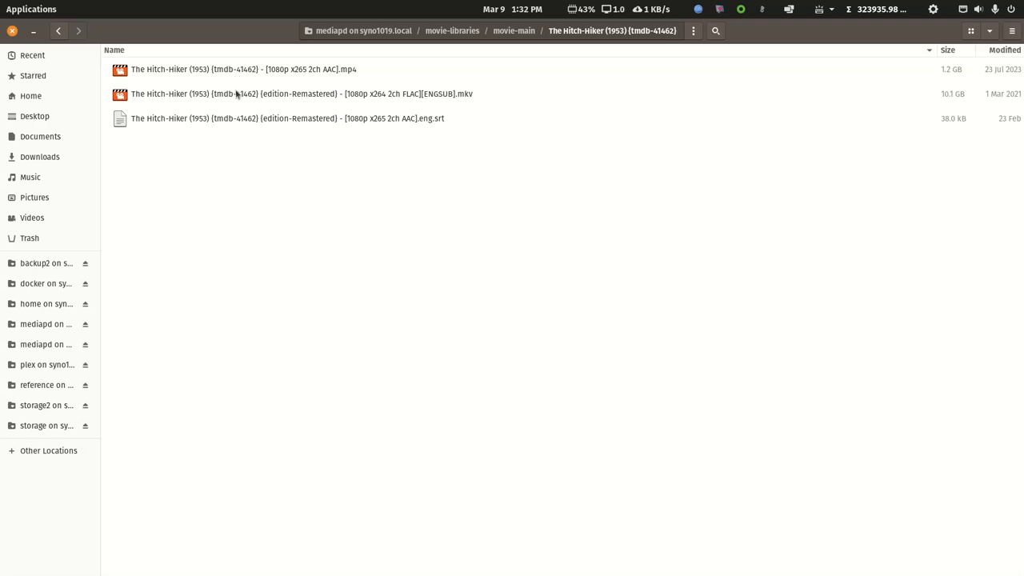
mouse_move(266, 114)
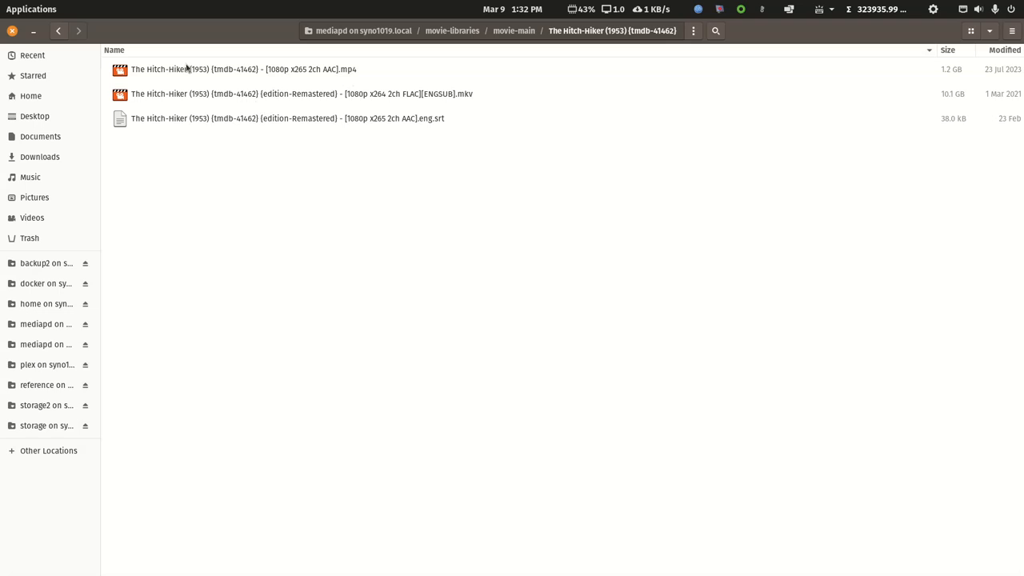
mouse_move(283, 105)
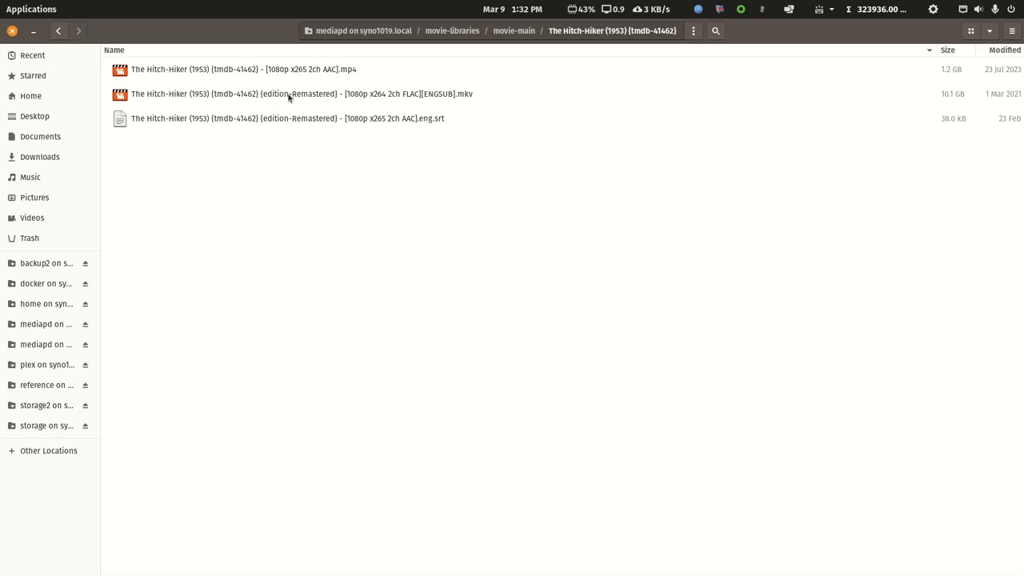
mouse_move(302, 126)
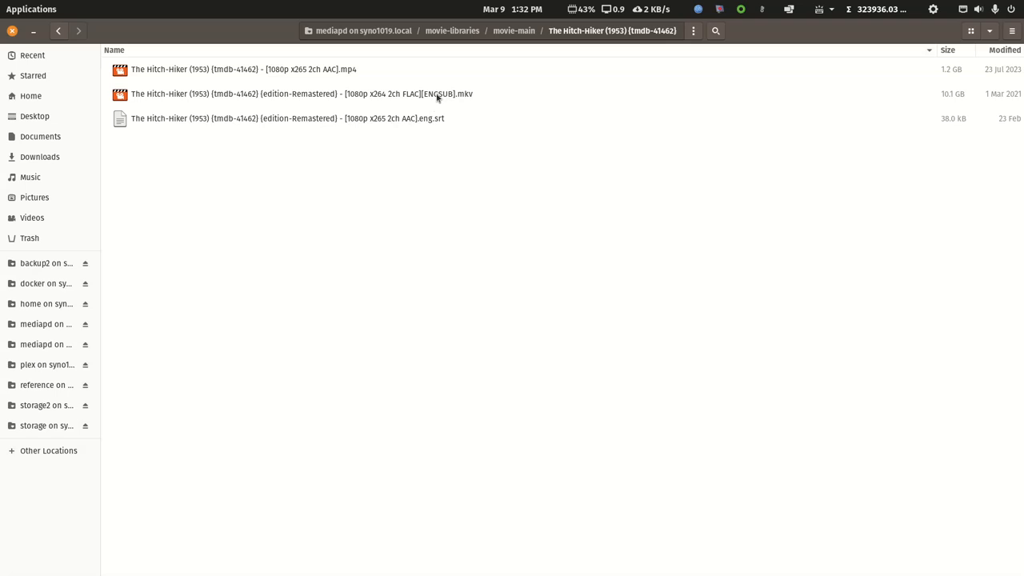
mouse_move(448, 103)
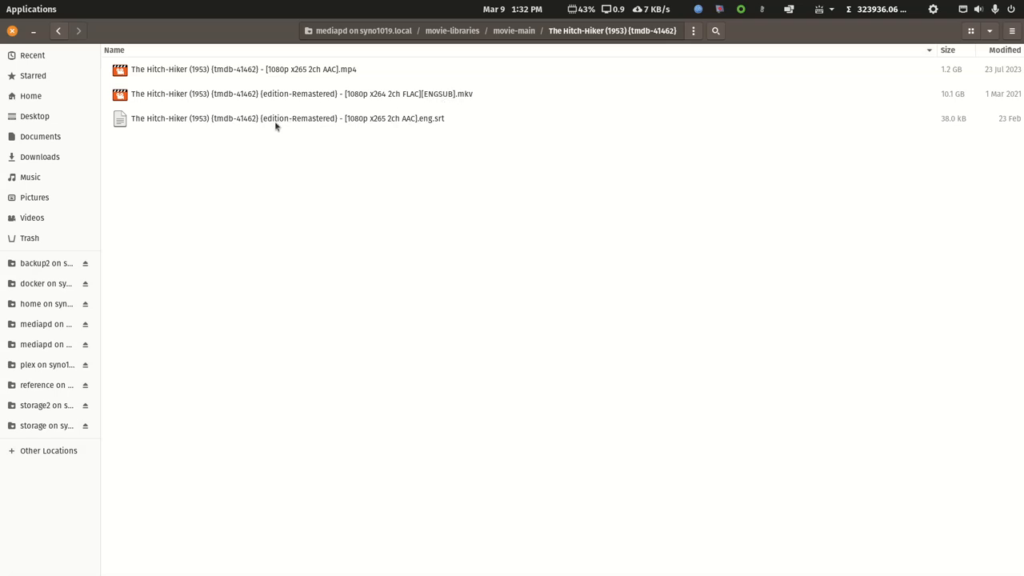
mouse_move(281, 74)
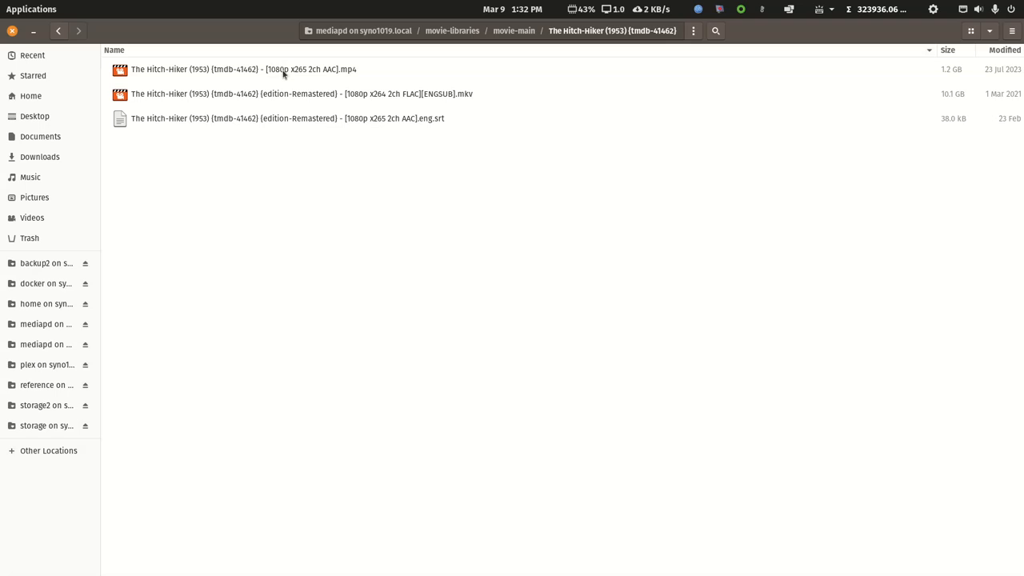
Step: Return to movie-main and enter The Brain That Wouldn't Die (1962) folder
click(58, 30)
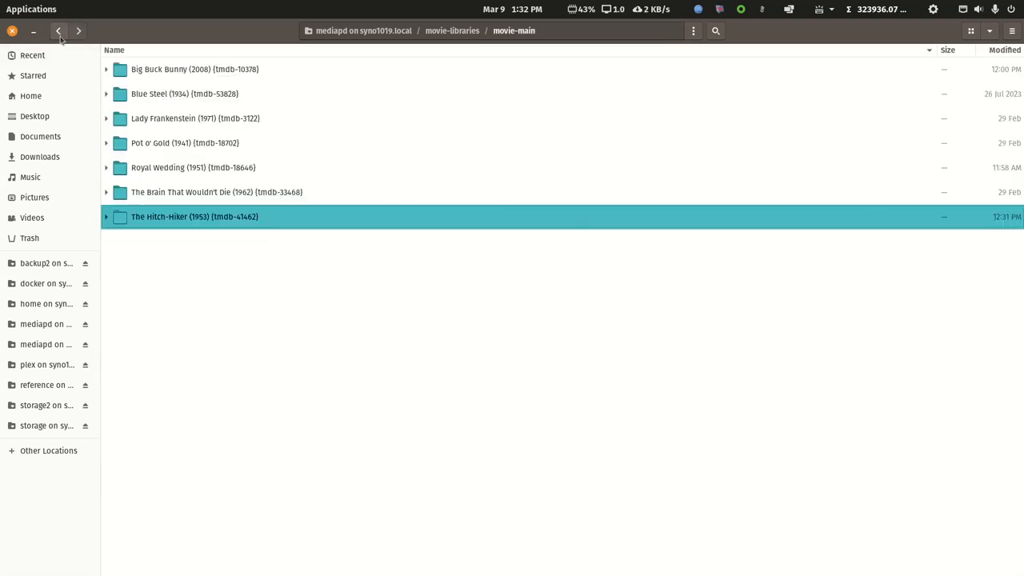
double_click(216, 192)
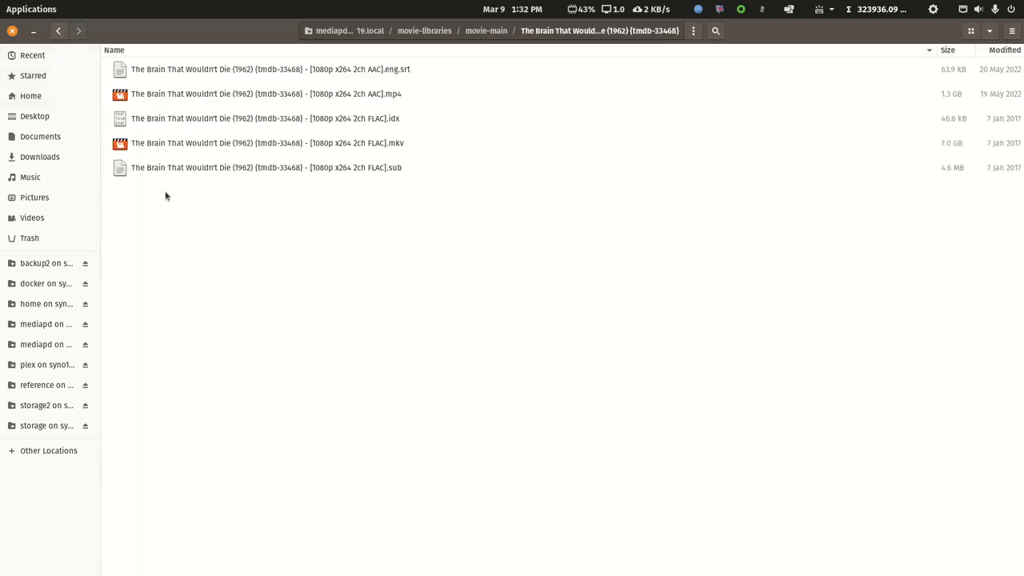
mouse_move(225, 197)
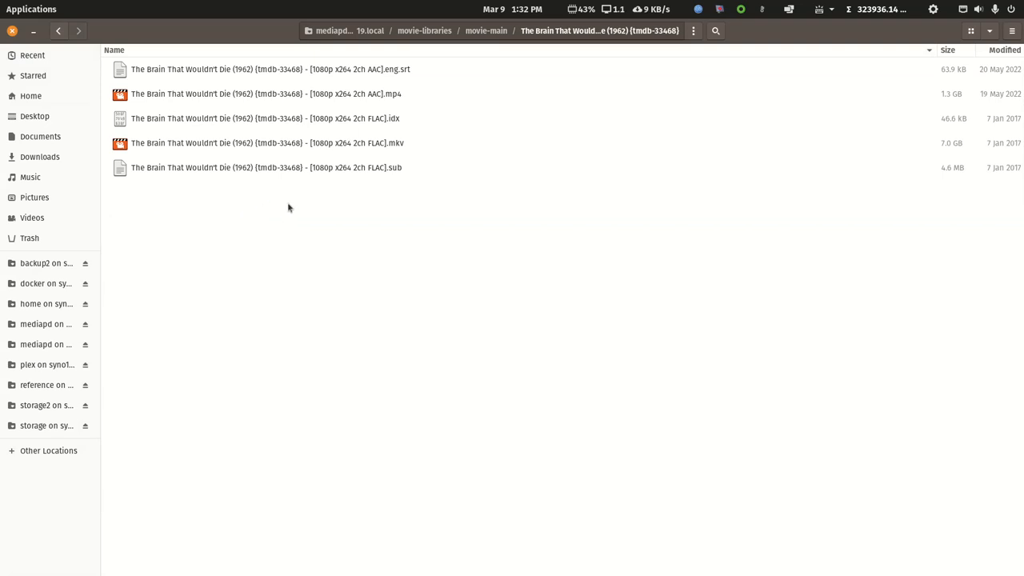
mouse_move(286, 216)
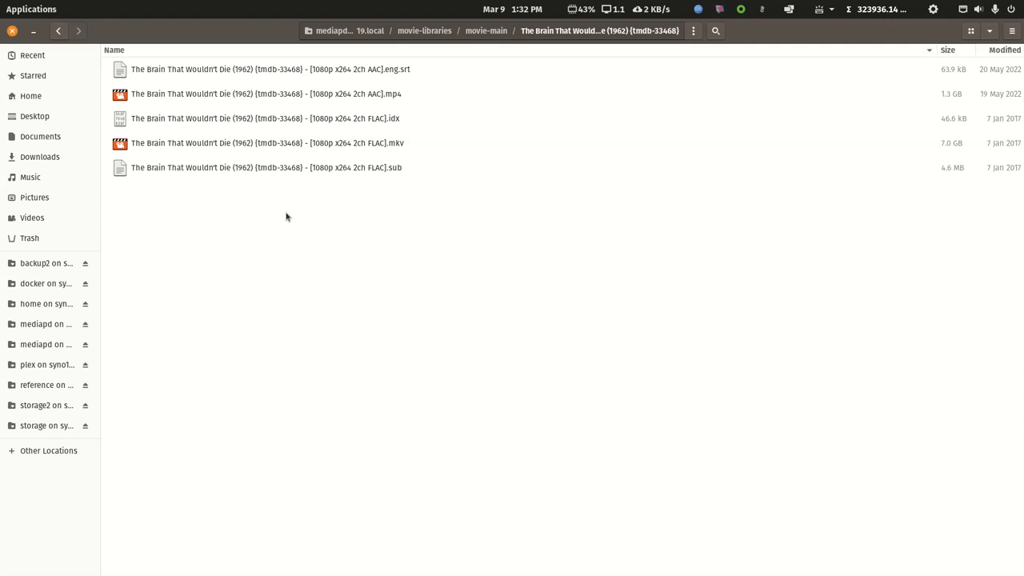
mouse_move(319, 176)
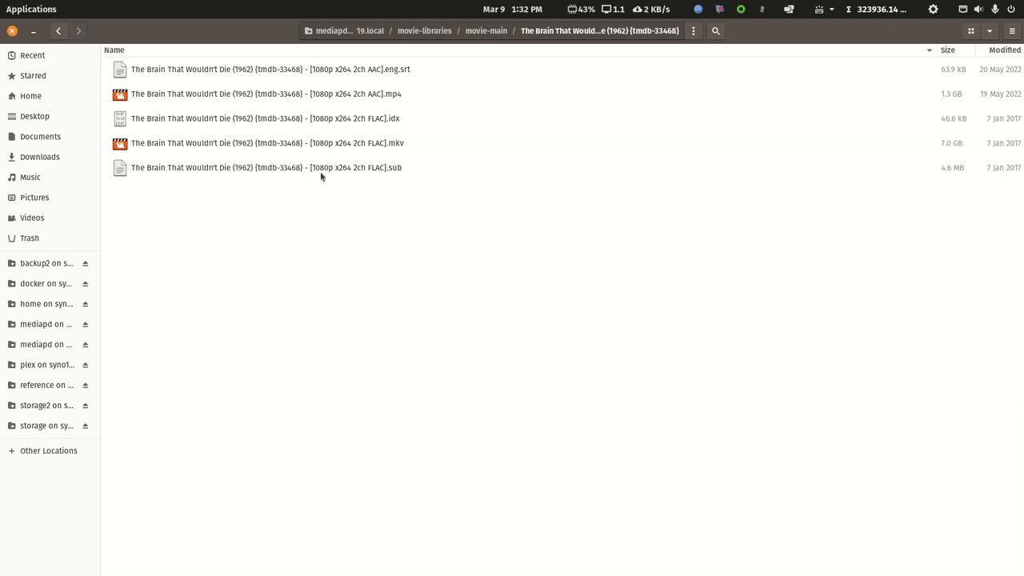
mouse_move(328, 150)
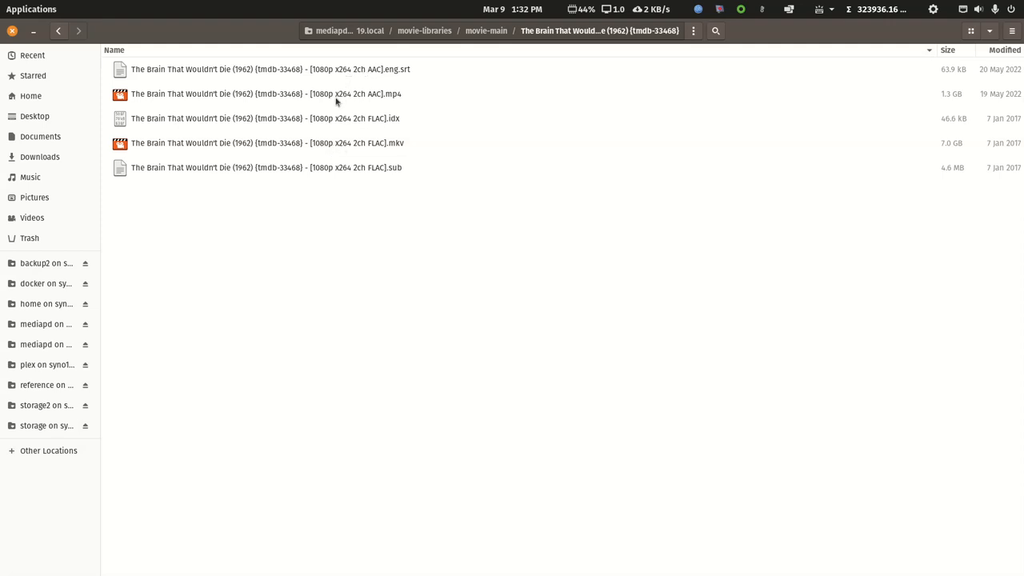
mouse_move(363, 103)
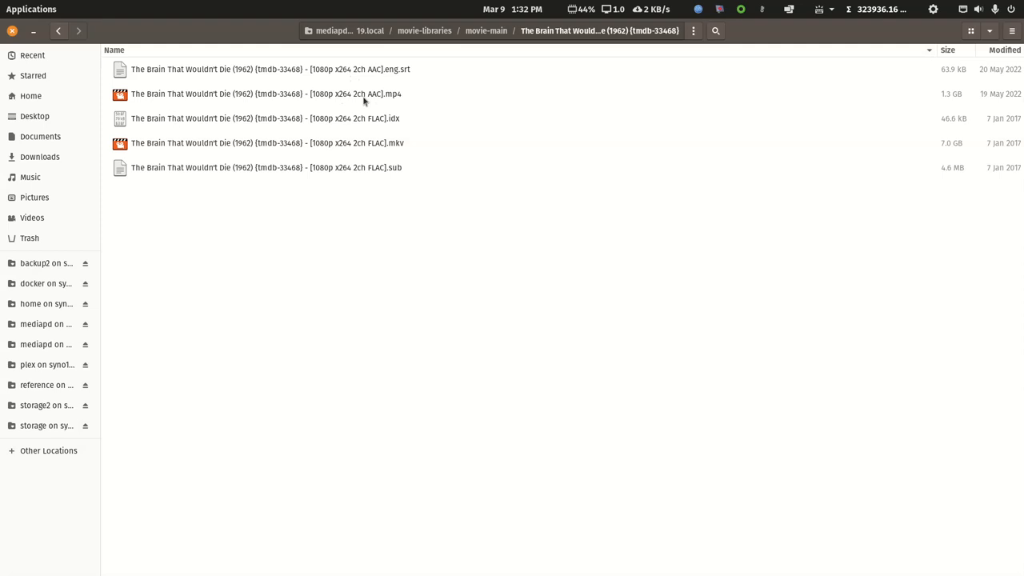
mouse_move(378, 104)
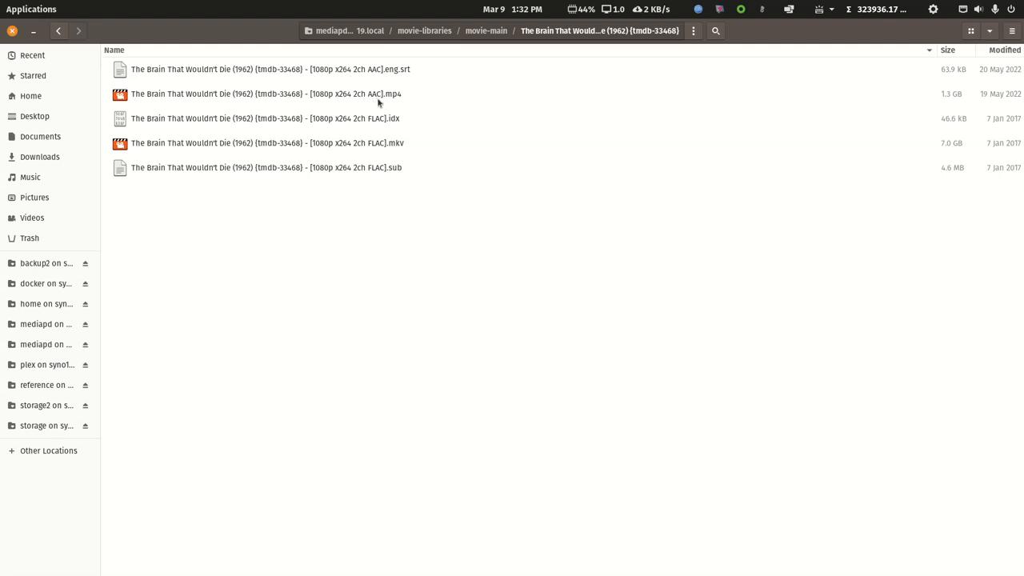
mouse_move(371, 150)
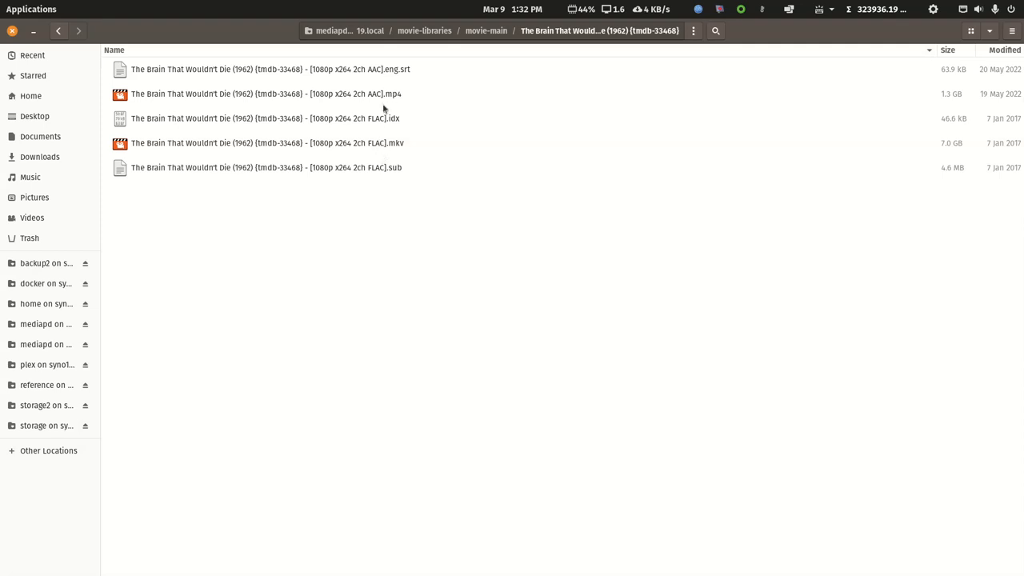
mouse_move(408, 72)
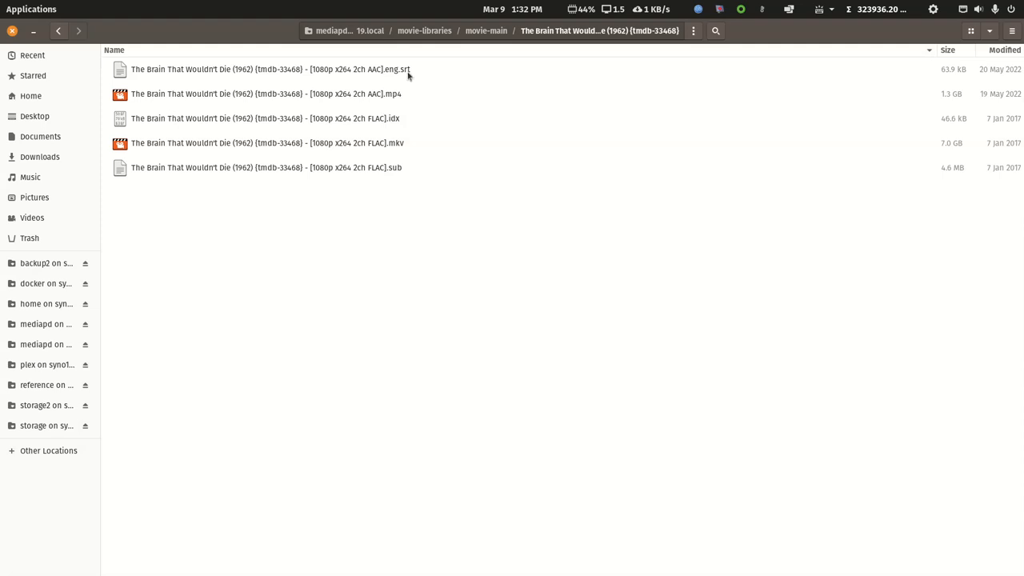
mouse_move(413, 88)
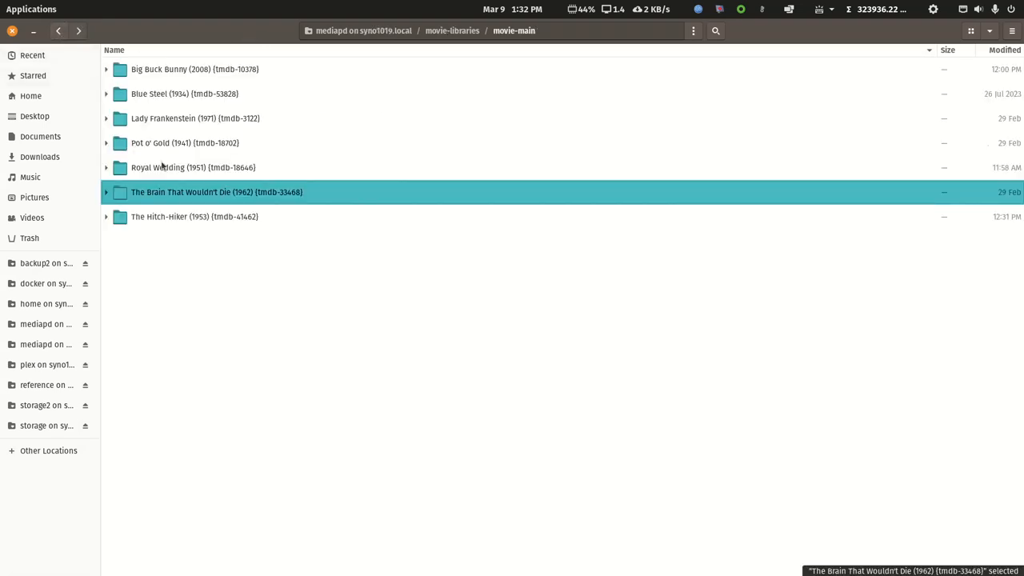
Step: Enter the Royal Wedding (1951) folder in movie-main
double_click(192, 168)
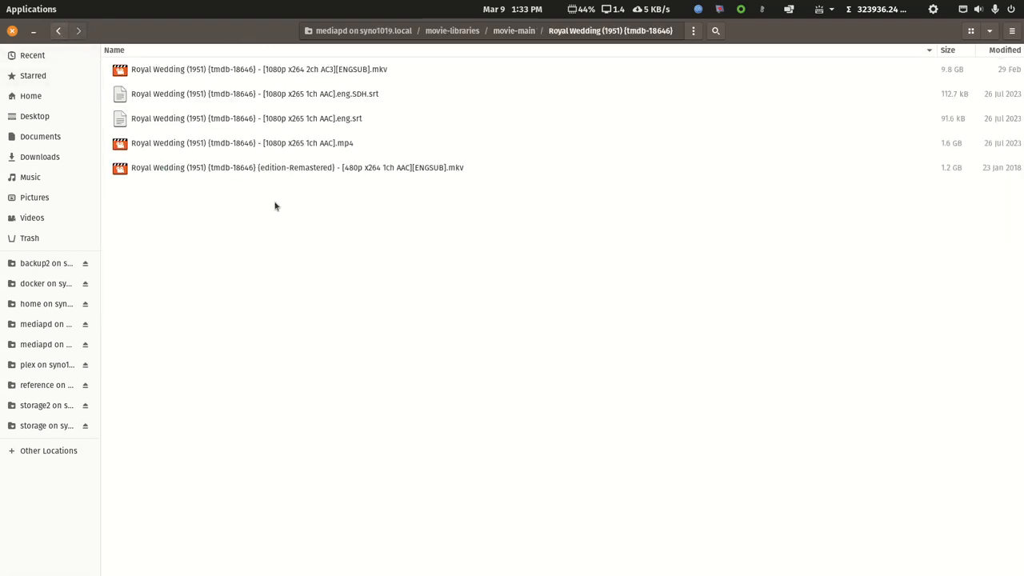
mouse_move(327, 197)
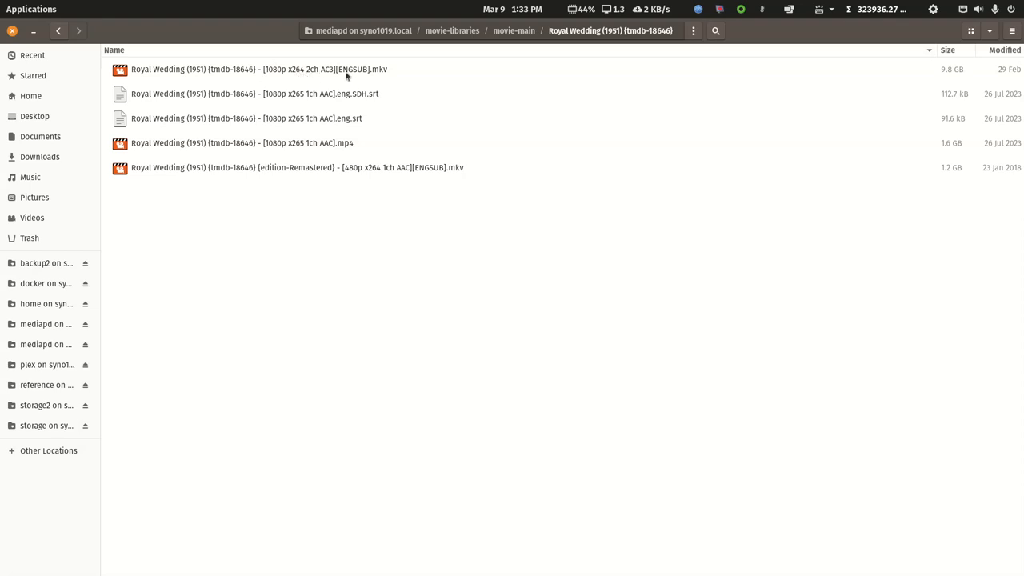
mouse_move(330, 88)
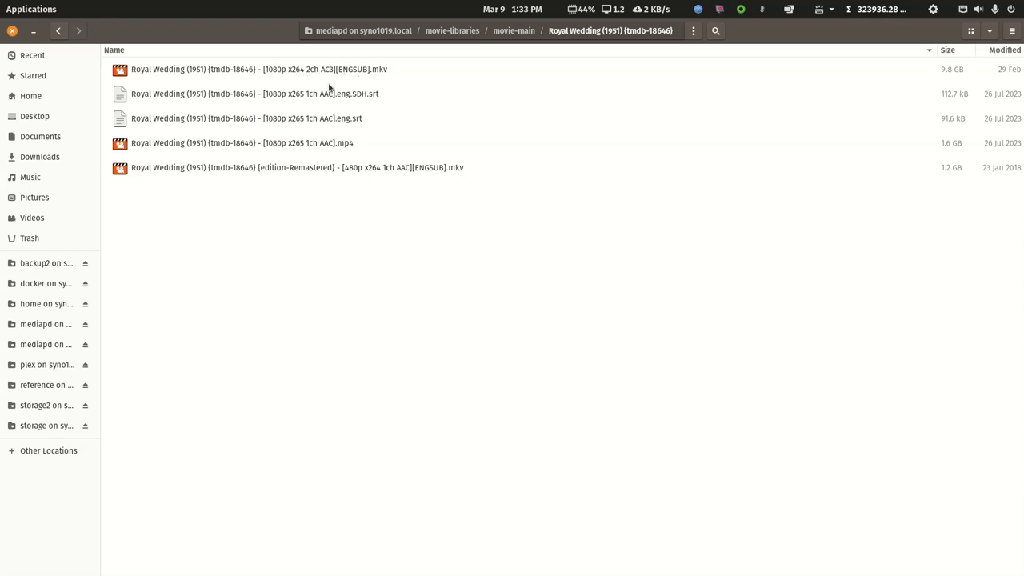
mouse_move(295, 118)
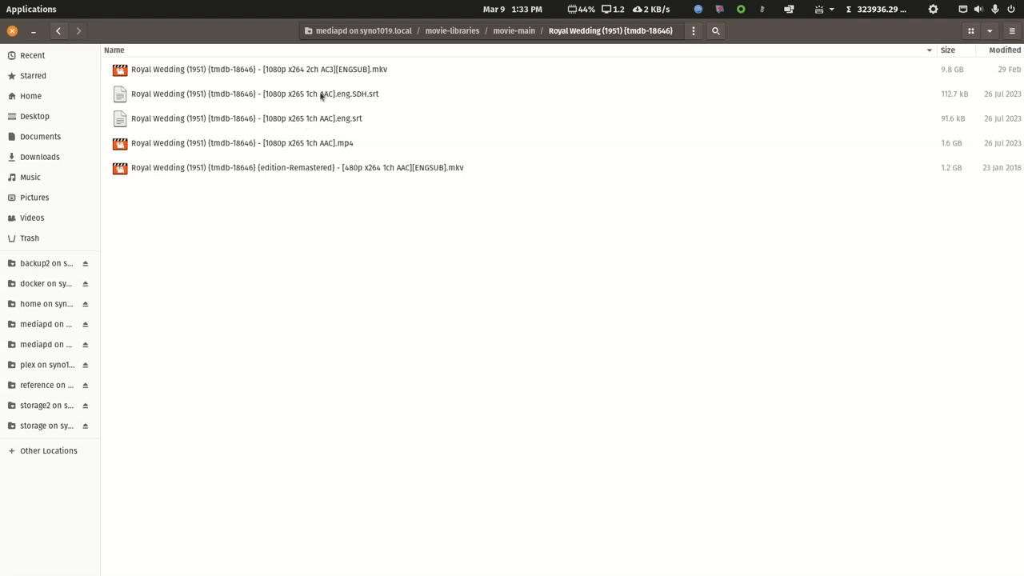
mouse_move(336, 99)
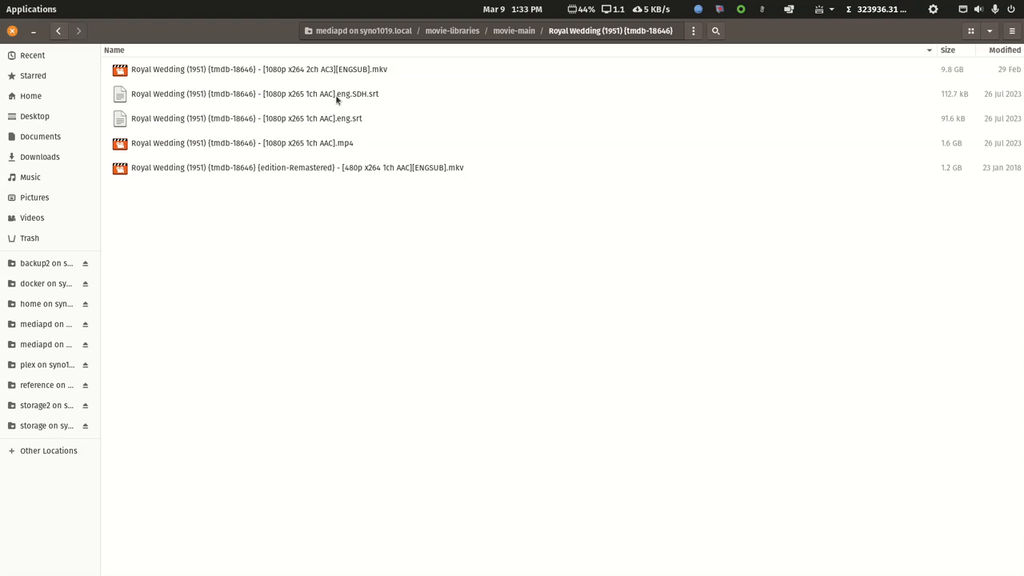
mouse_move(328, 147)
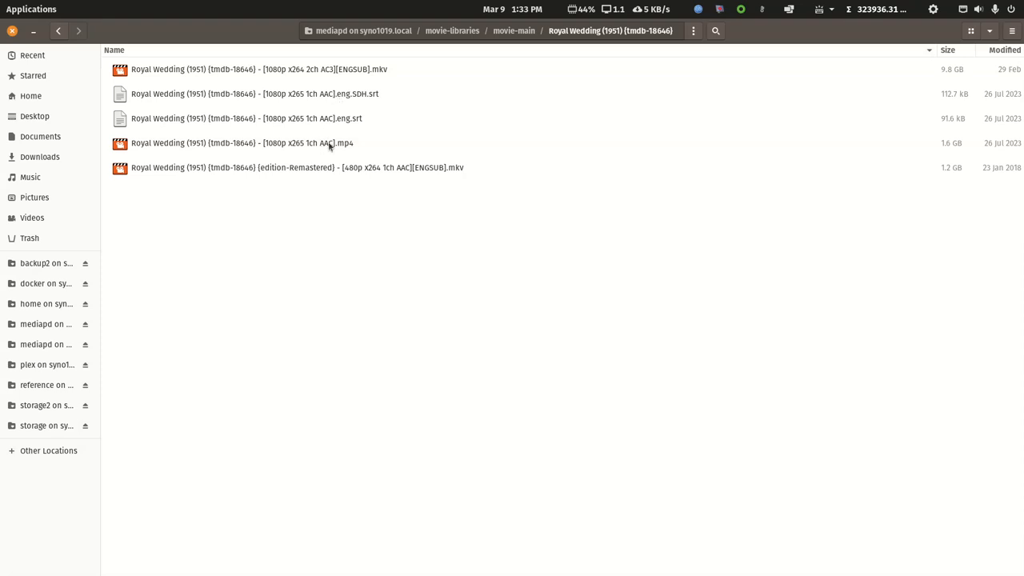
mouse_move(336, 100)
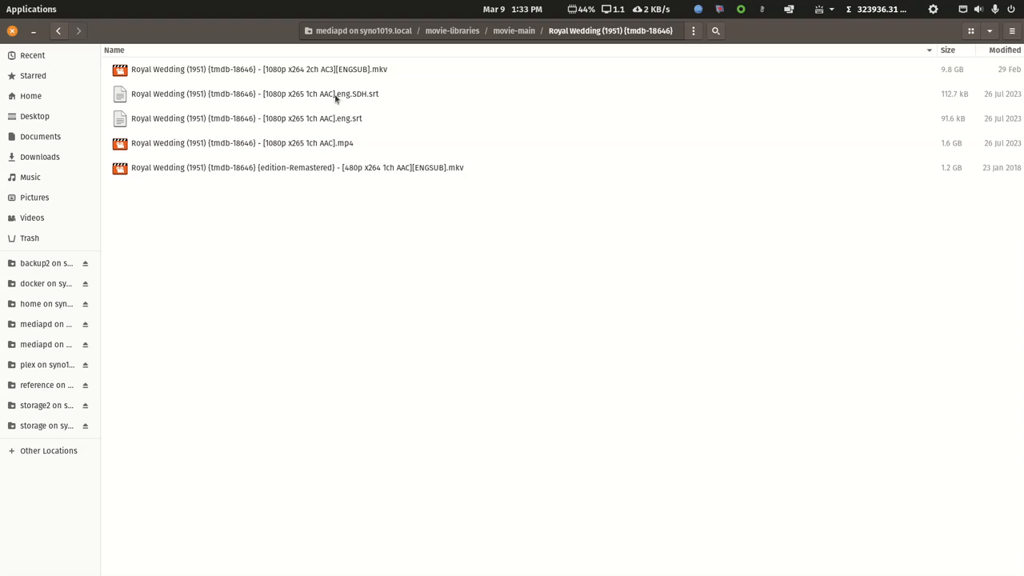
mouse_move(291, 173)
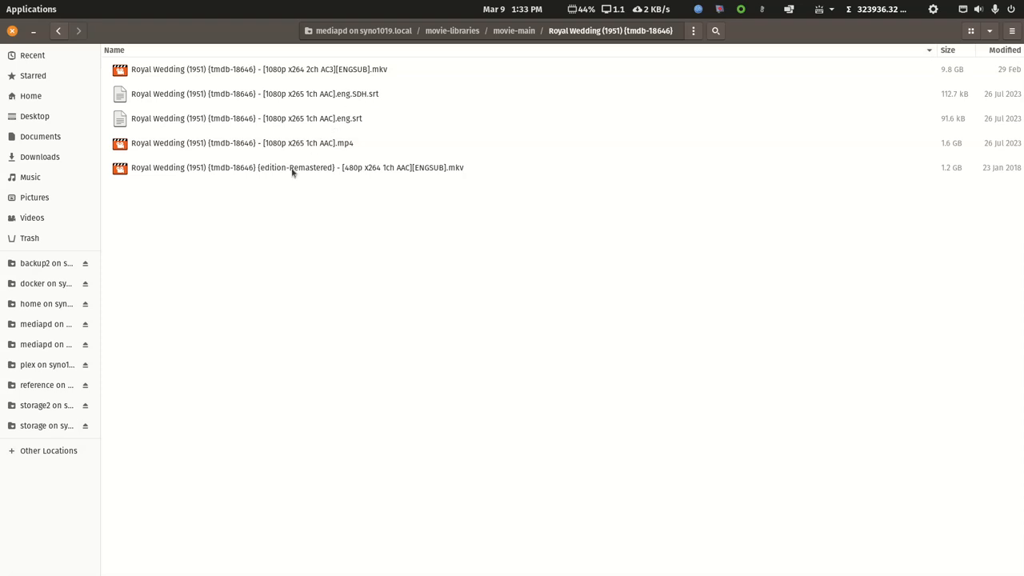
mouse_move(275, 173)
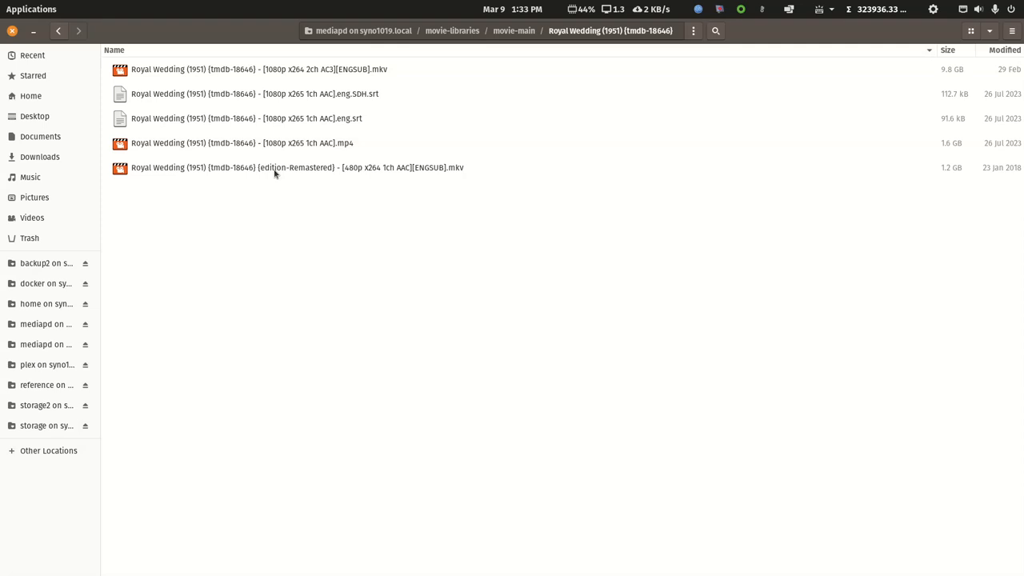
mouse_move(347, 176)
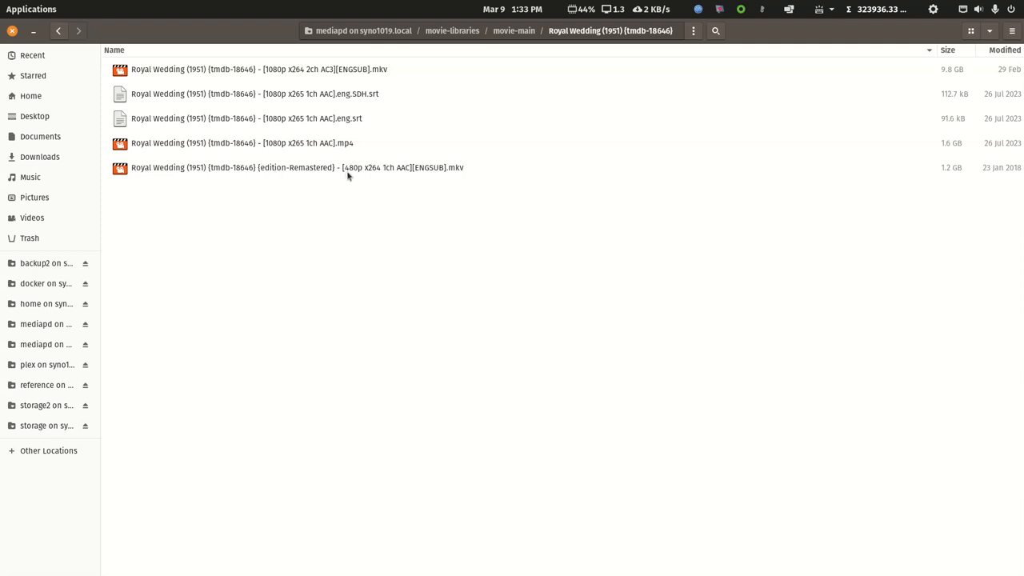
mouse_move(428, 174)
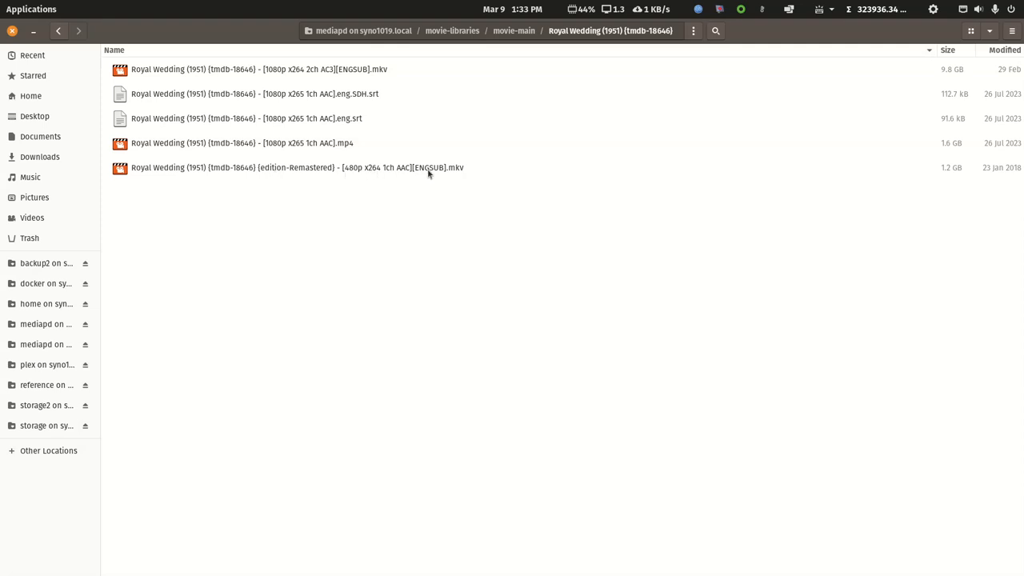
mouse_move(307, 102)
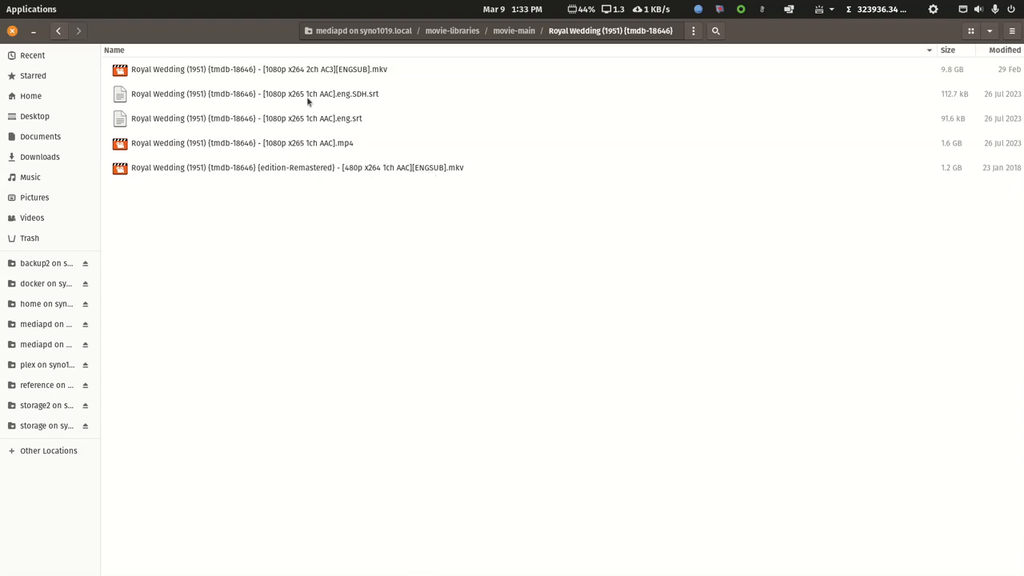
mouse_move(313, 71)
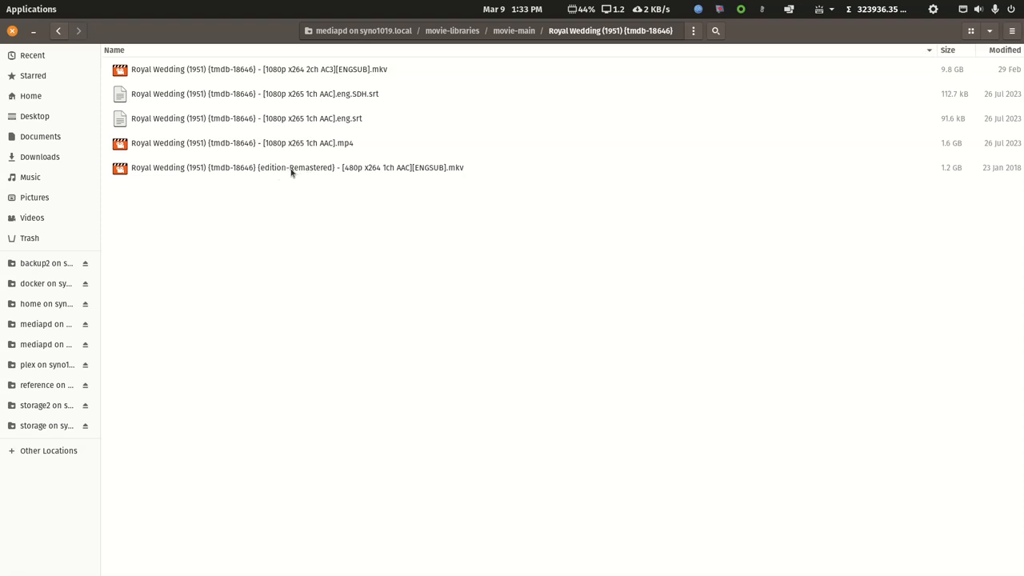
mouse_move(302, 175)
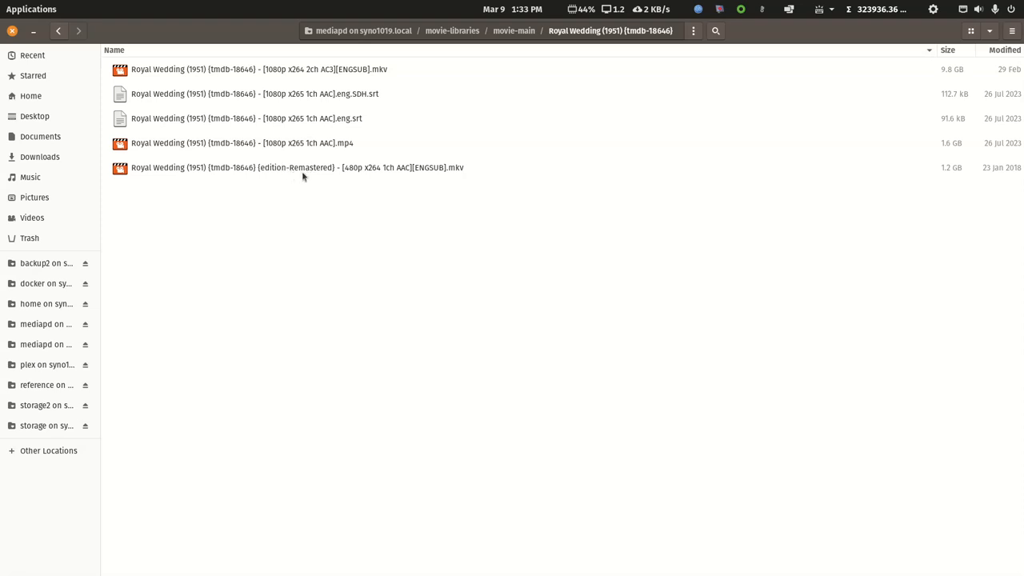
mouse_move(308, 176)
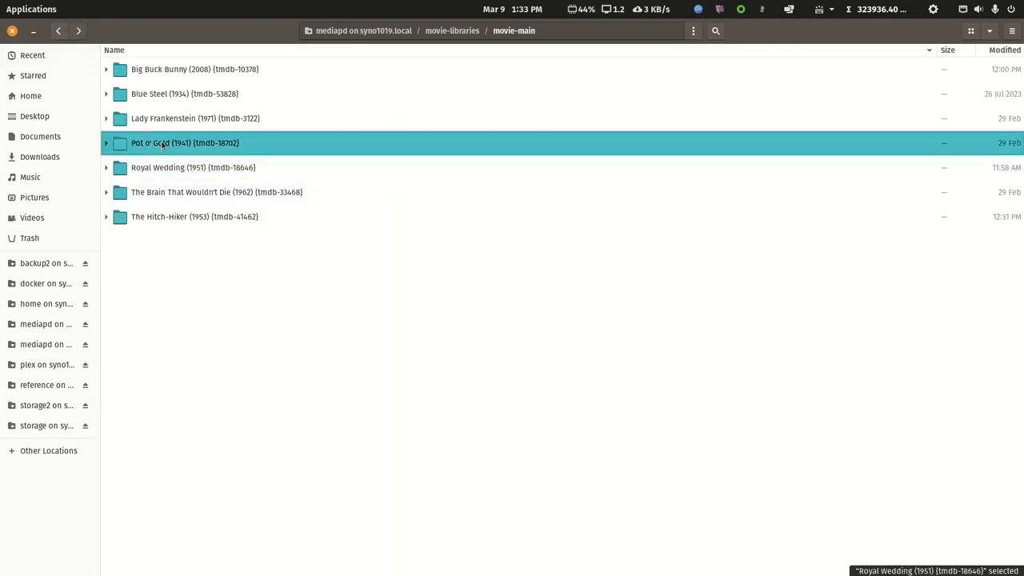
Step: Inspect the Lady Frankenstein and Big Buck Bunny folders in movie-main, then go up to movie-libraries
double_click(186, 143)
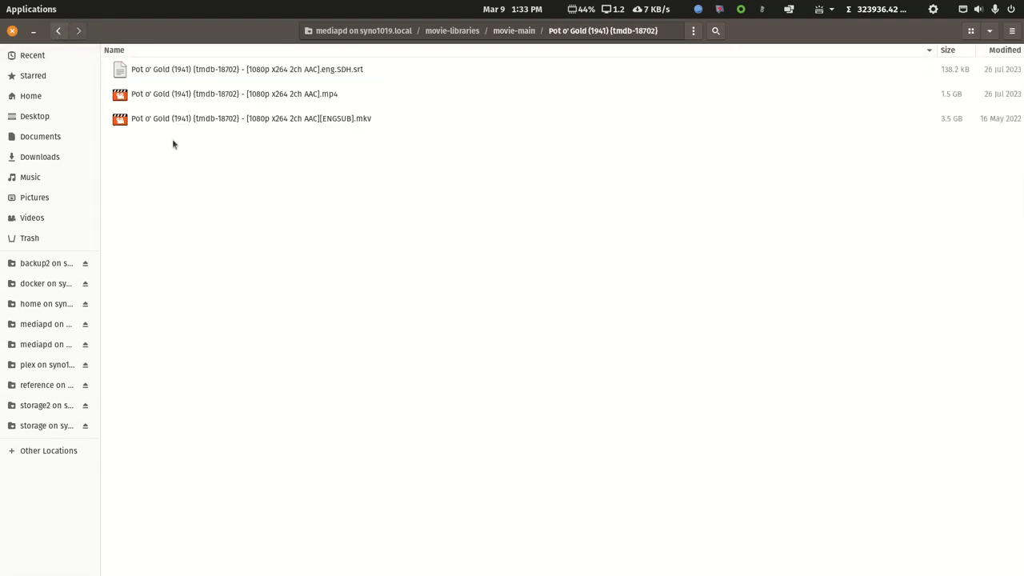
mouse_move(281, 137)
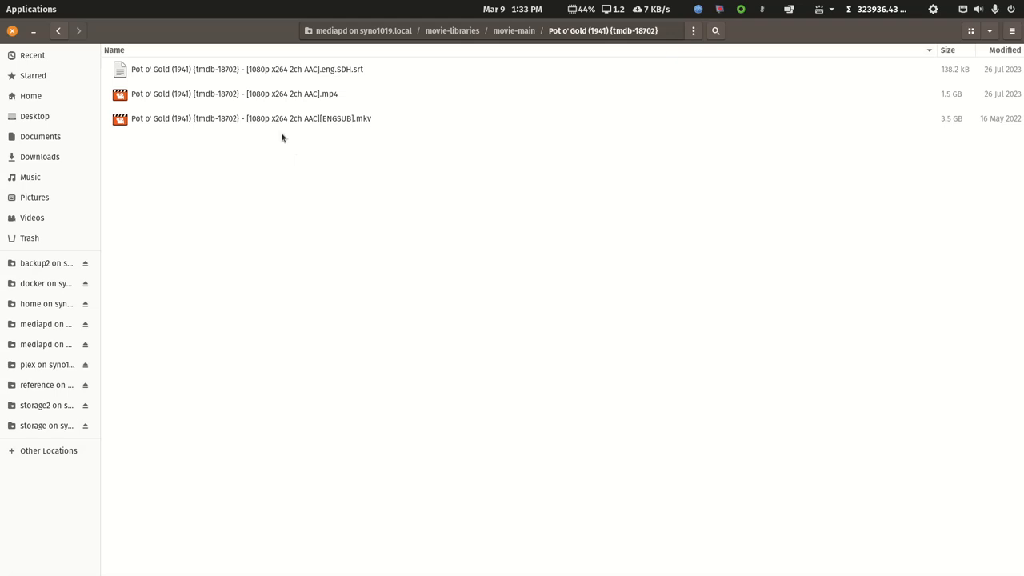
mouse_move(274, 130)
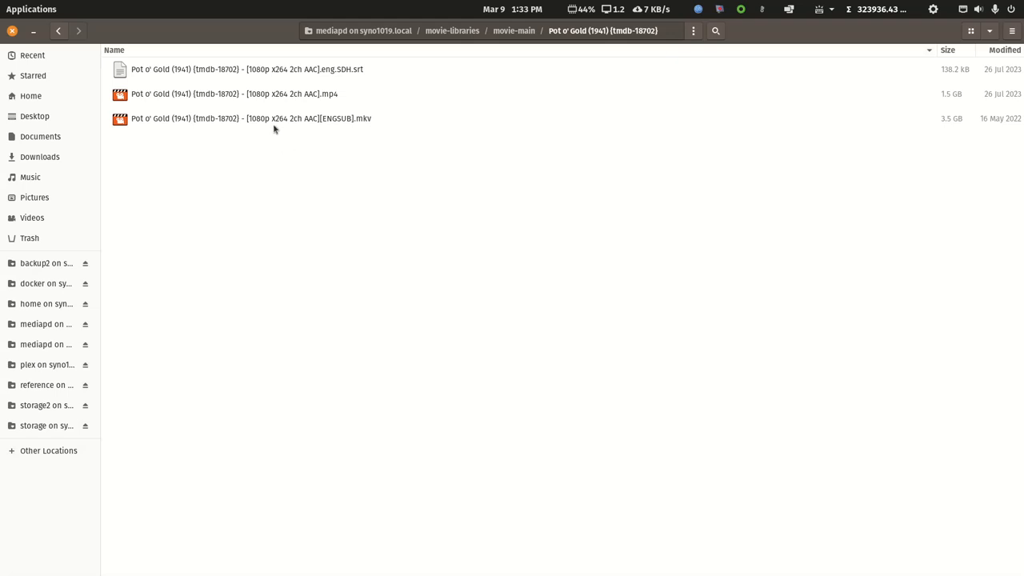
mouse_move(282, 99)
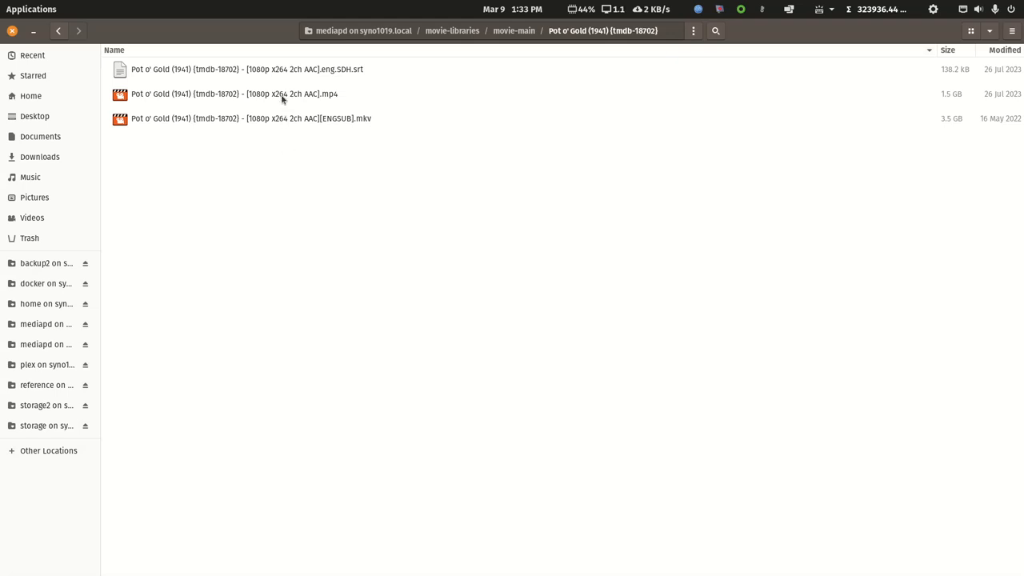
mouse_move(281, 120)
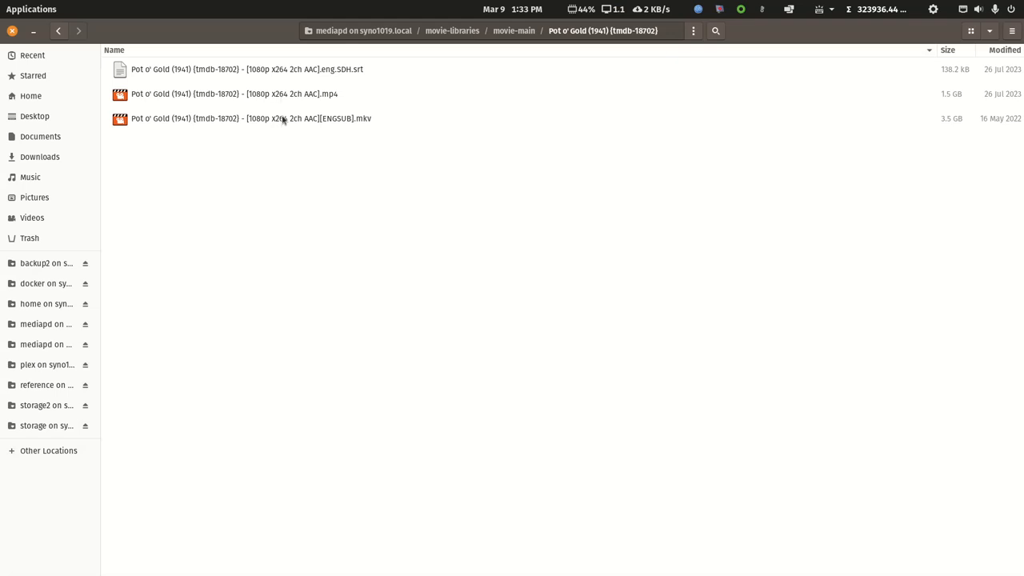
mouse_move(328, 125)
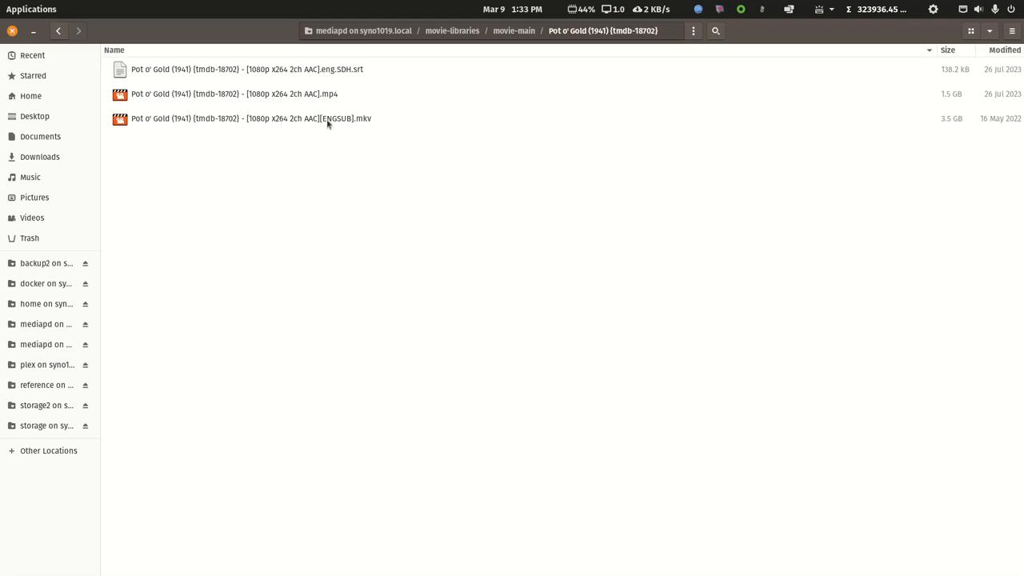
mouse_move(948, 159)
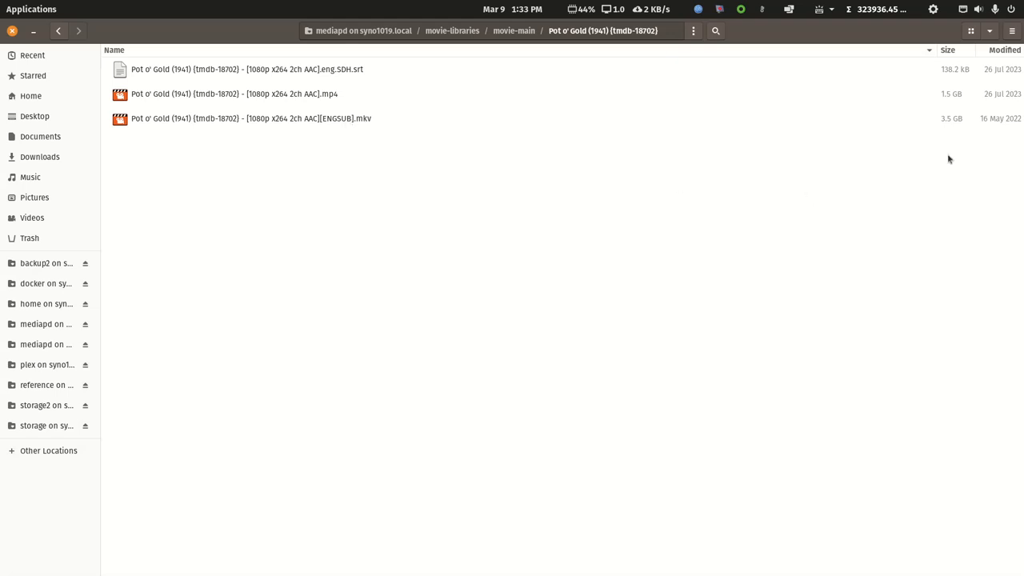
mouse_move(952, 121)
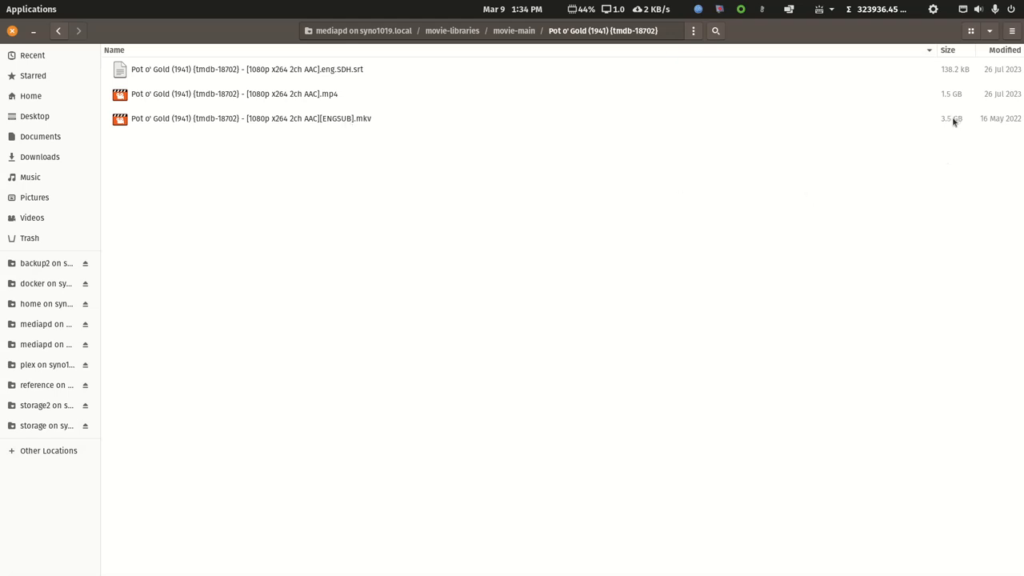
mouse_move(451, 138)
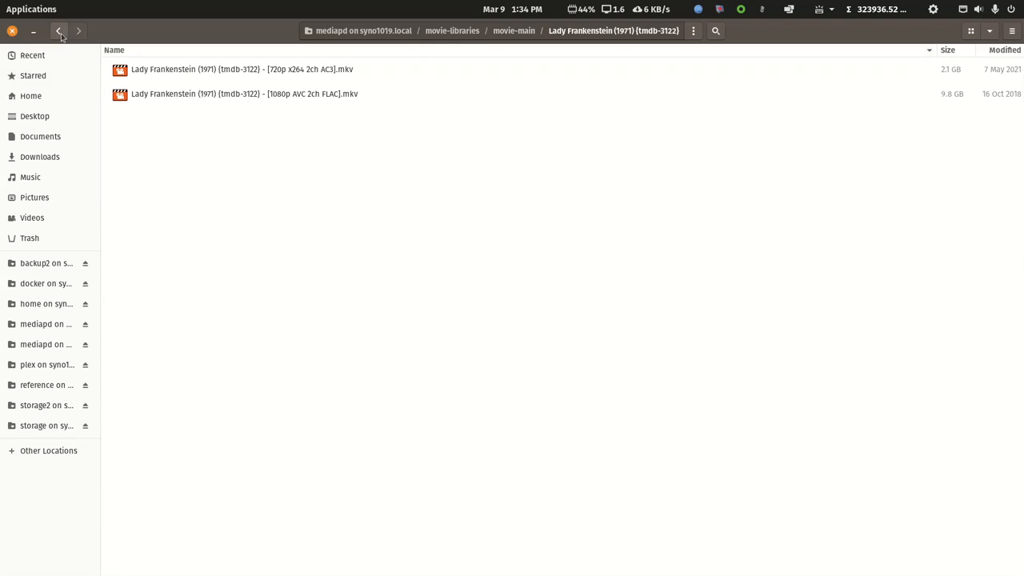
click(59, 30)
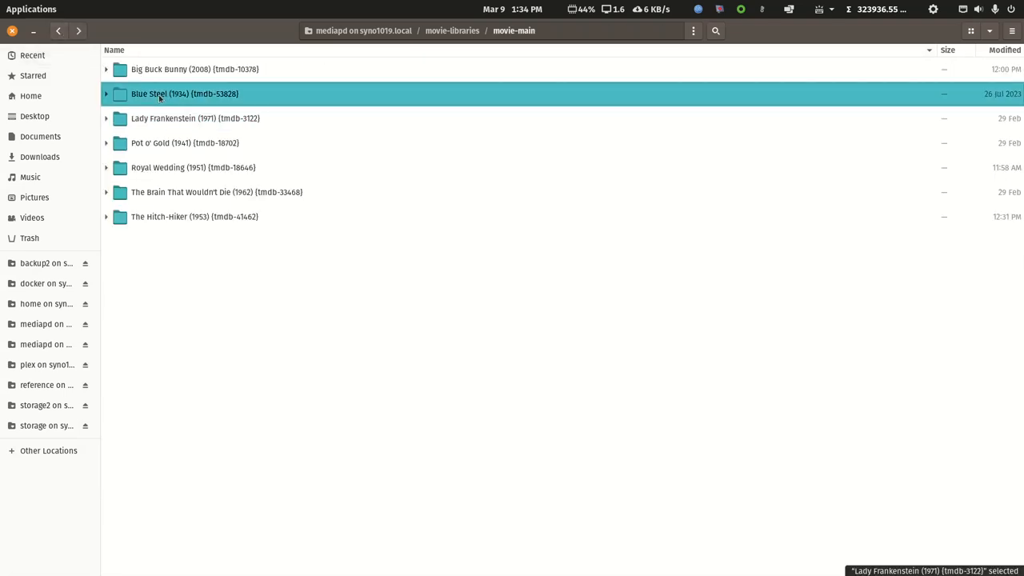
double_click(185, 93)
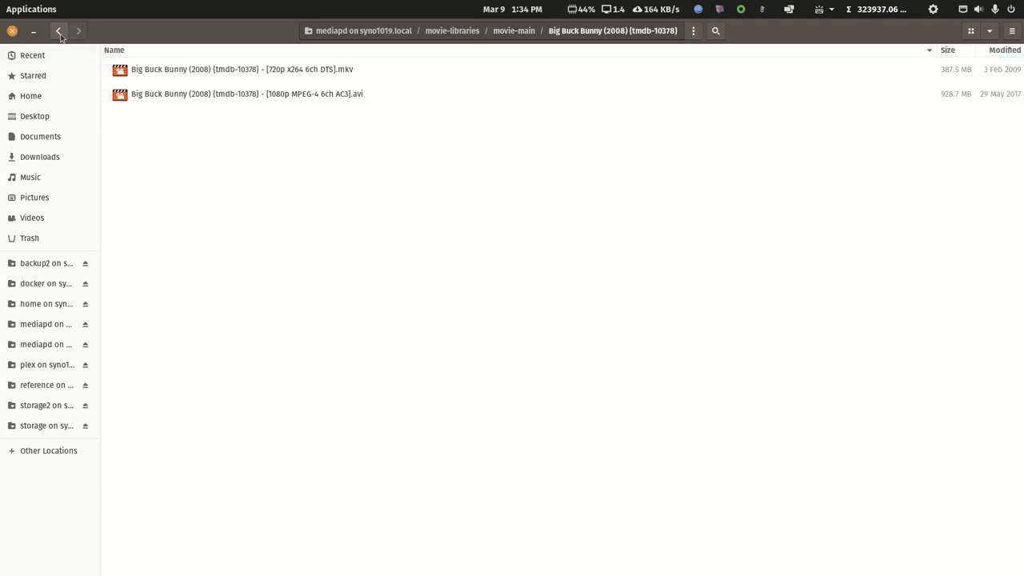
click(57, 30)
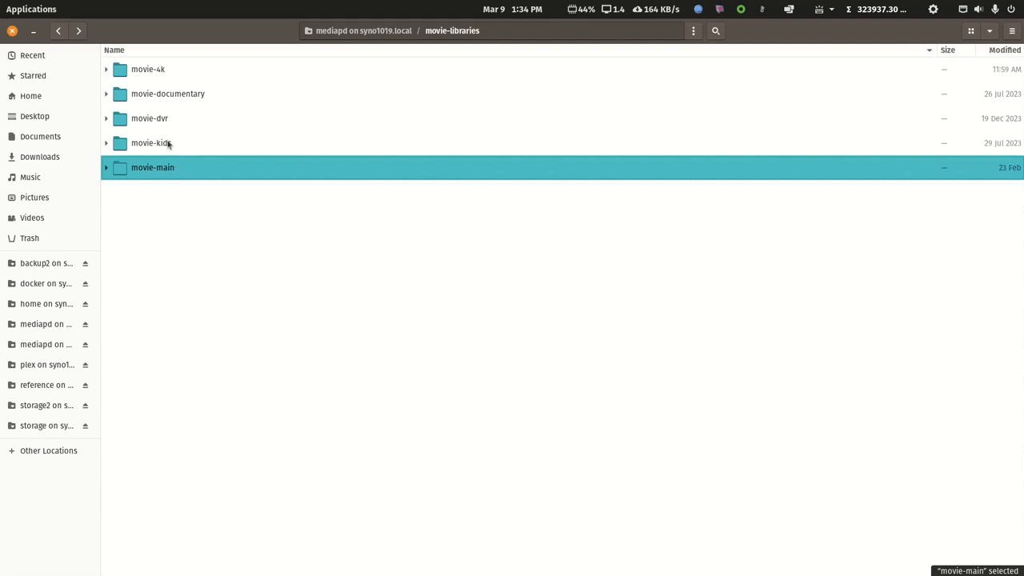
Step: Browse the movie-4k library's Big Buck Bunny and The Hitch-Hiker folders
double_click(147, 68)
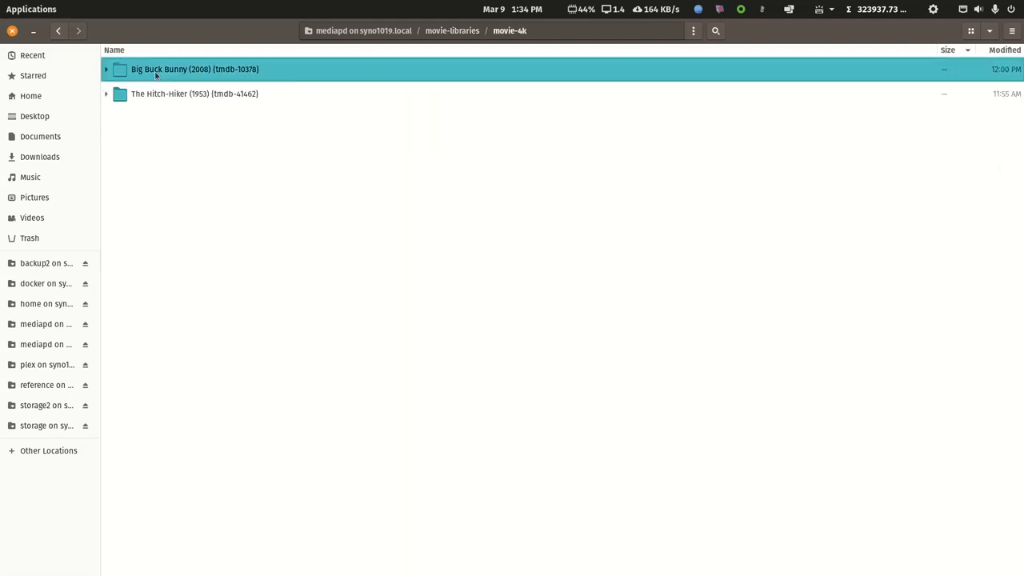
double_click(195, 69)
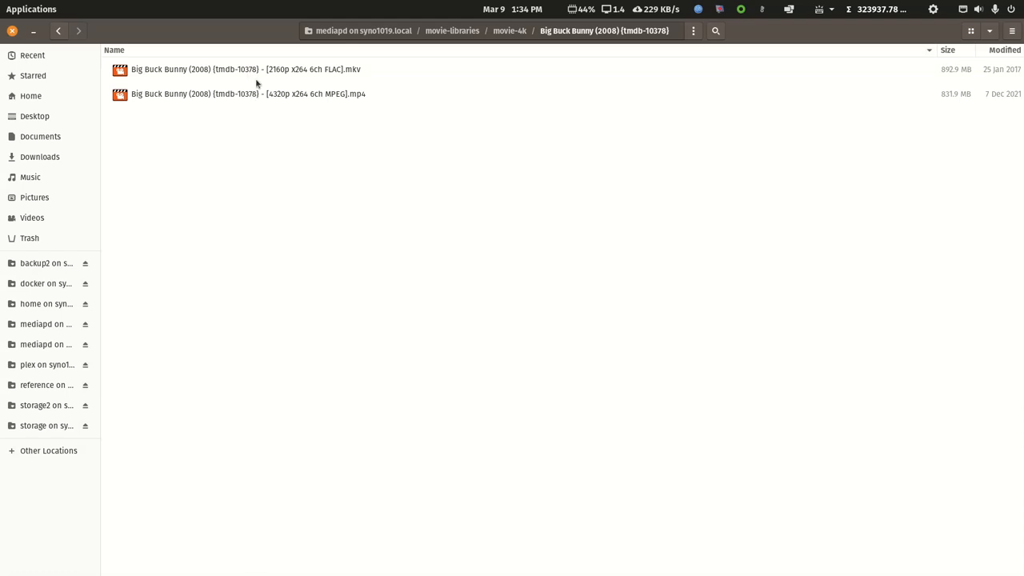
click(58, 31)
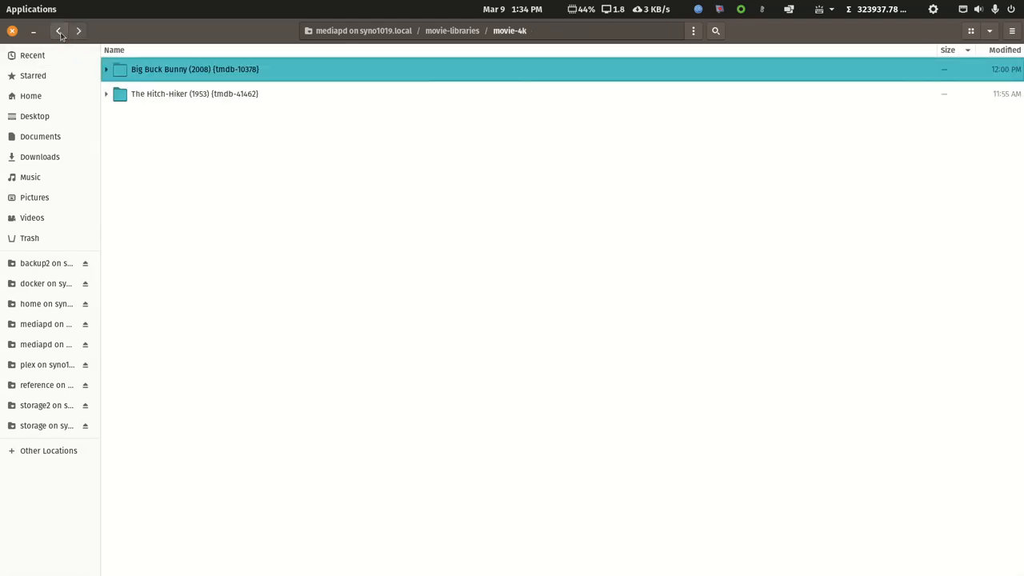
double_click(195, 93)
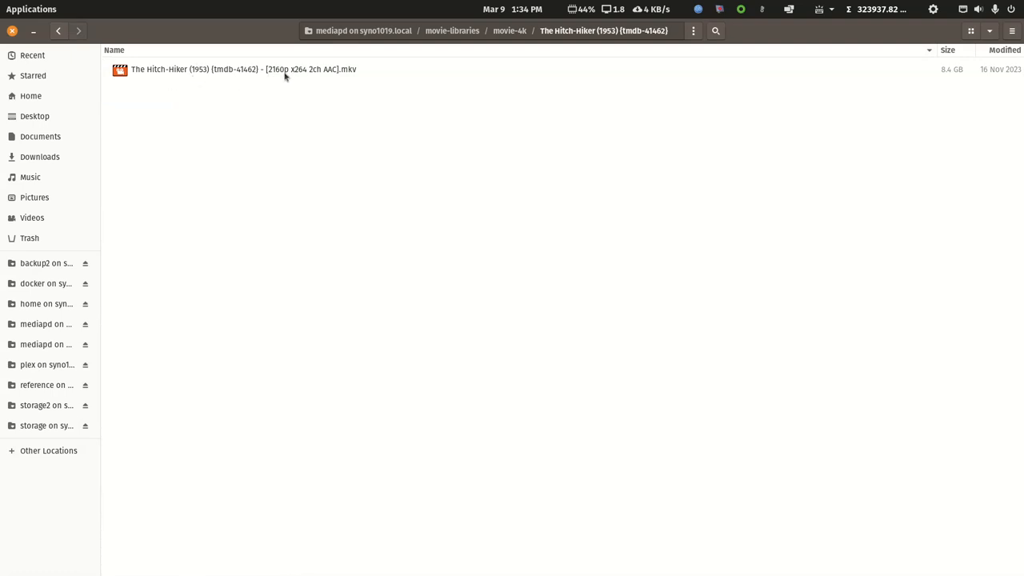
mouse_move(280, 73)
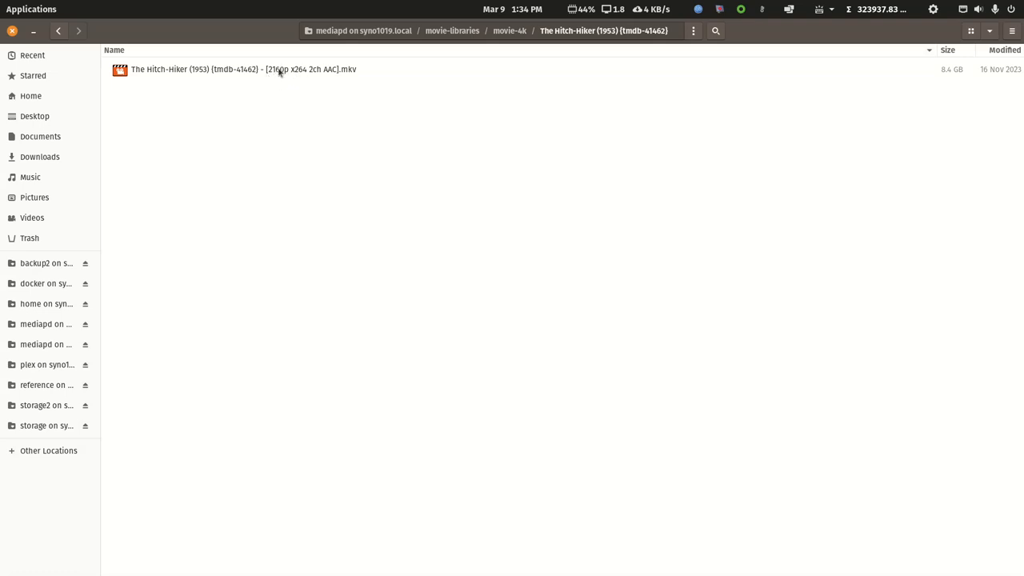
mouse_move(76, 45)
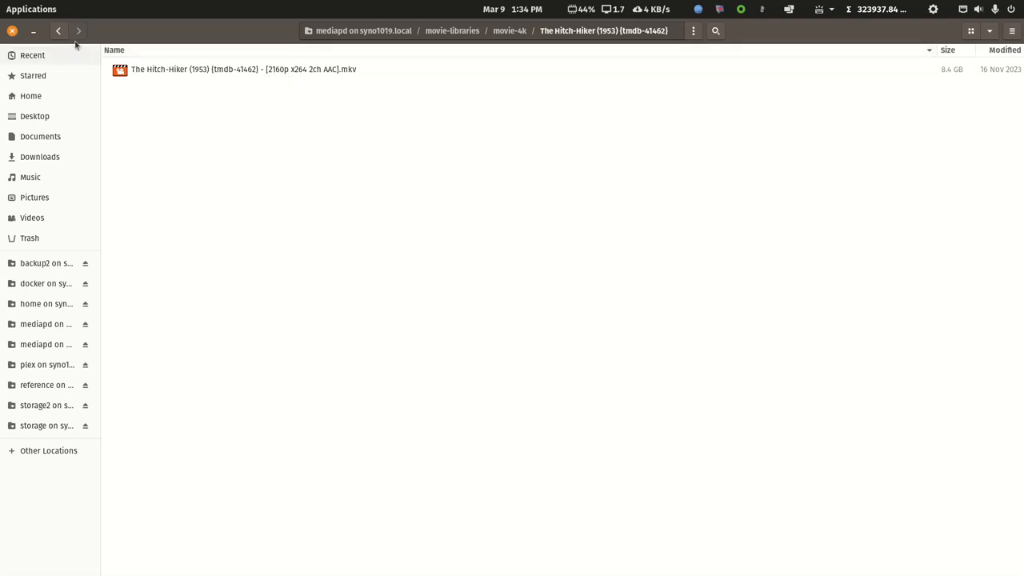
Step: Reopen The Hitch-Hiker 4K folder and begin renaming its 2160p mkv file
click(58, 31)
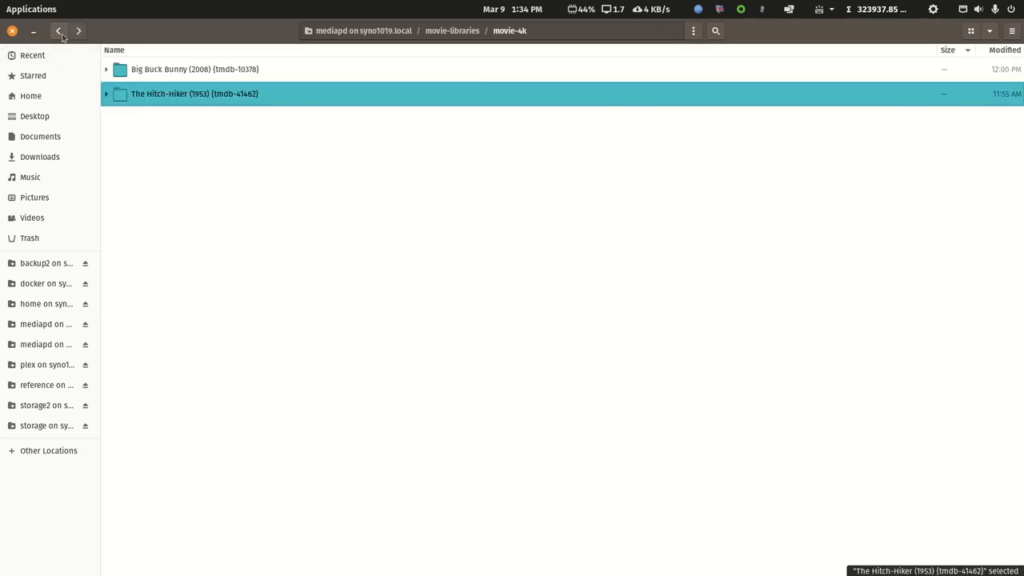
double_click(195, 93)
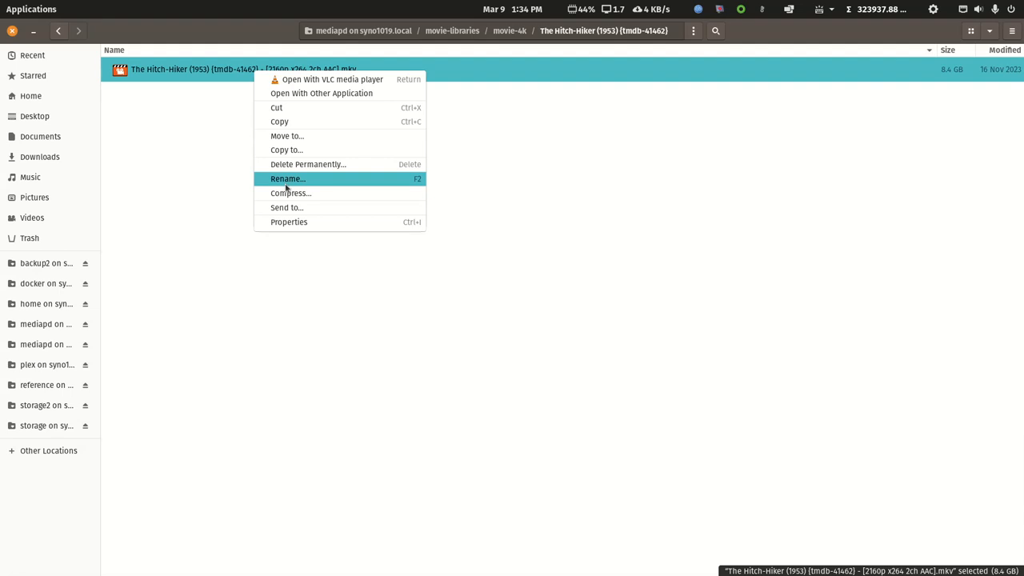
click(288, 179)
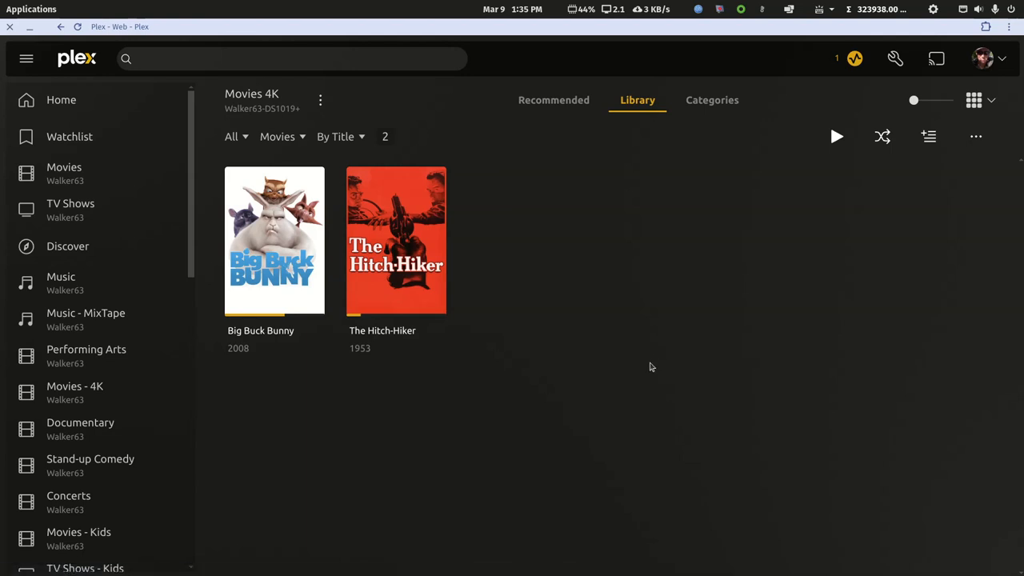
mouse_move(630, 419)
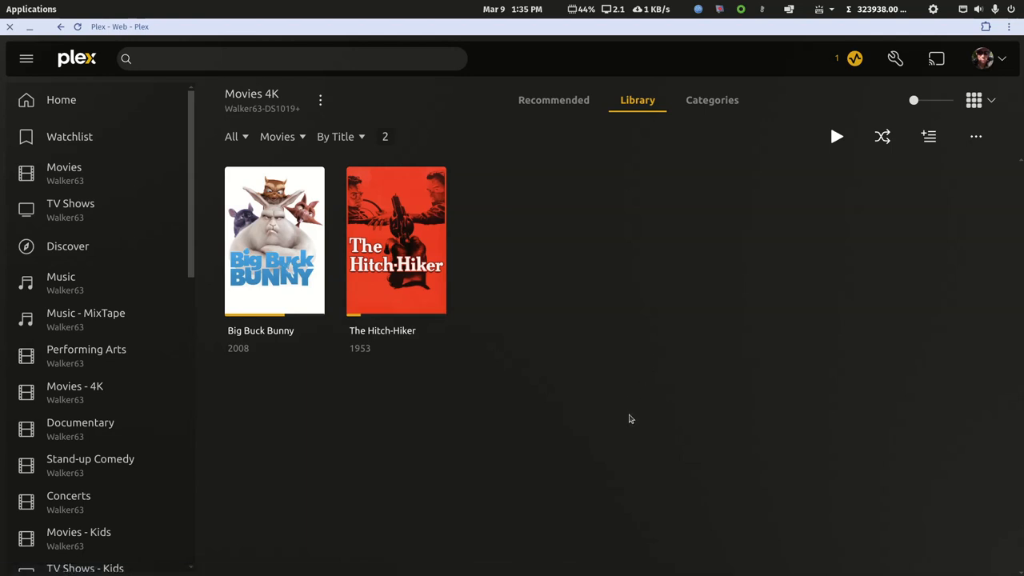
mouse_move(227, 157)
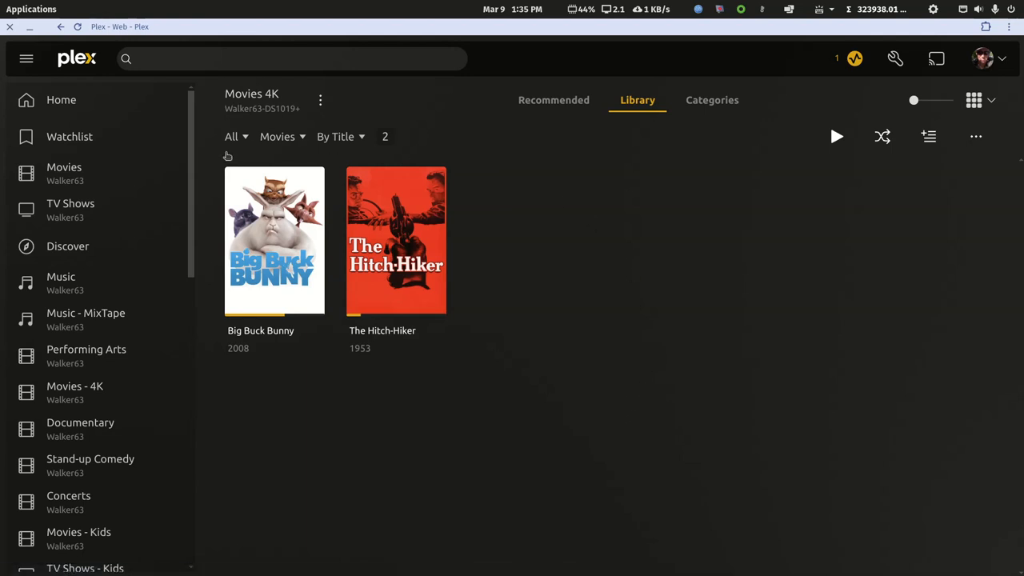
mouse_move(275, 240)
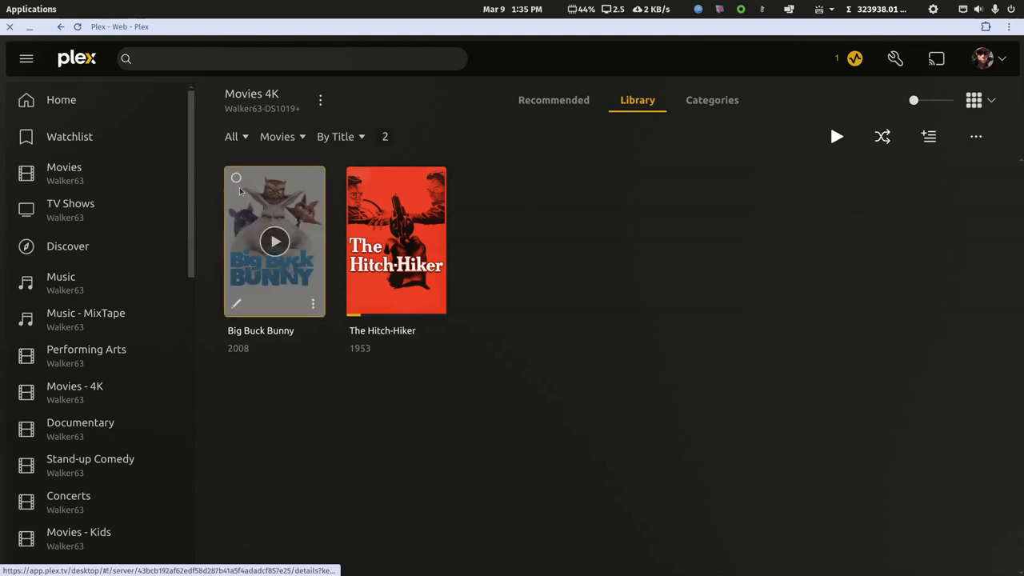
Step: Bulk-edit Big Buck Bunny and The Hitch-Hiker, setting their Edition to '4K'
click(237, 176)
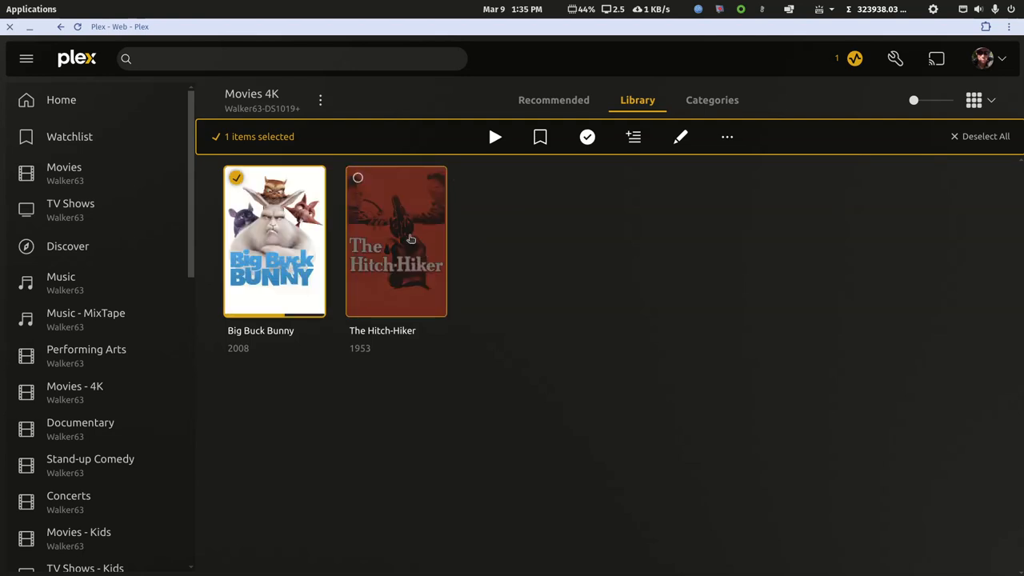
click(358, 177)
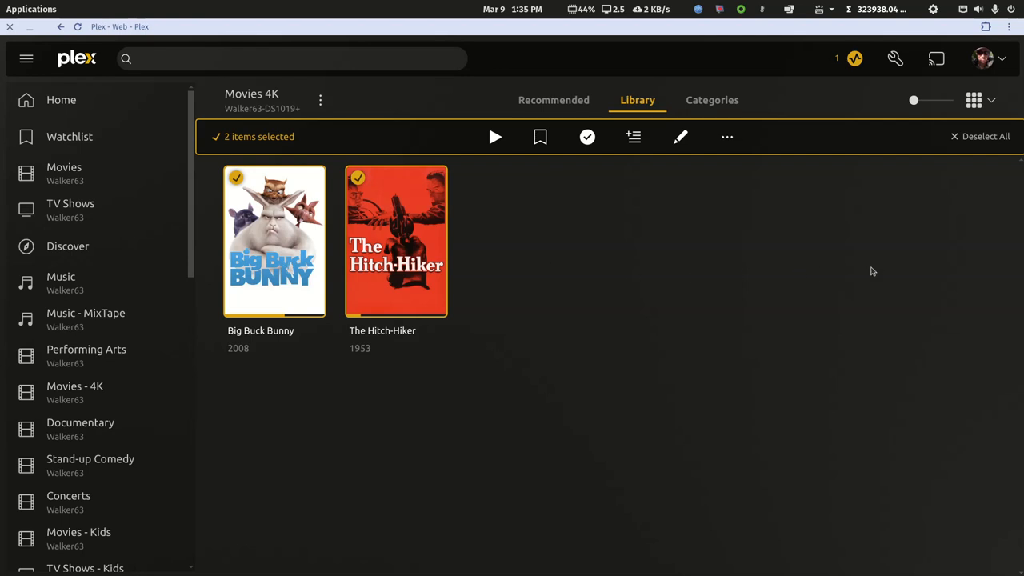
mouse_move(216, 106)
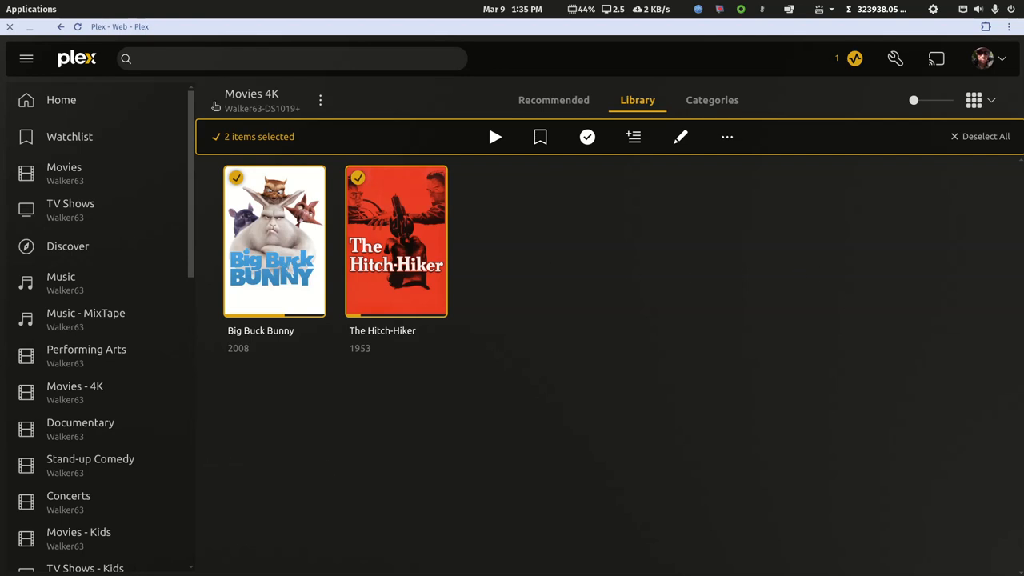
mouse_move(560, 170)
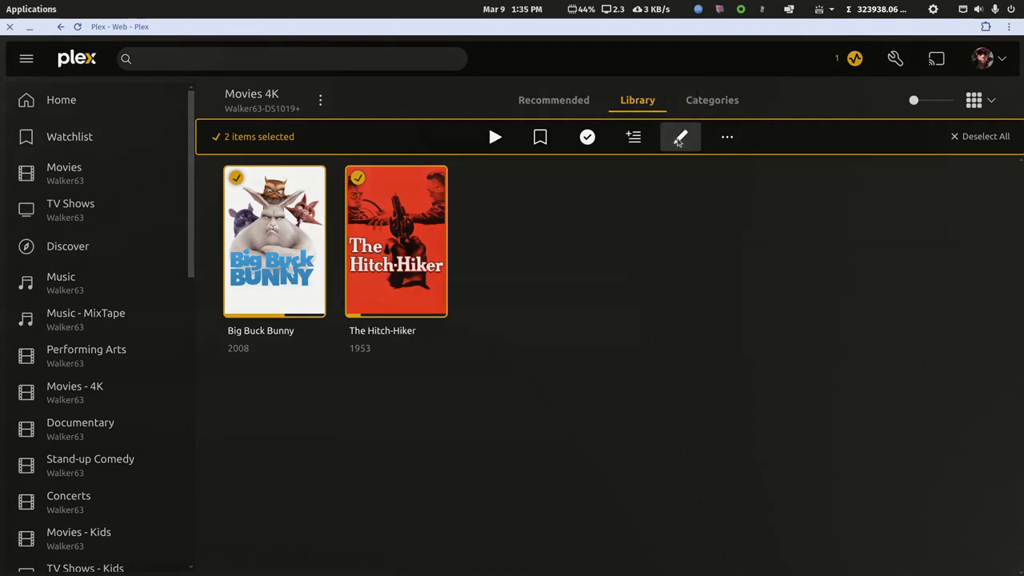
click(680, 138)
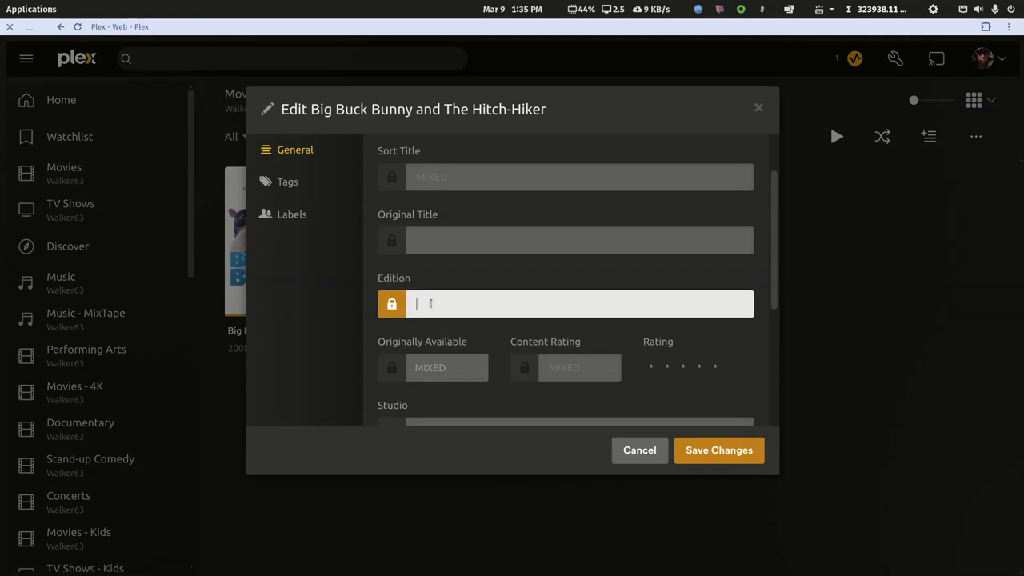
text(4)
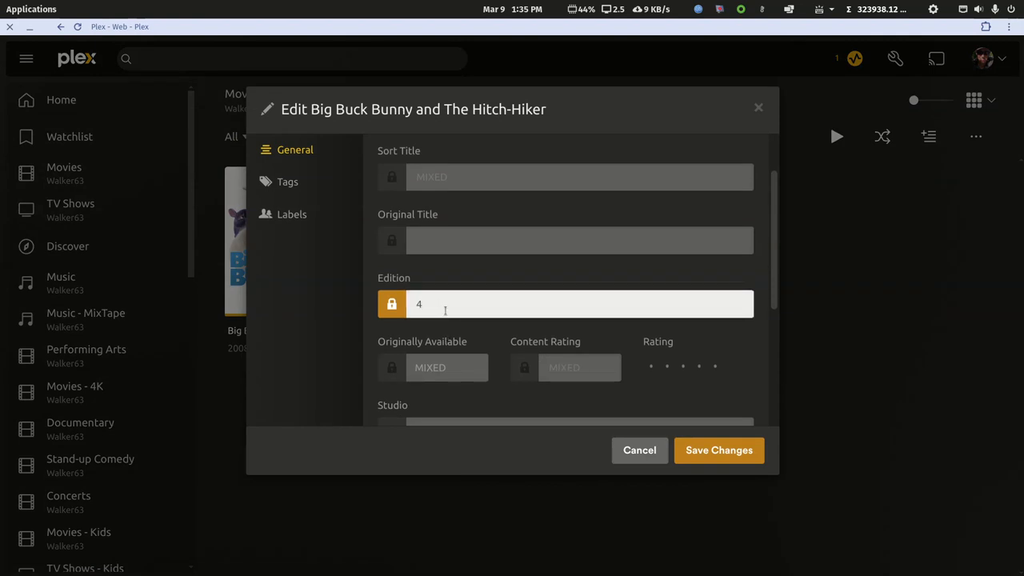
text(K)
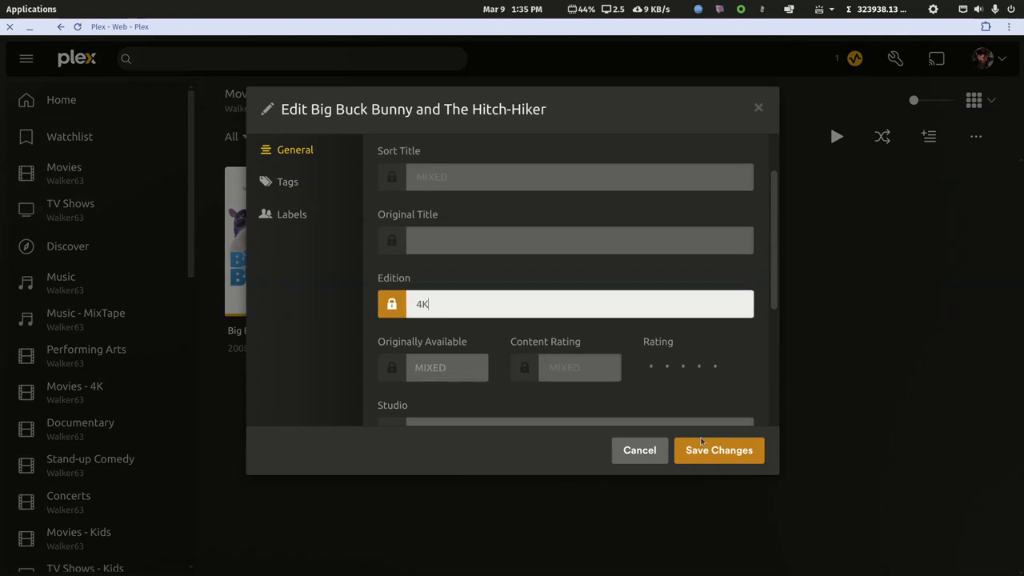
click(717, 449)
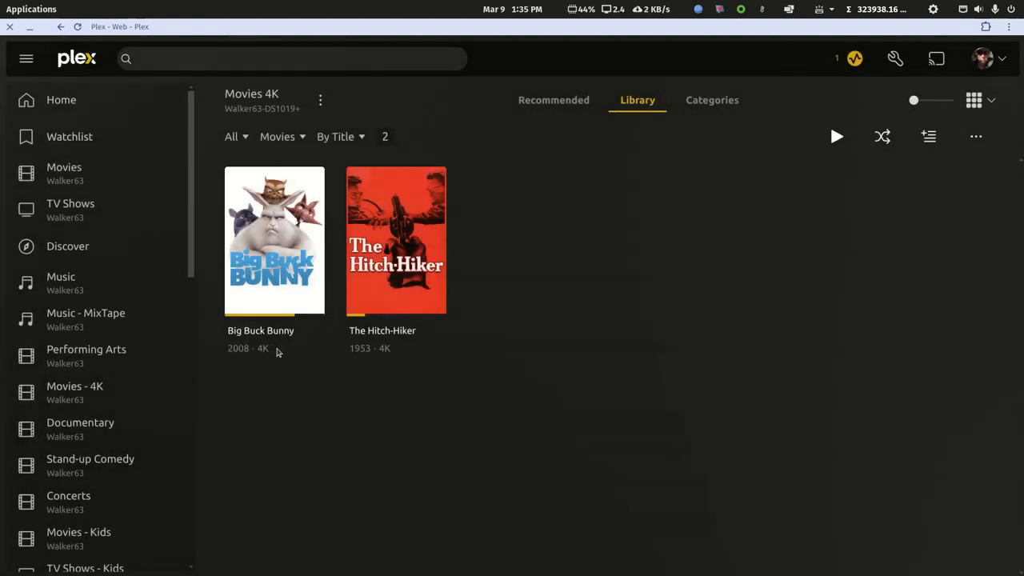
mouse_move(544, 120)
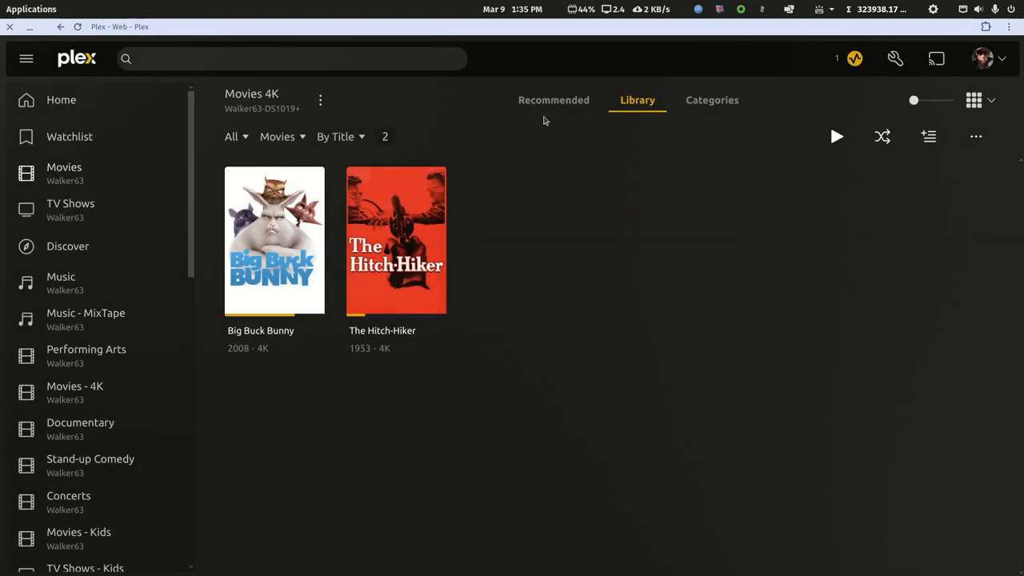
mouse_move(146, 160)
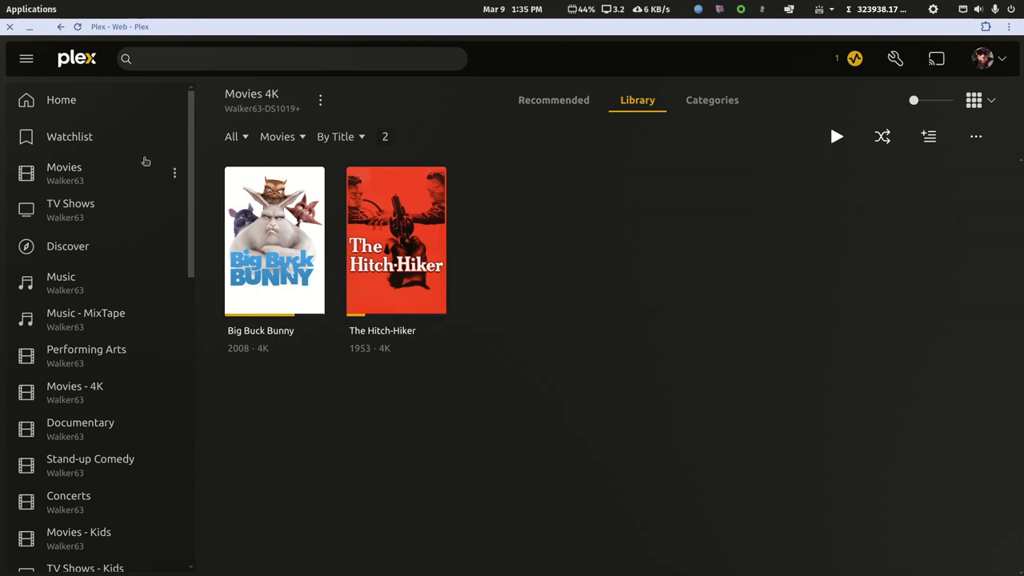
click(61, 99)
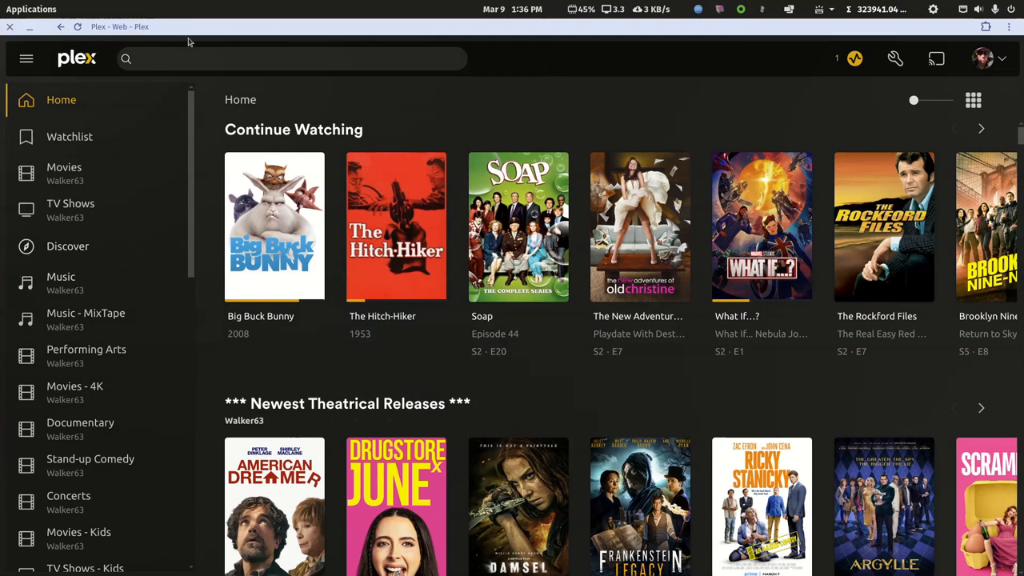
click(74, 392)
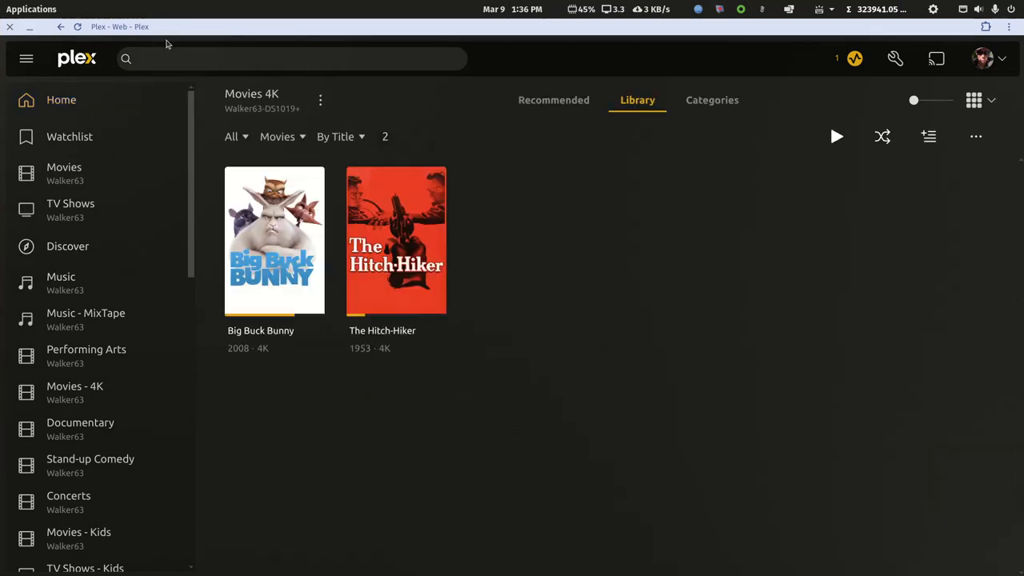
mouse_move(392, 354)
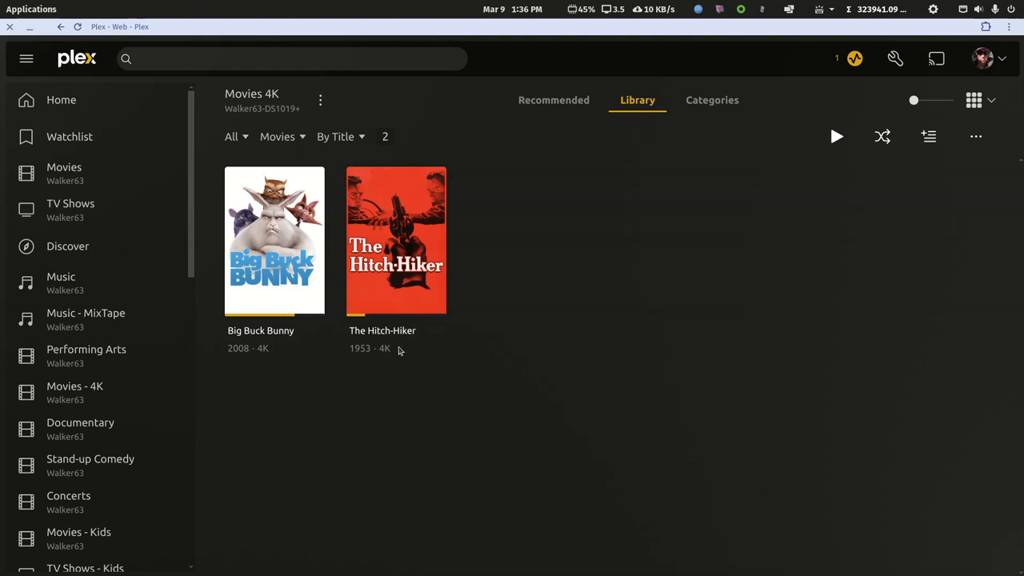
mouse_move(342, 354)
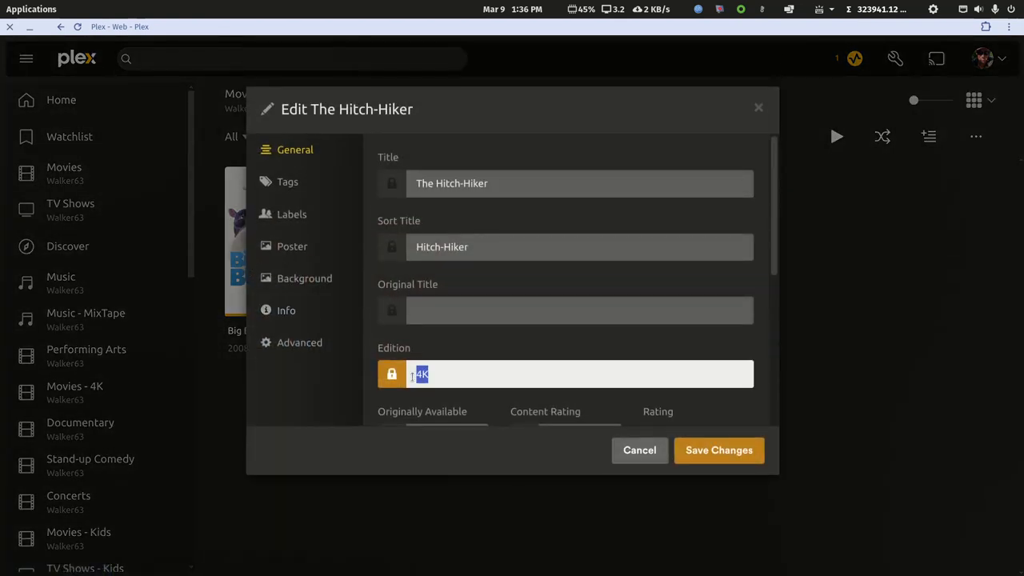
Step: Change The Hitch-Hiker's Edition text to 'Remasterd' and save it
text(Rem)
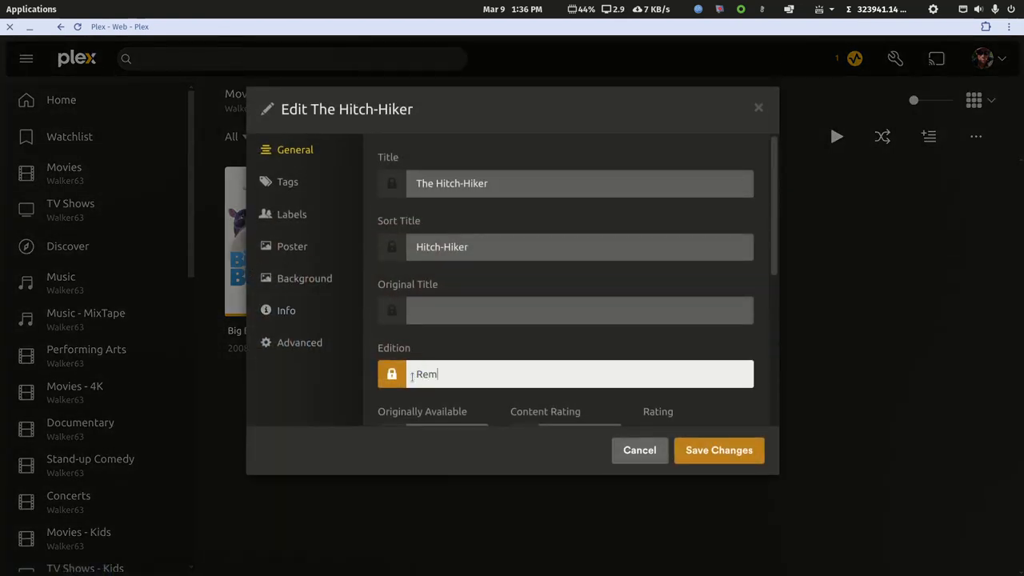
text(asterd)
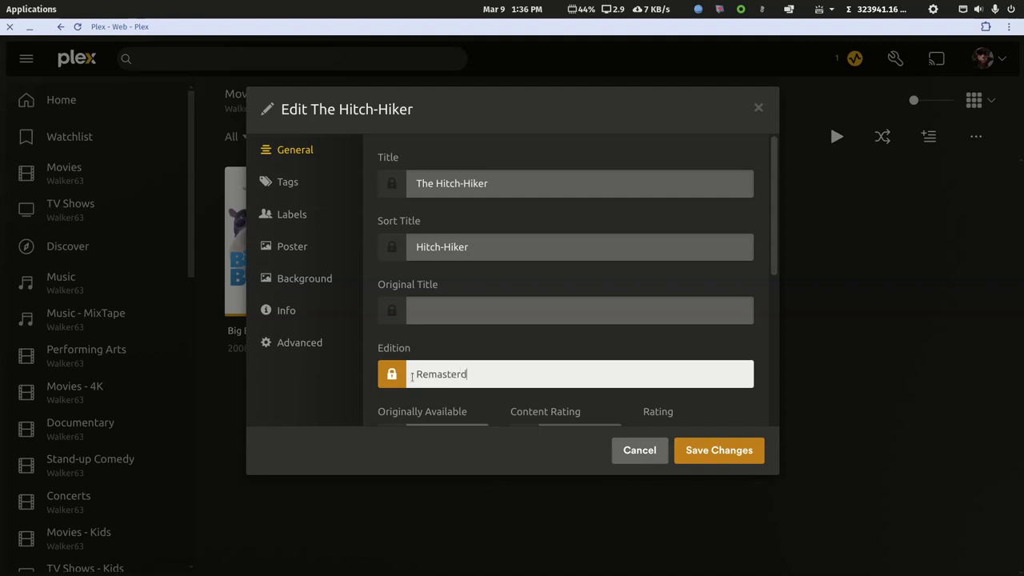
click(718, 449)
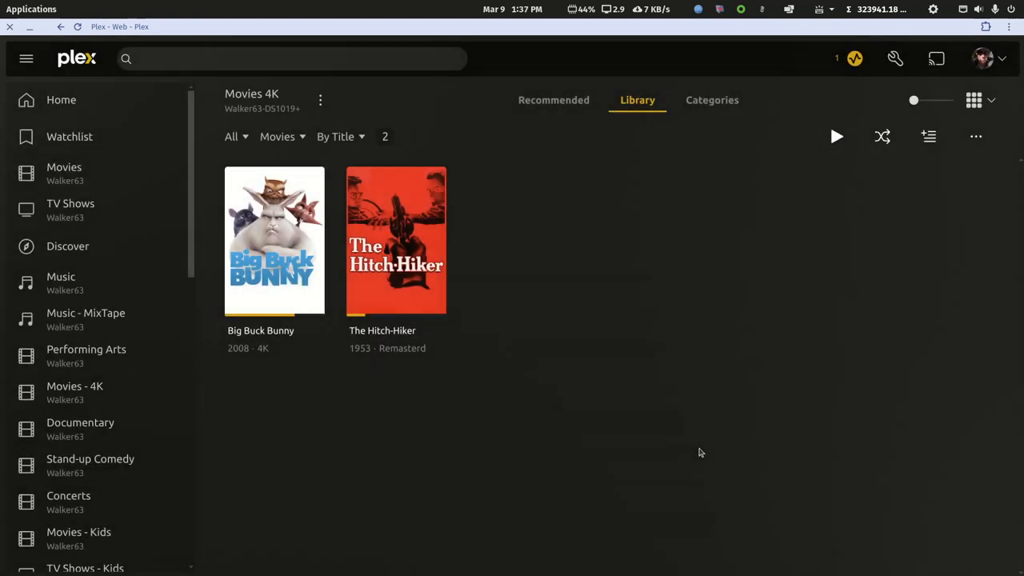
mouse_move(397, 240)
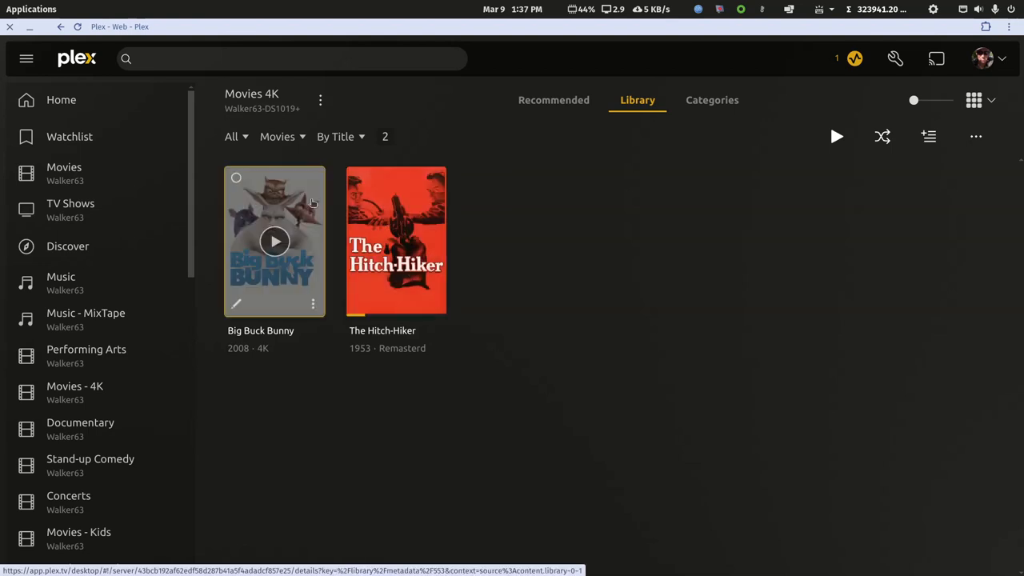
Step: Prefix The Hitch-Hiker's Edition with '4K' so it reads '4K Remasterd', and save
click(237, 178)
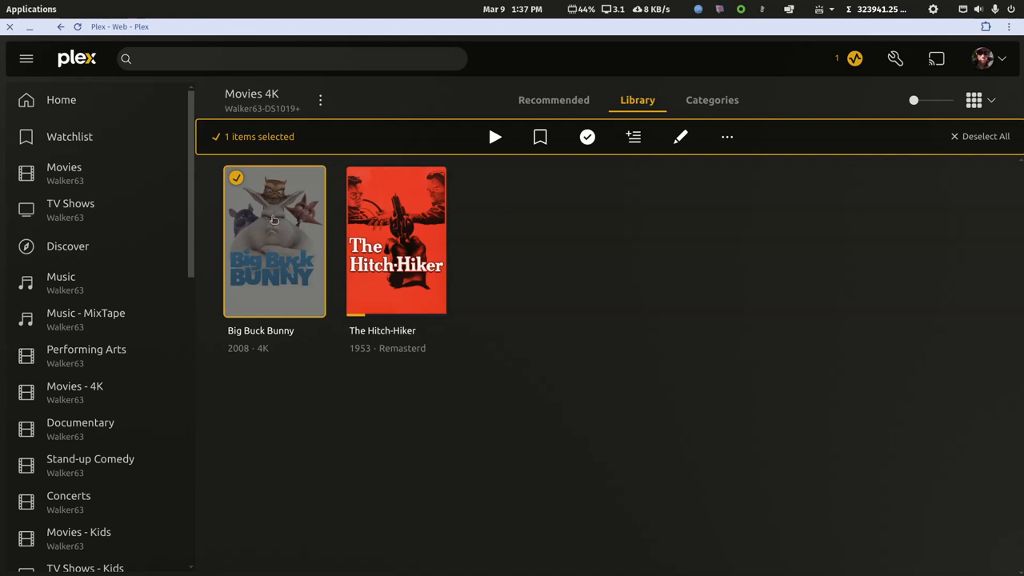
click(397, 240)
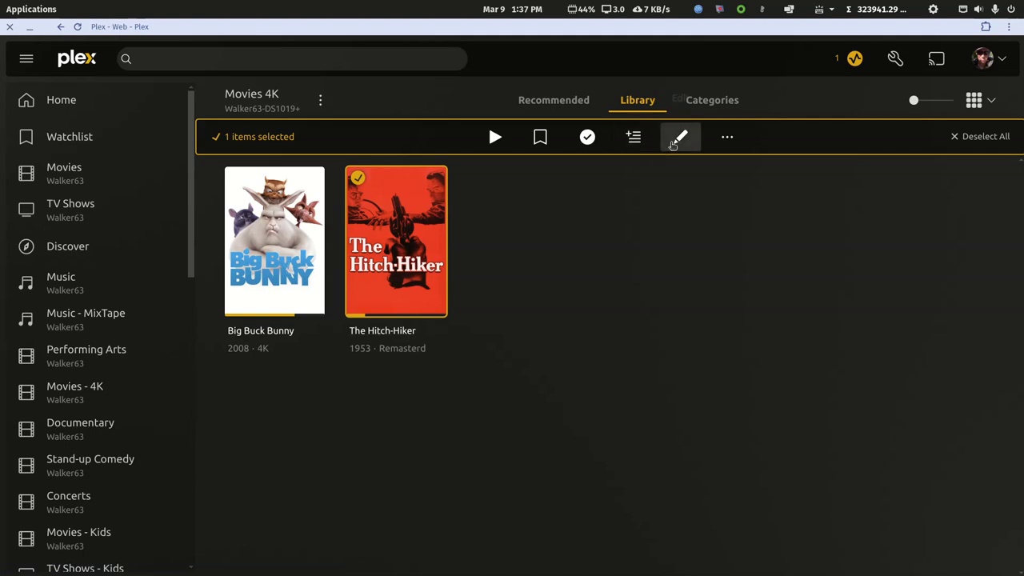
click(680, 136)
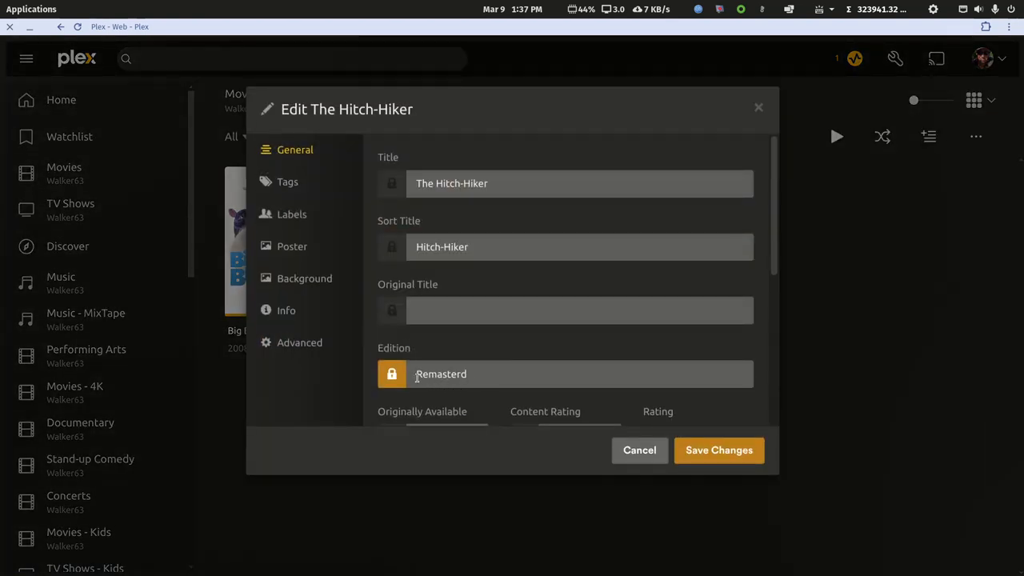
text(4)
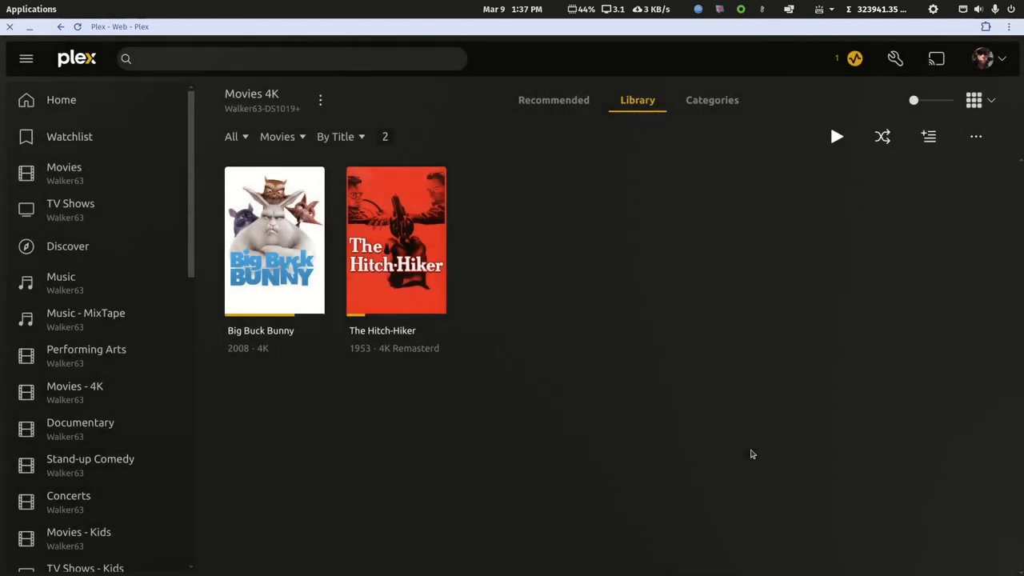
mouse_move(426, 360)
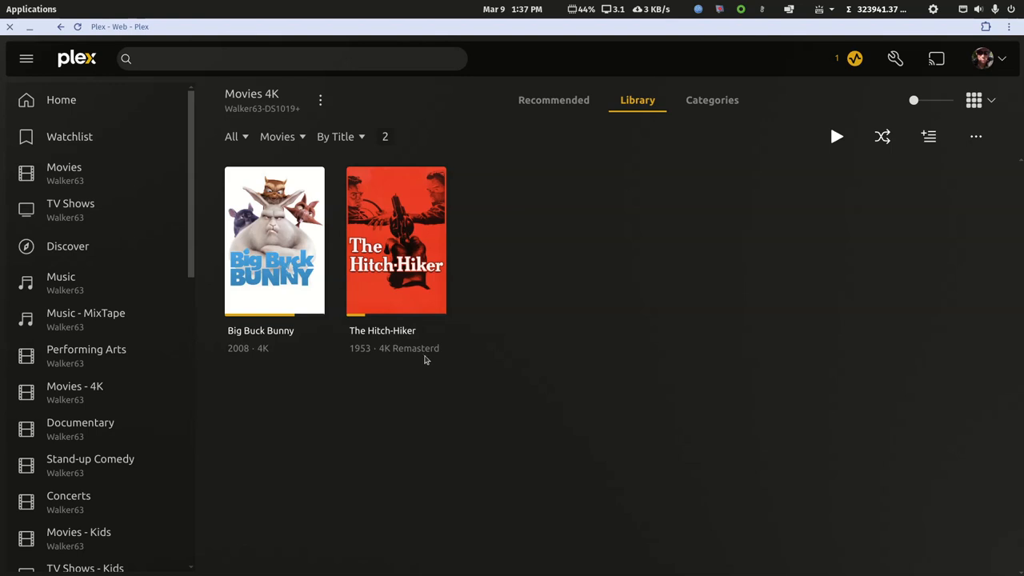
mouse_move(416, 355)
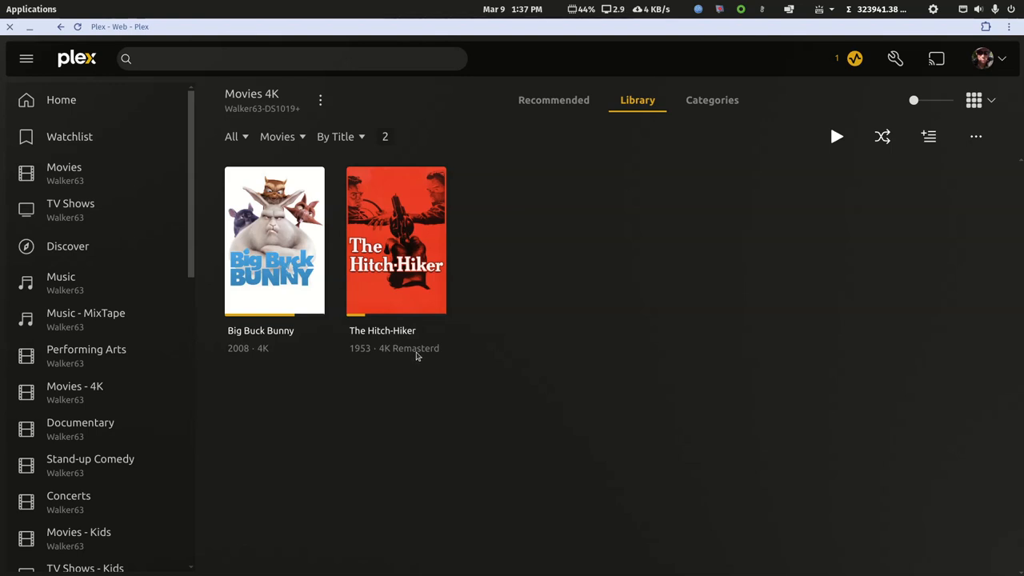
mouse_move(410, 359)
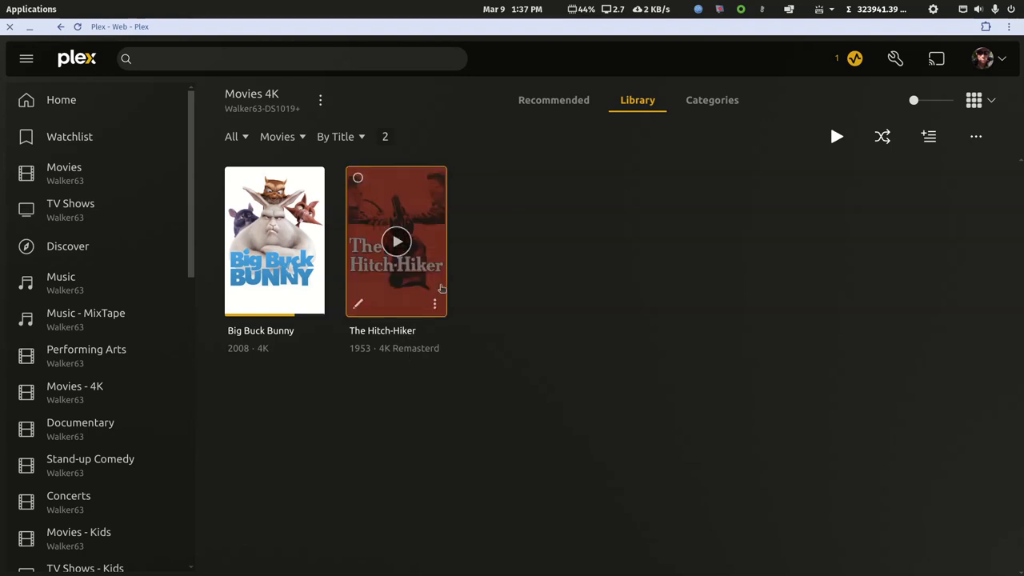
mouse_move(410, 304)
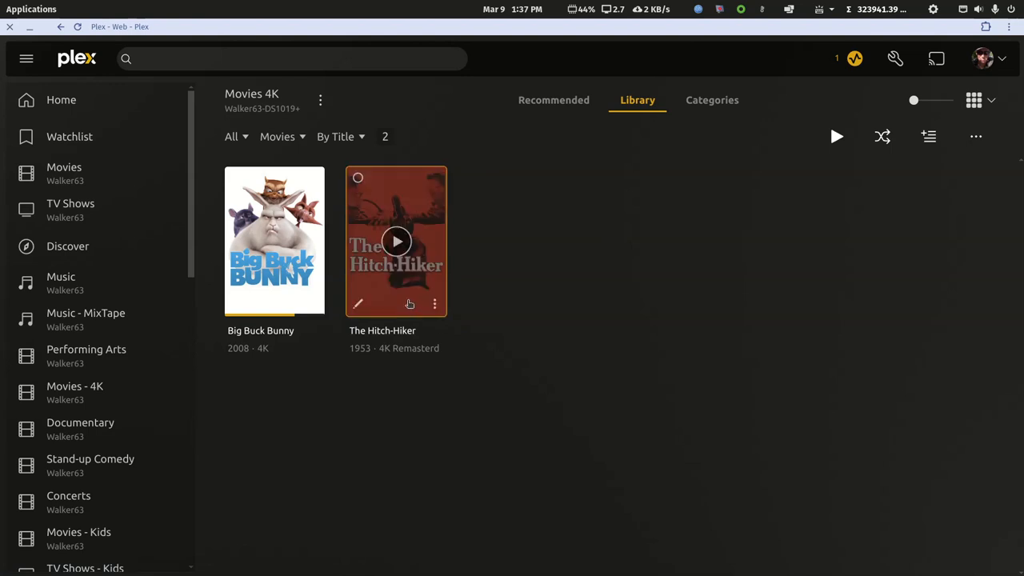
click(359, 304)
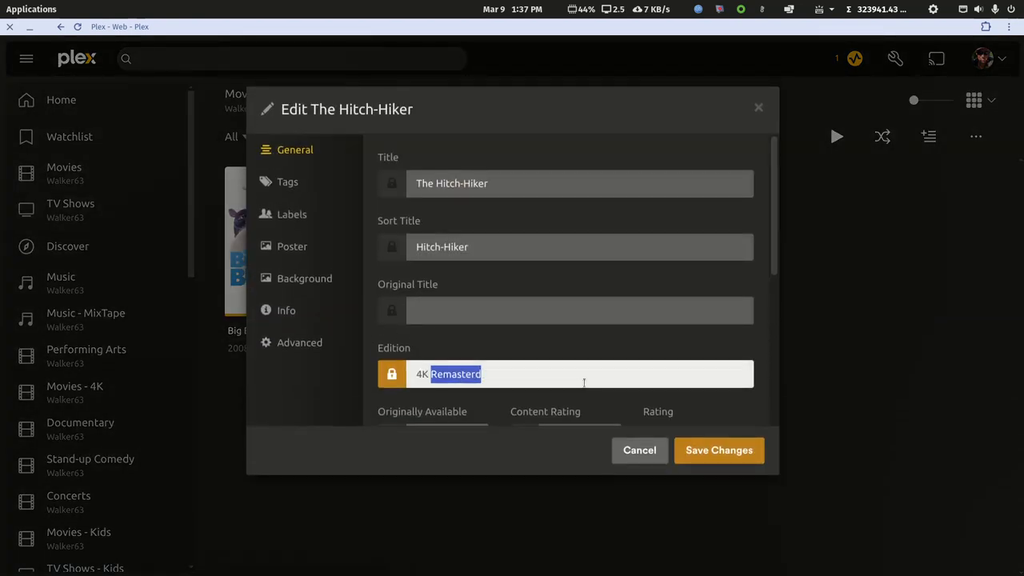
click(718, 450)
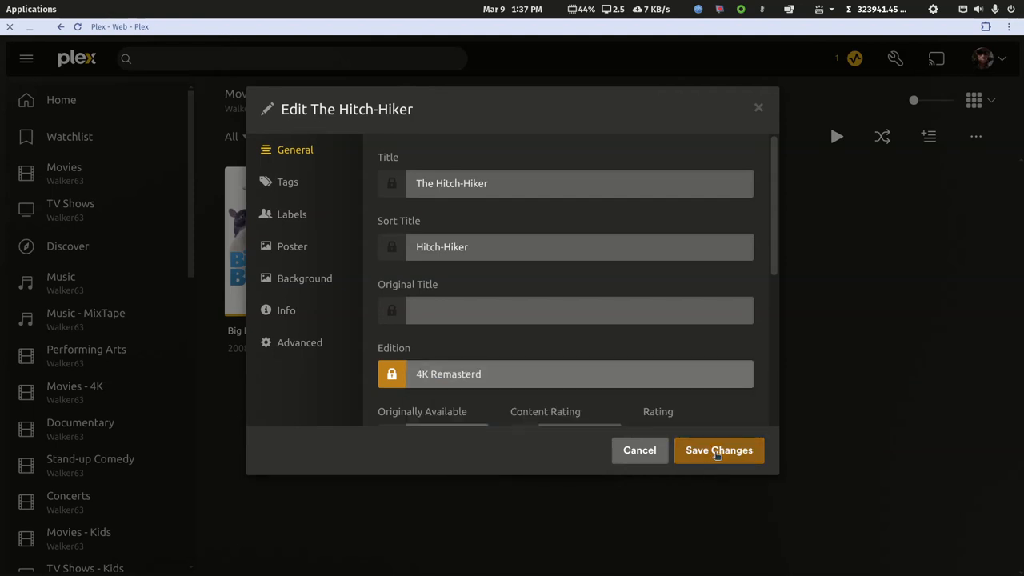
click(718, 450)
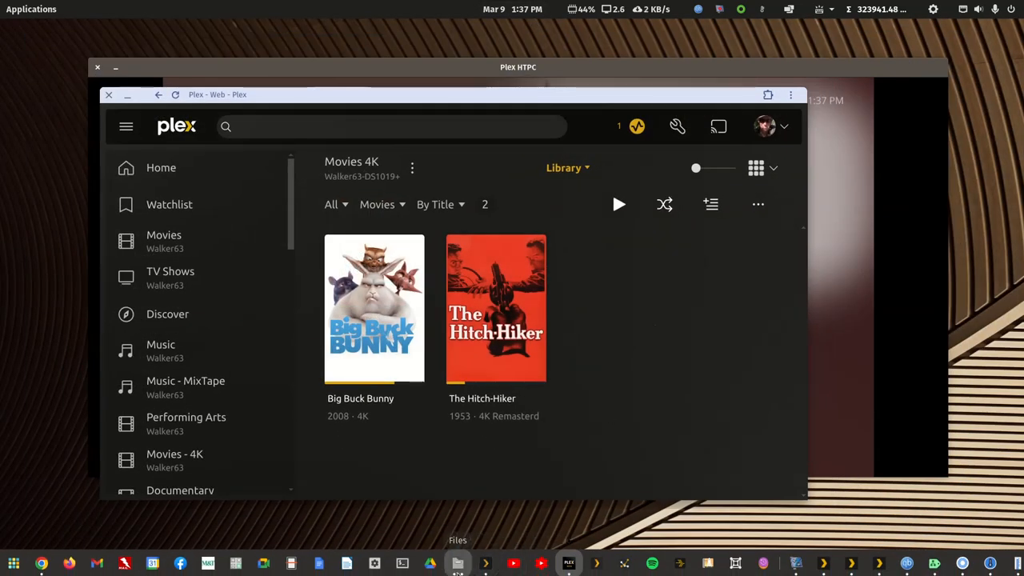
Step: View The Hitch-Hiker's folder in a new Files window, then return to movie-4k
right_click(457, 563)
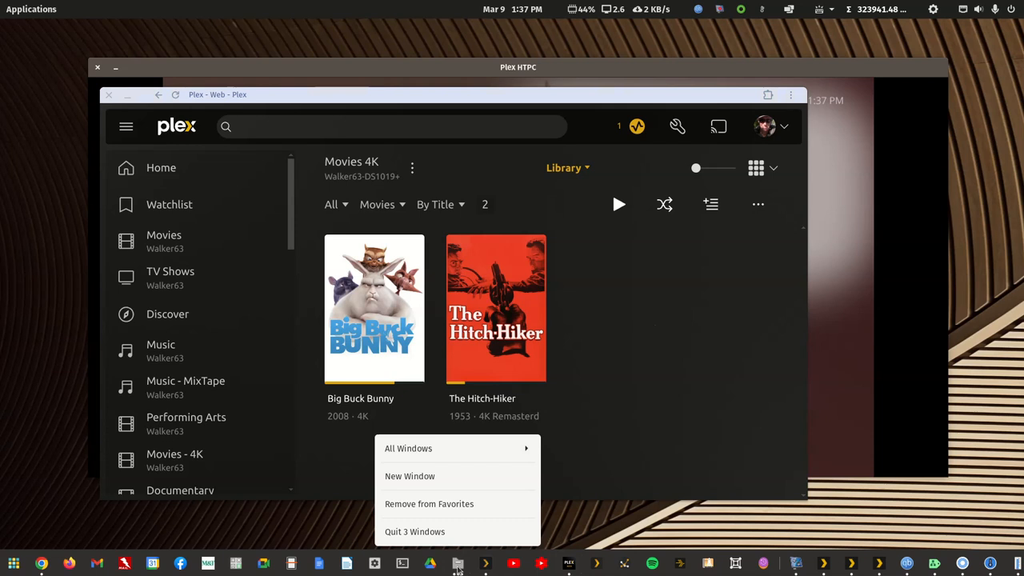
click(457, 563)
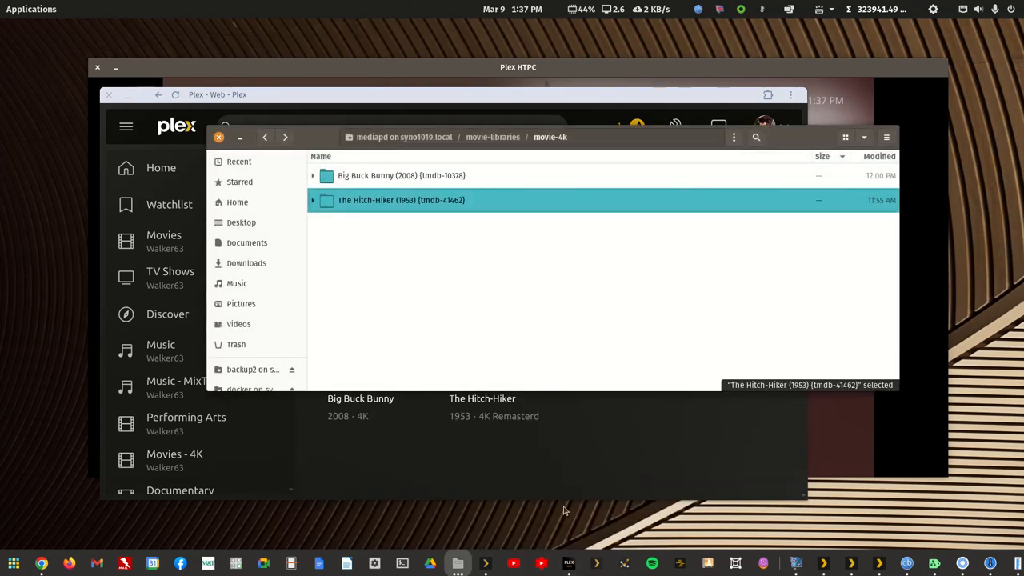
double_click(400, 199)
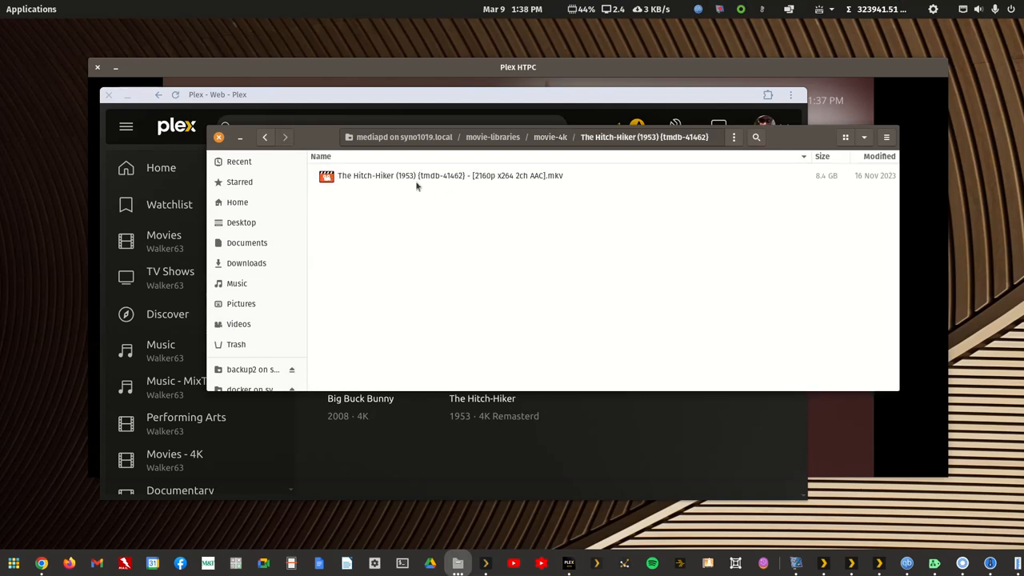
click(265, 138)
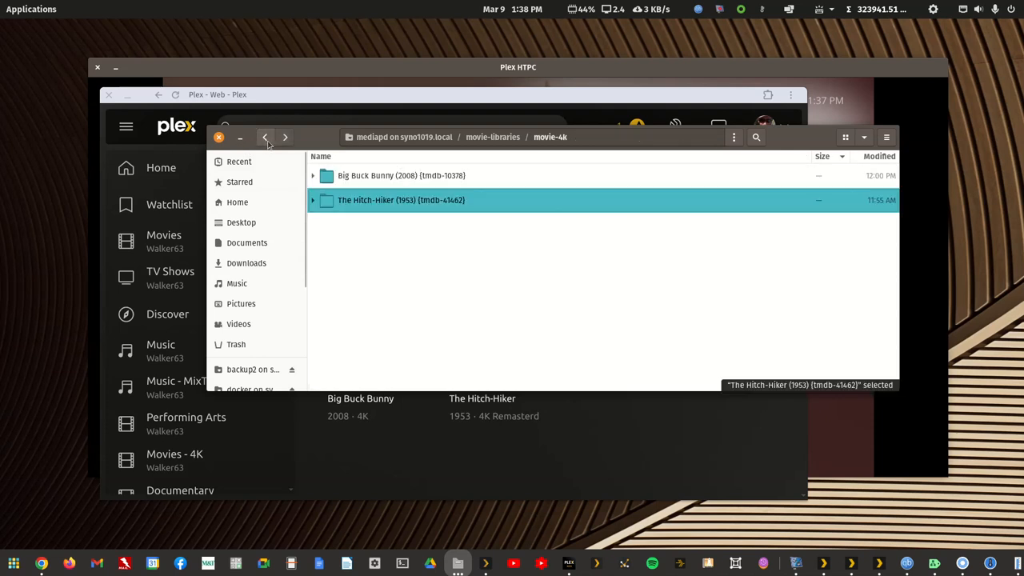